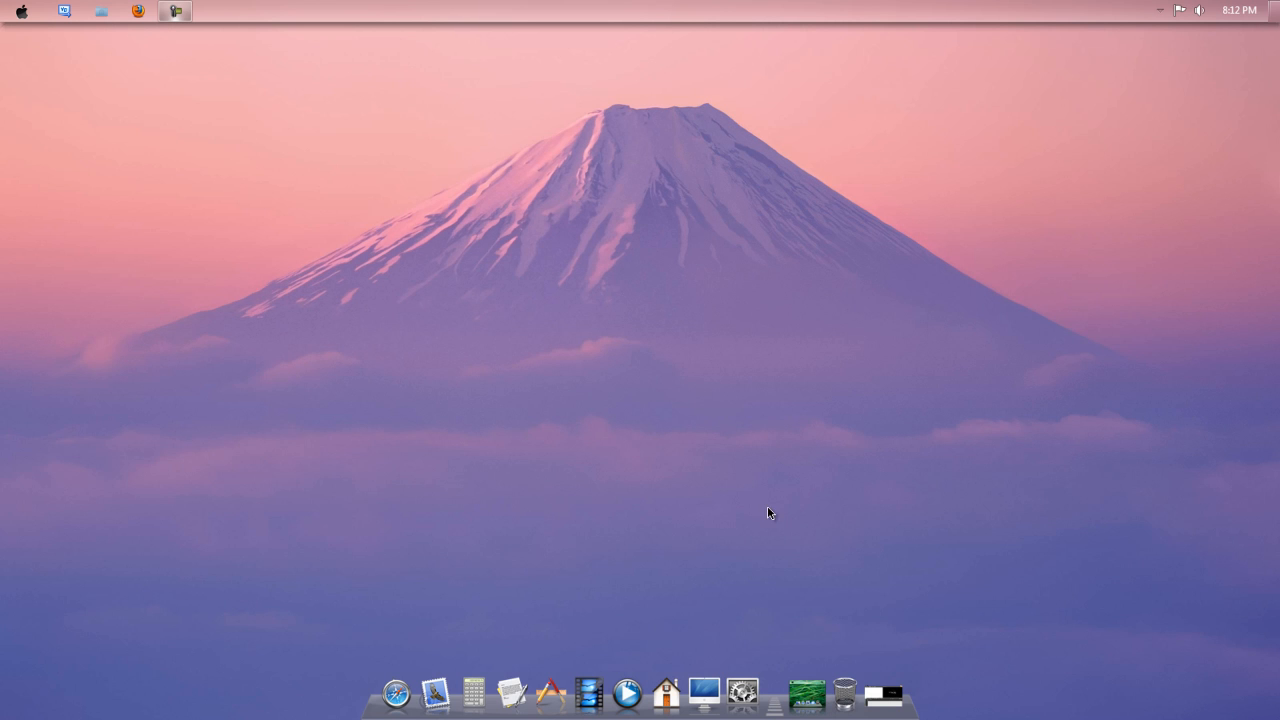
mouse_move(796, 600)
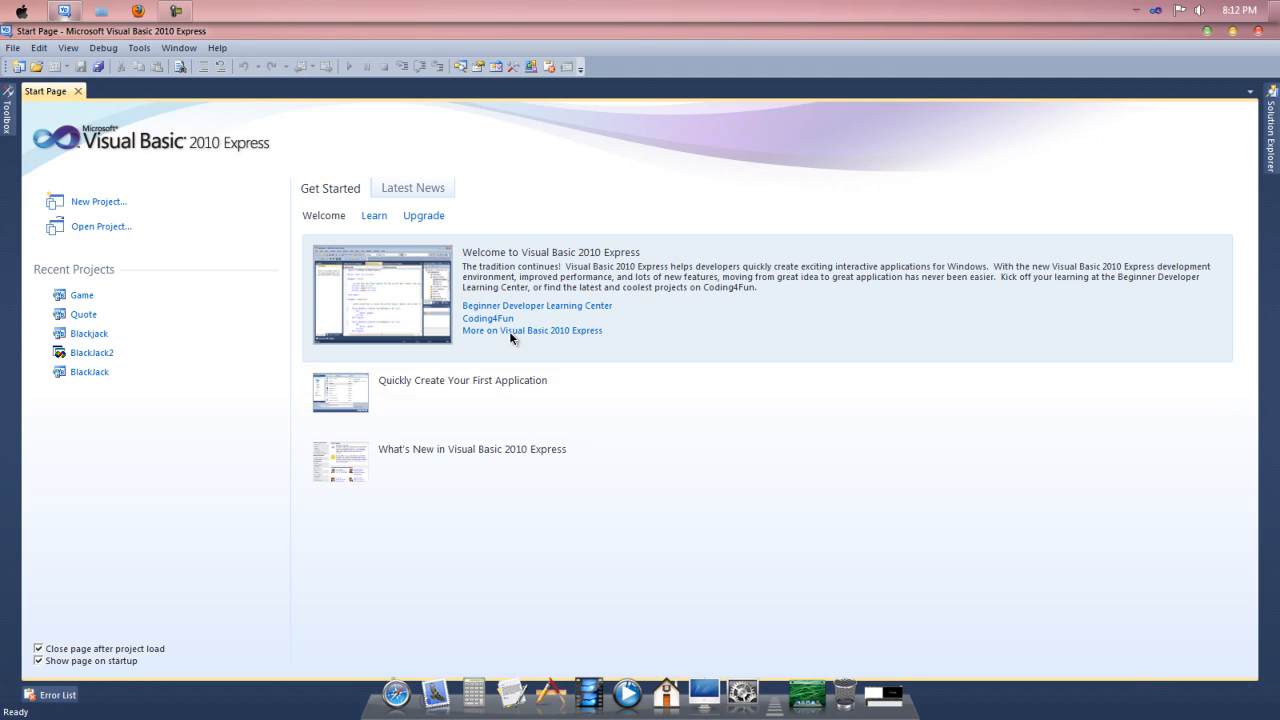
mouse_move(101, 226)
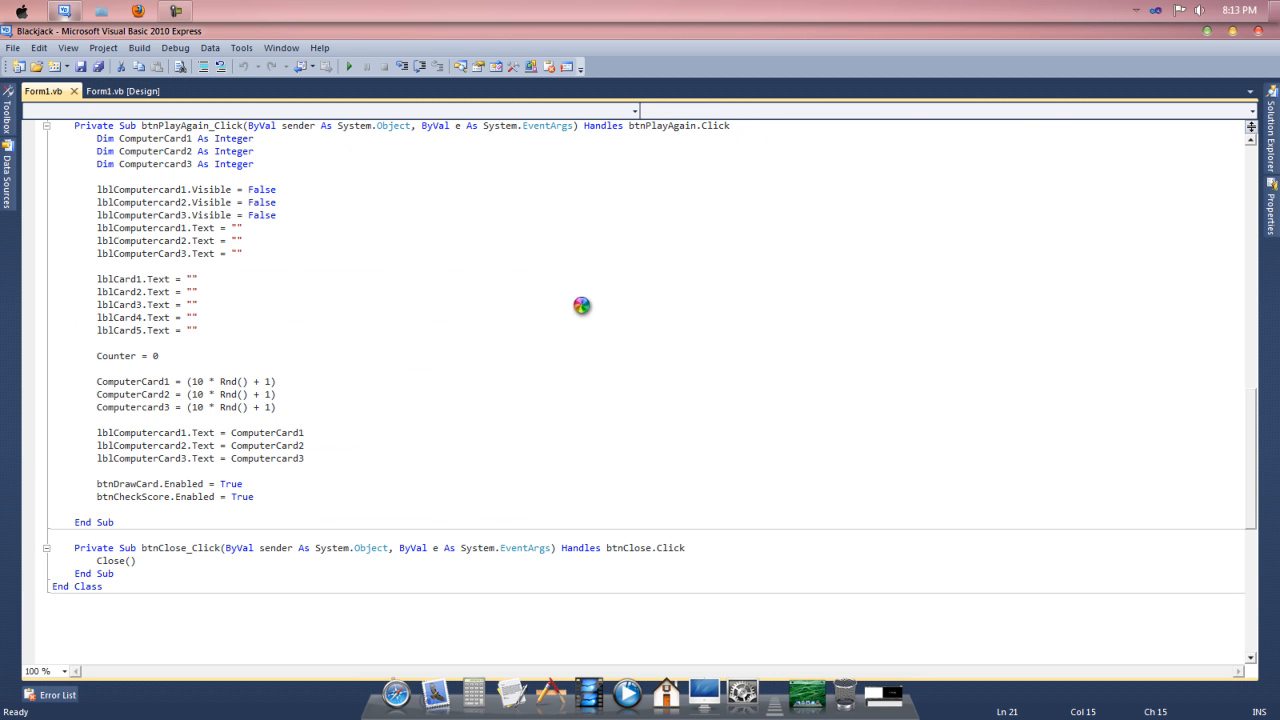
left_click(349, 68)
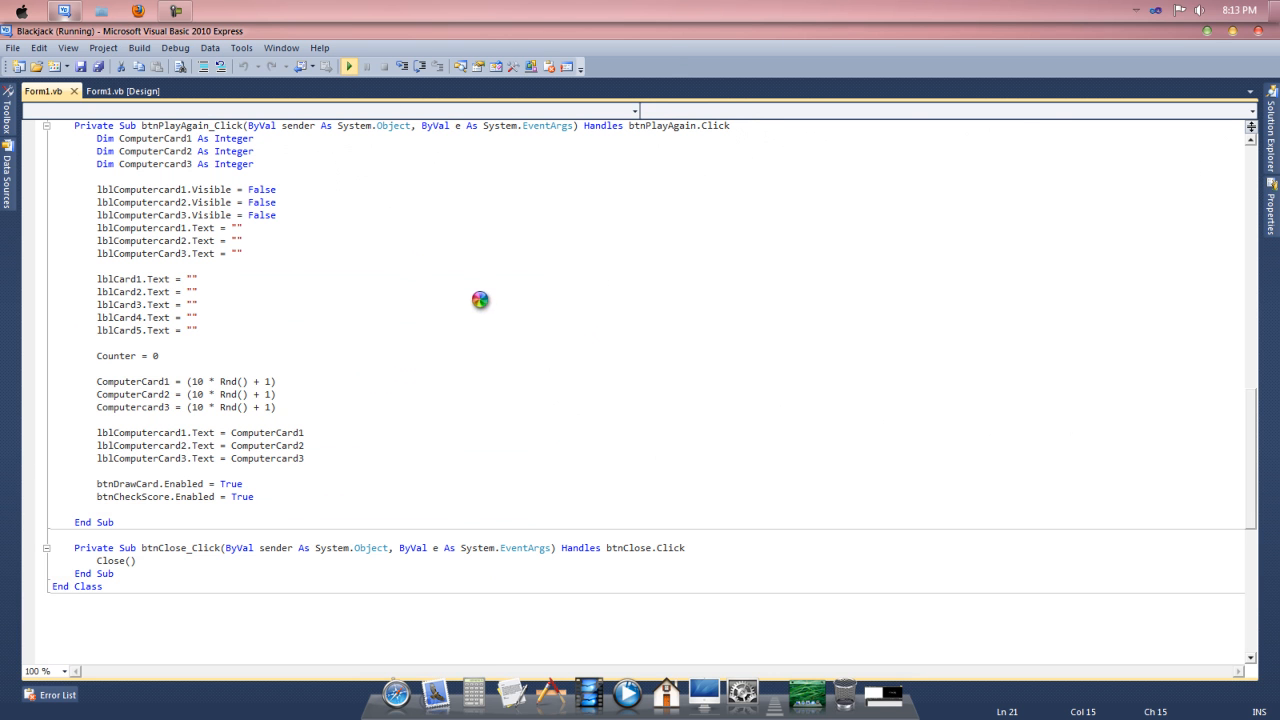
left_click(216, 416)
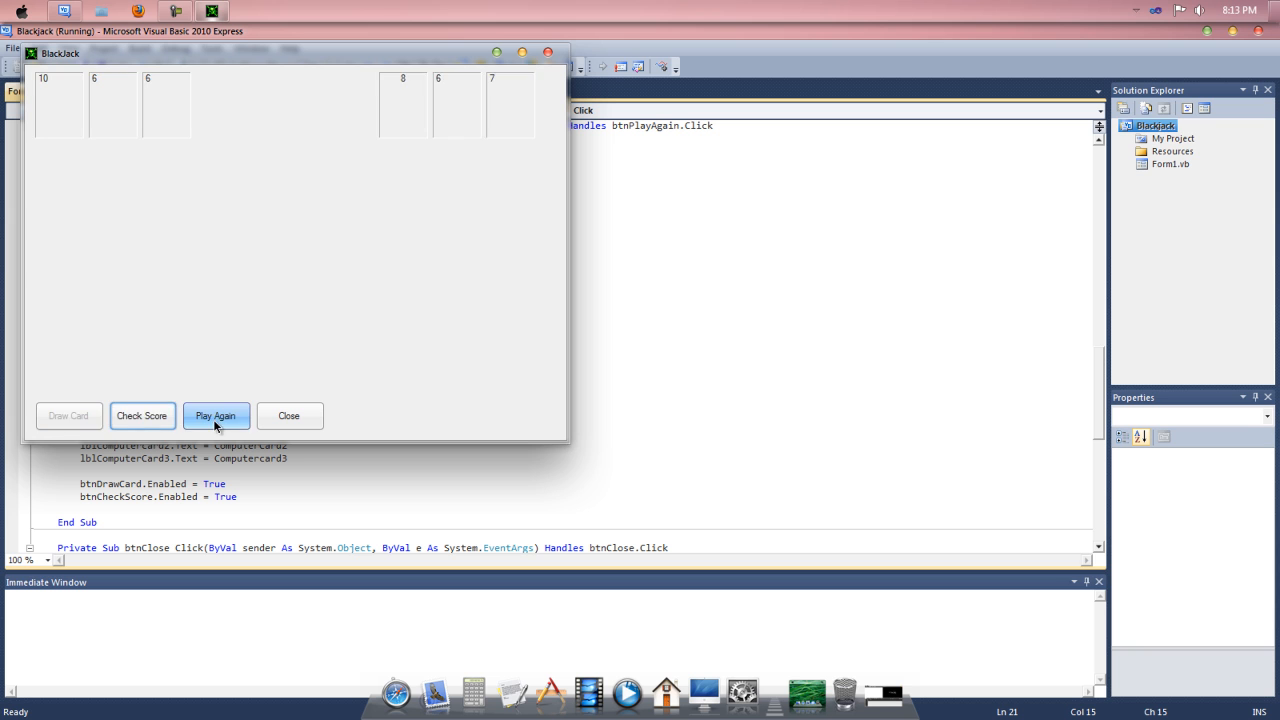
left_click(216, 416)
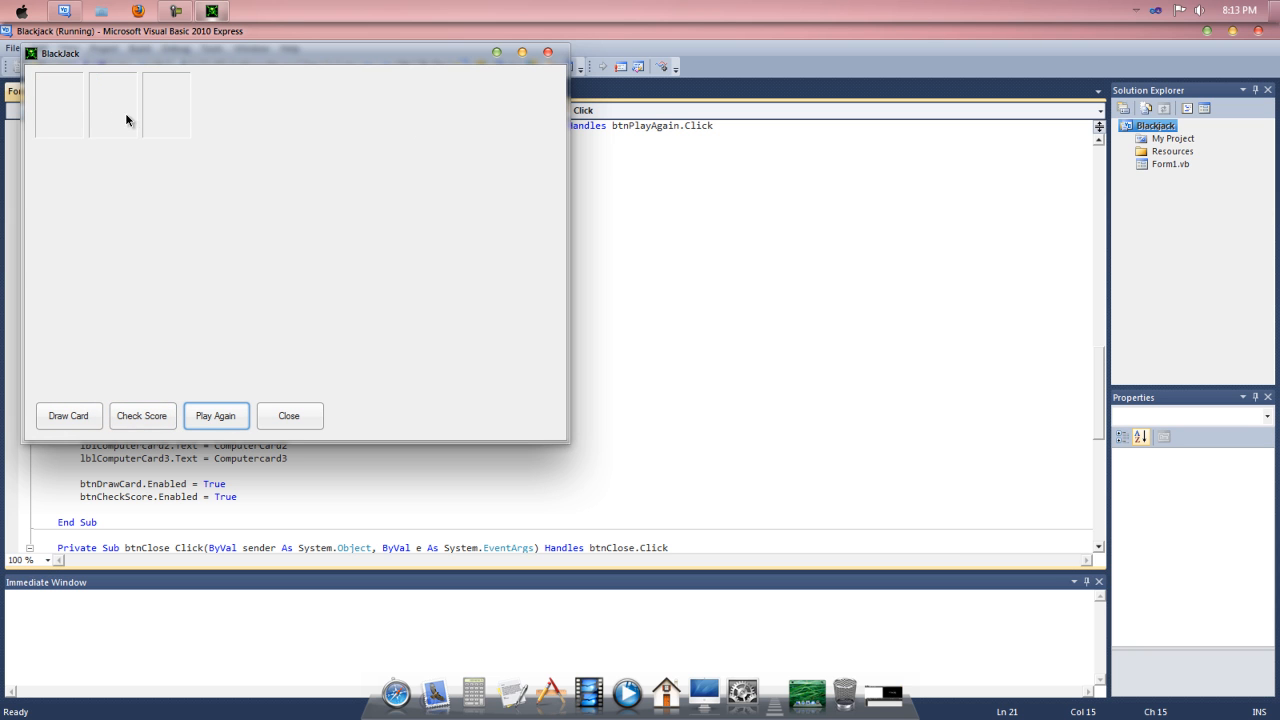
mouse_move(112, 300)
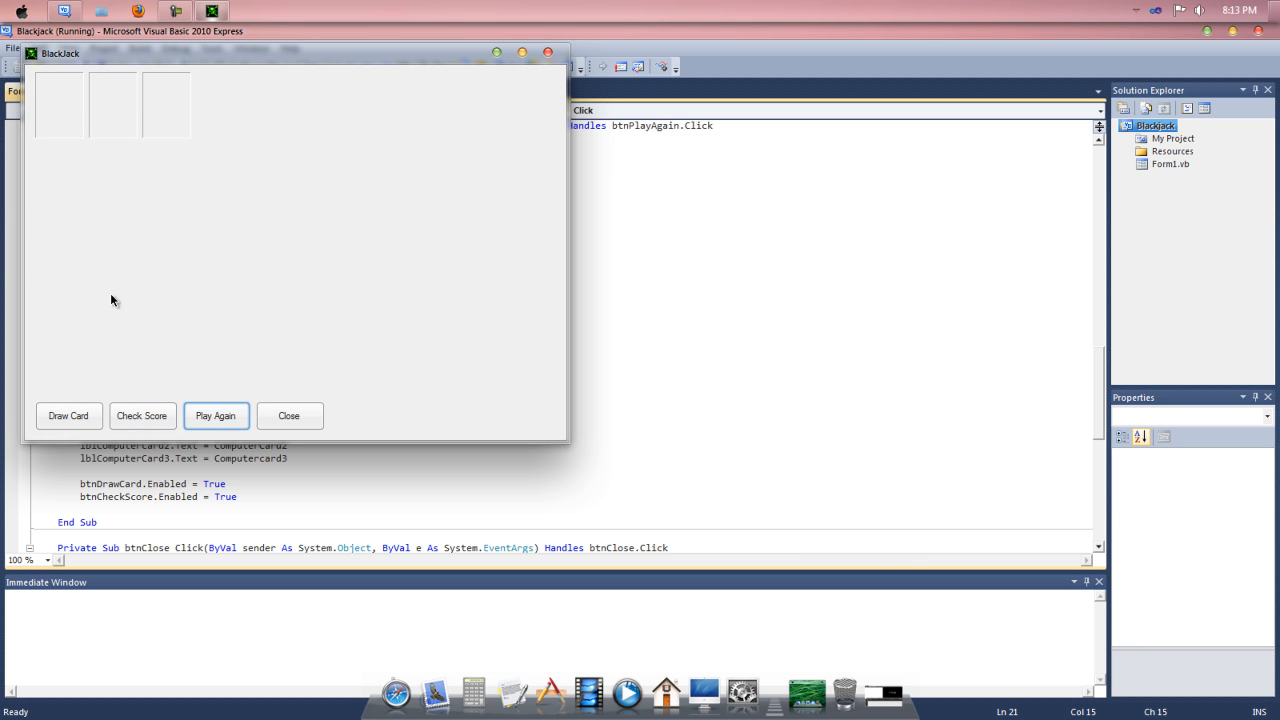
left_click(68, 416)
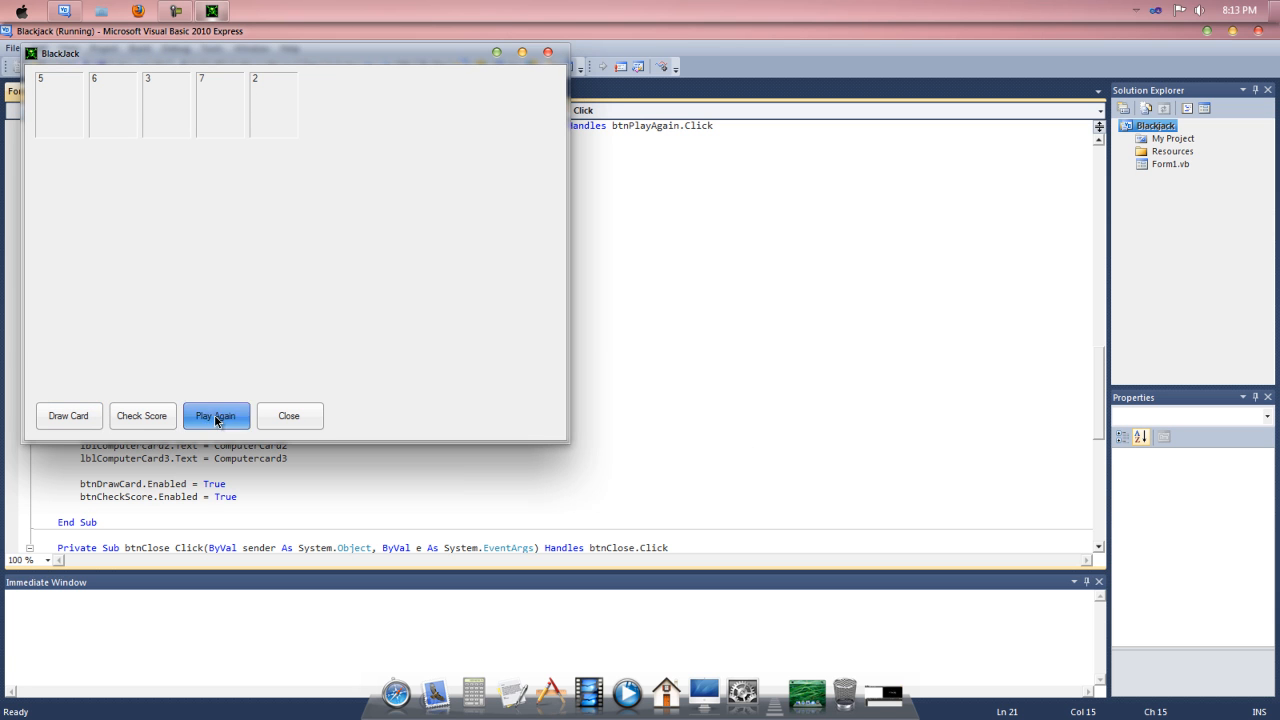
left_click(216, 415)
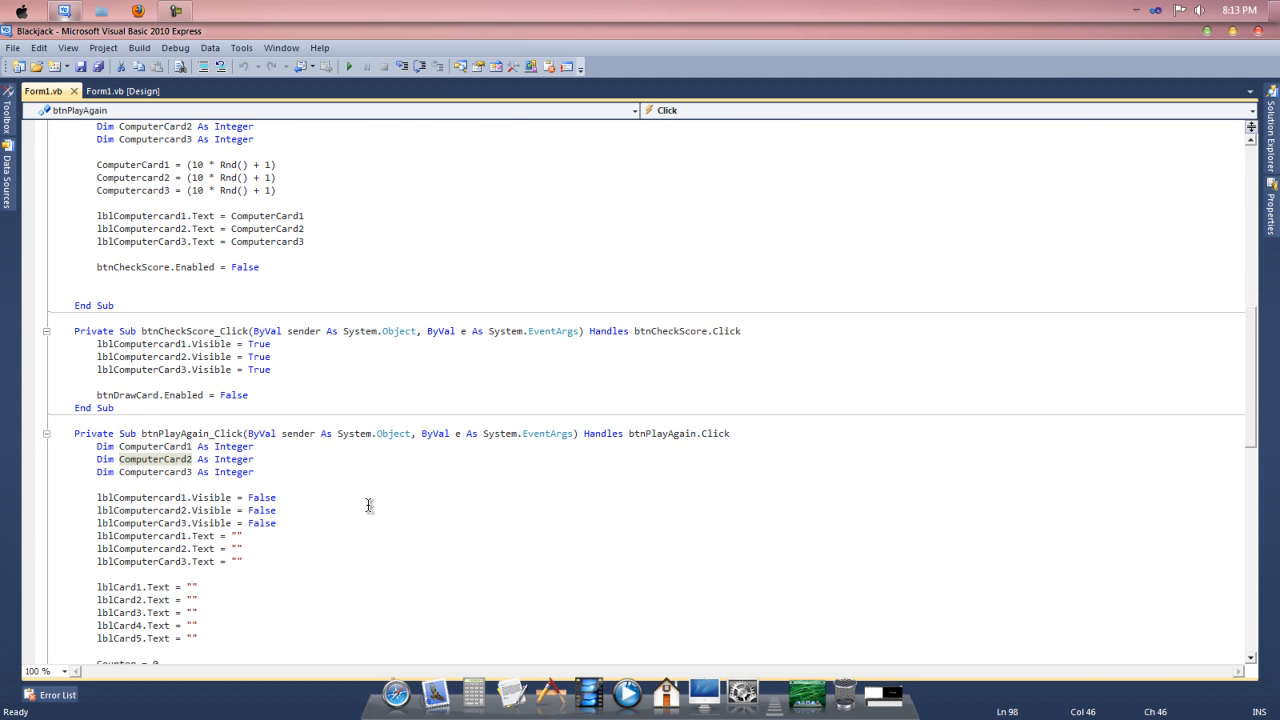
Scroll down Form1.vb to review the btnPlayAgain_Click code
scroll("down", 3)
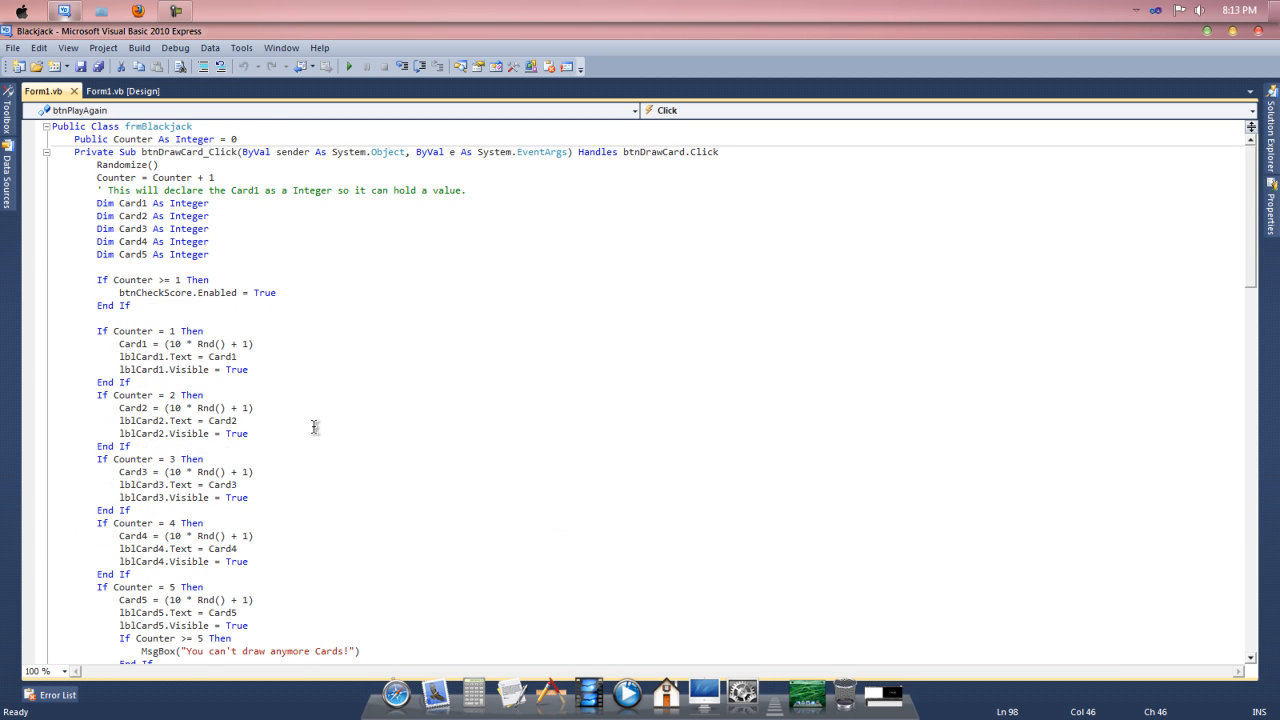
scroll("down", 3)
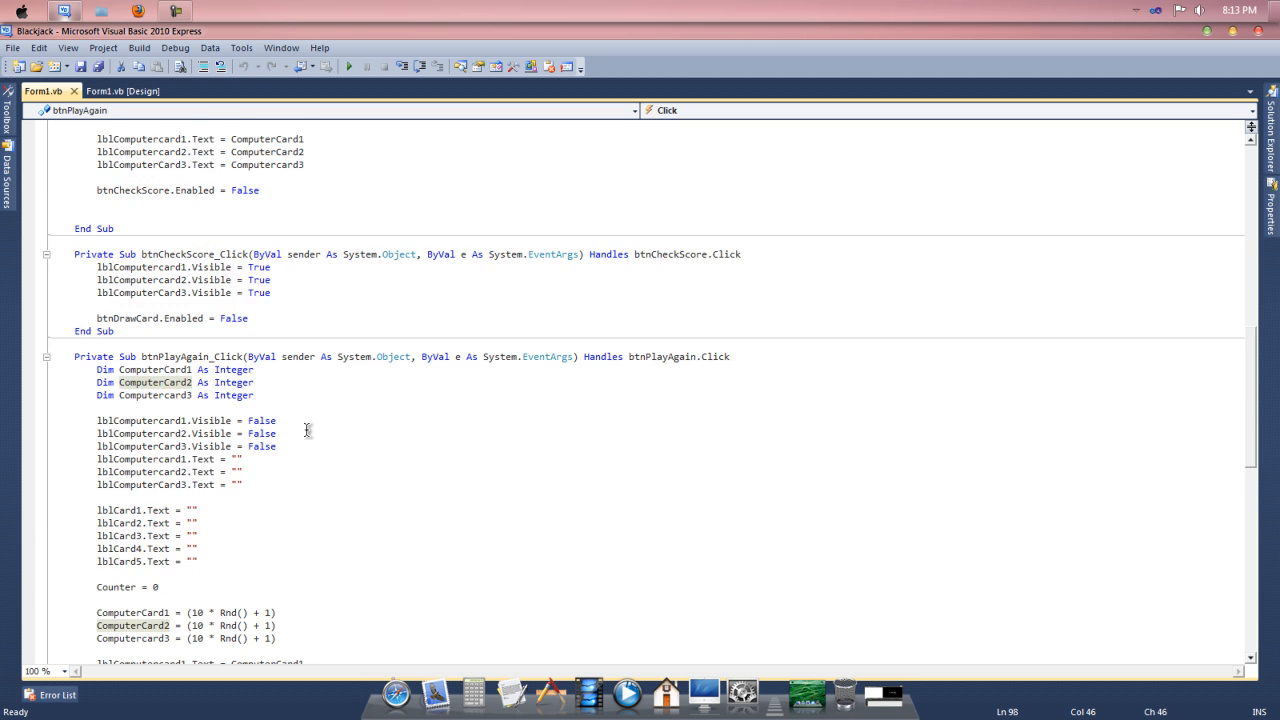
scroll("down", 3)
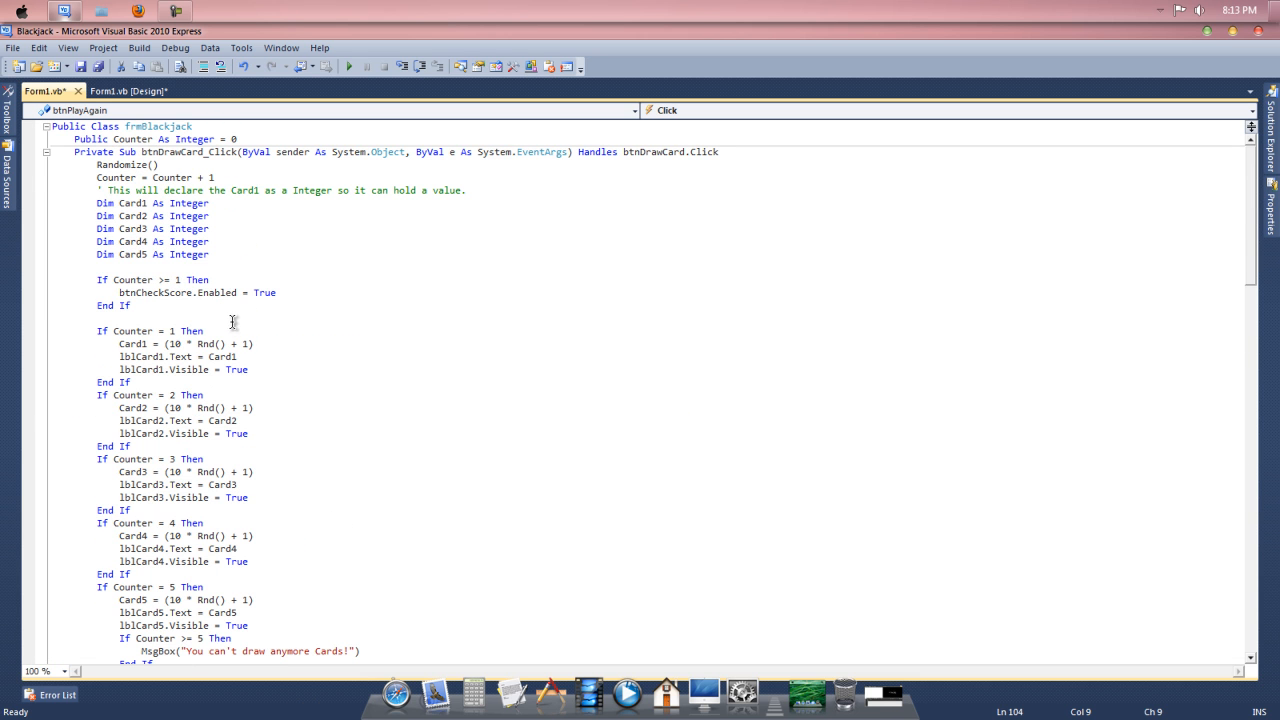
Add lblCard1.Visible = False through lblCard5.Visible = False to btnPlayAgain_Click
double_click(165, 369)
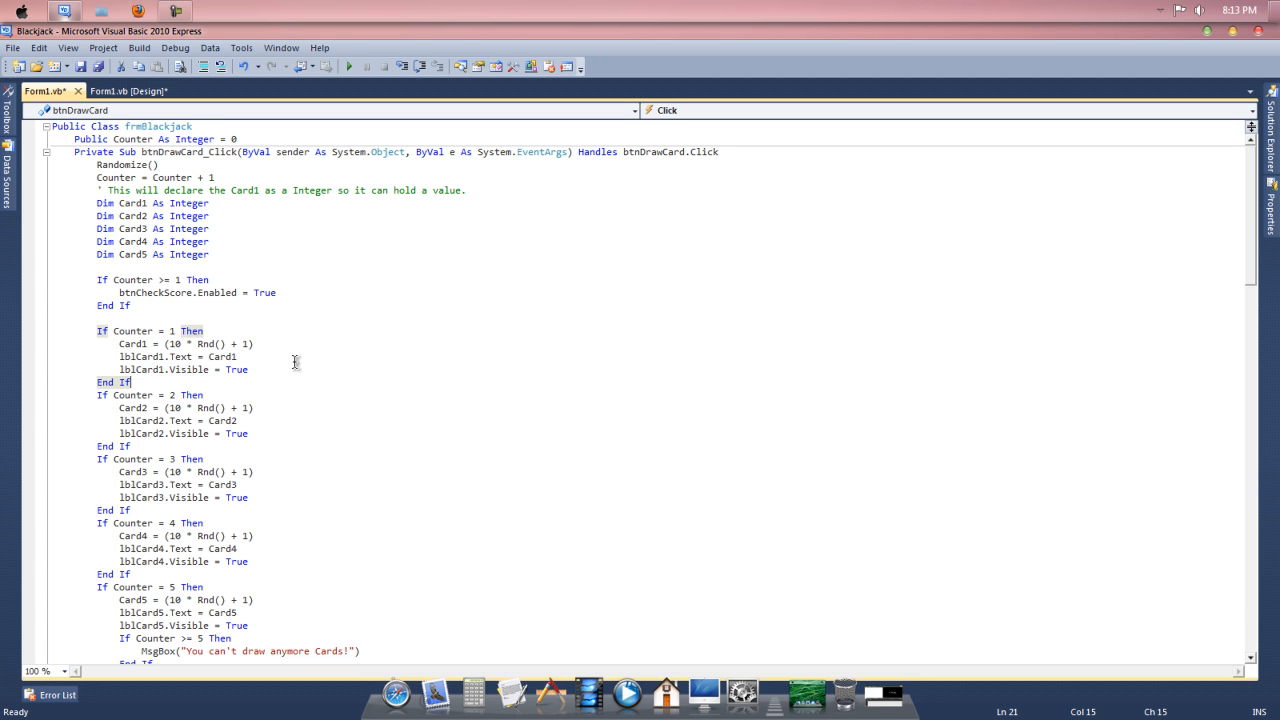
scroll("down", 3)
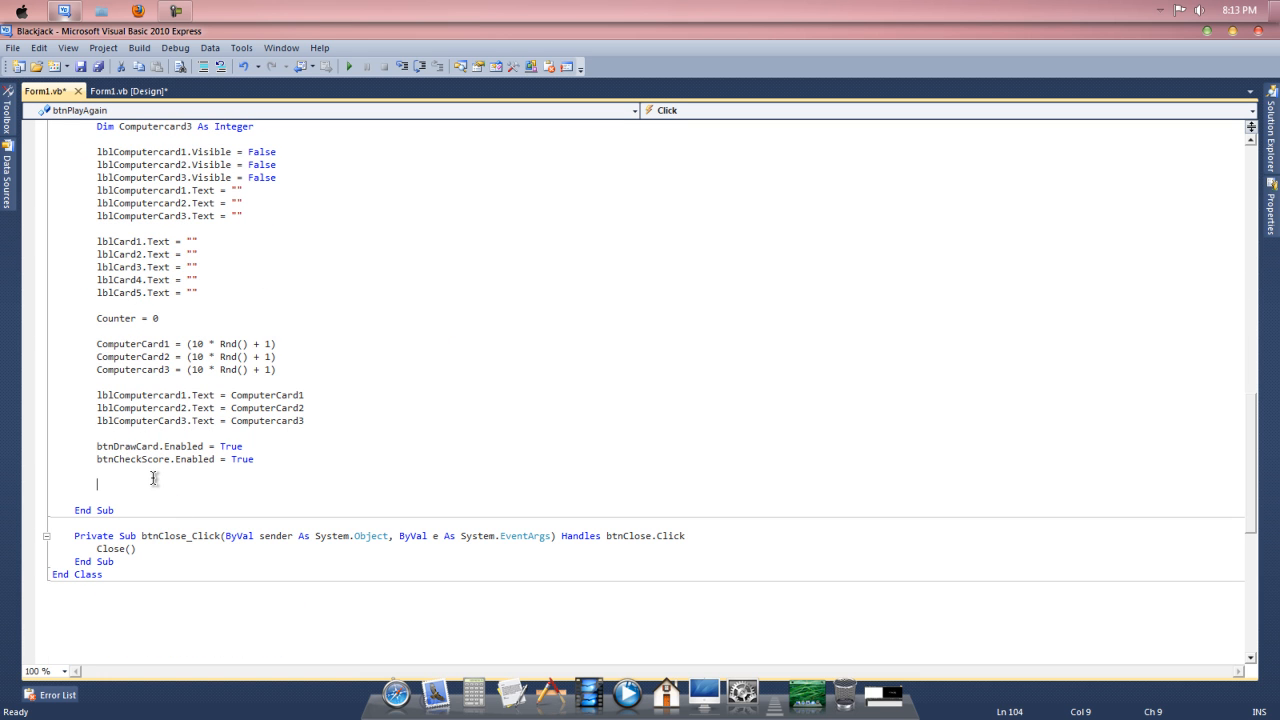
type("lblc")
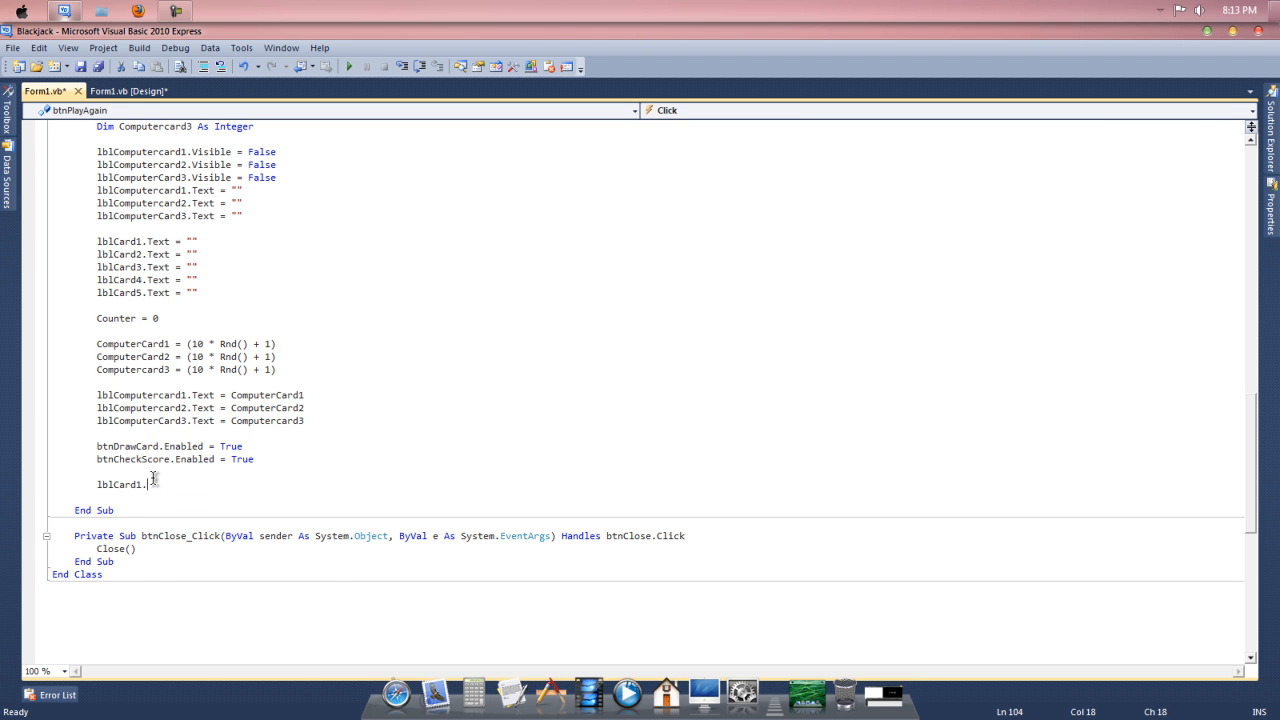
type("Visible = False")
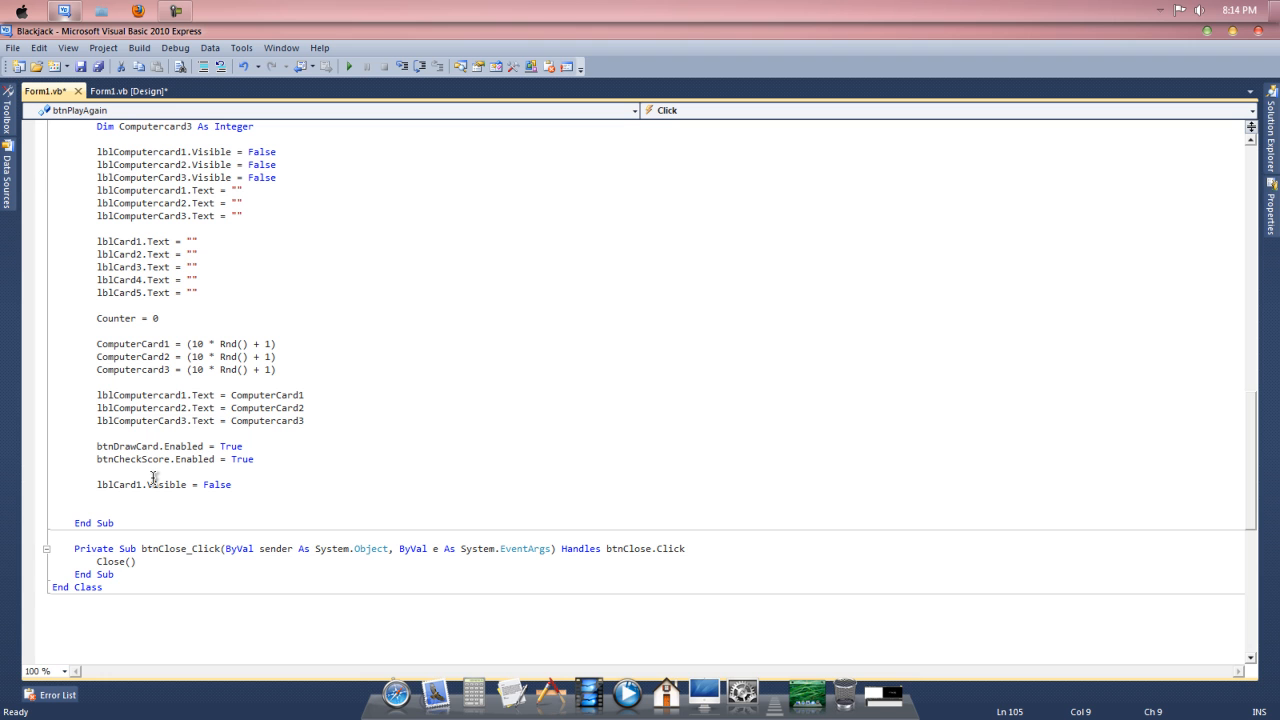
type("lbl")
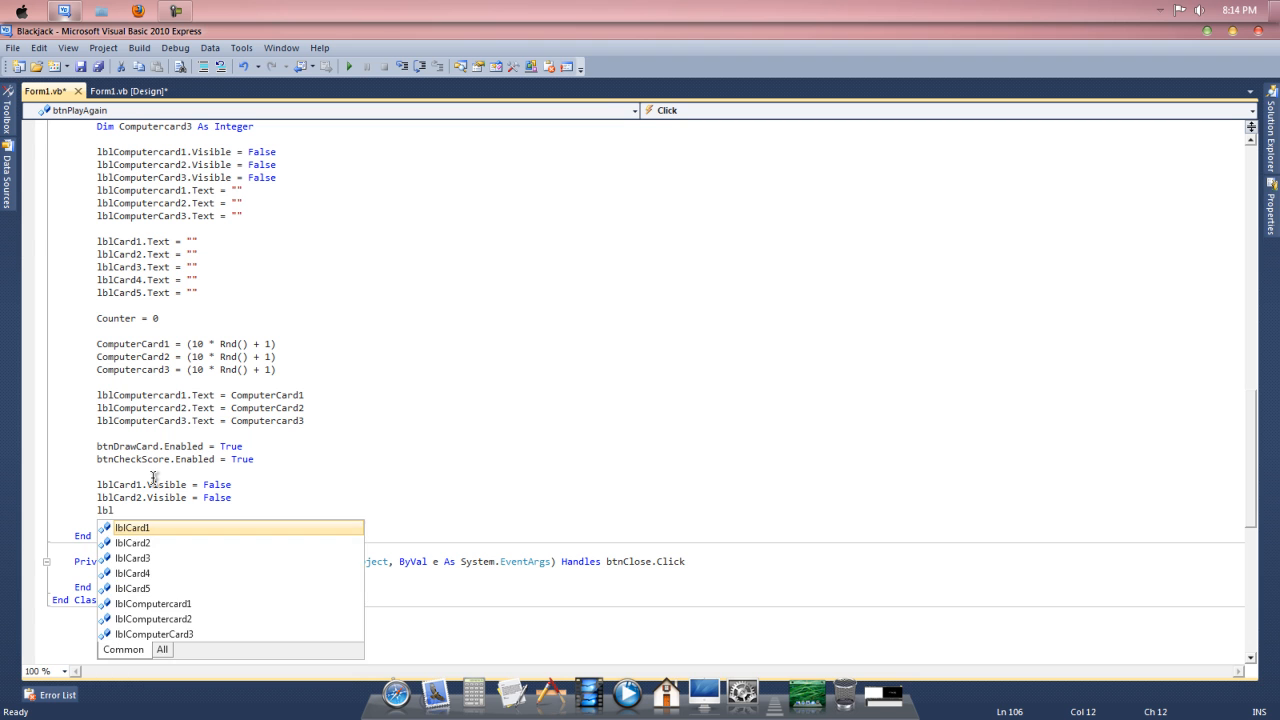
type("Card3.Visible")
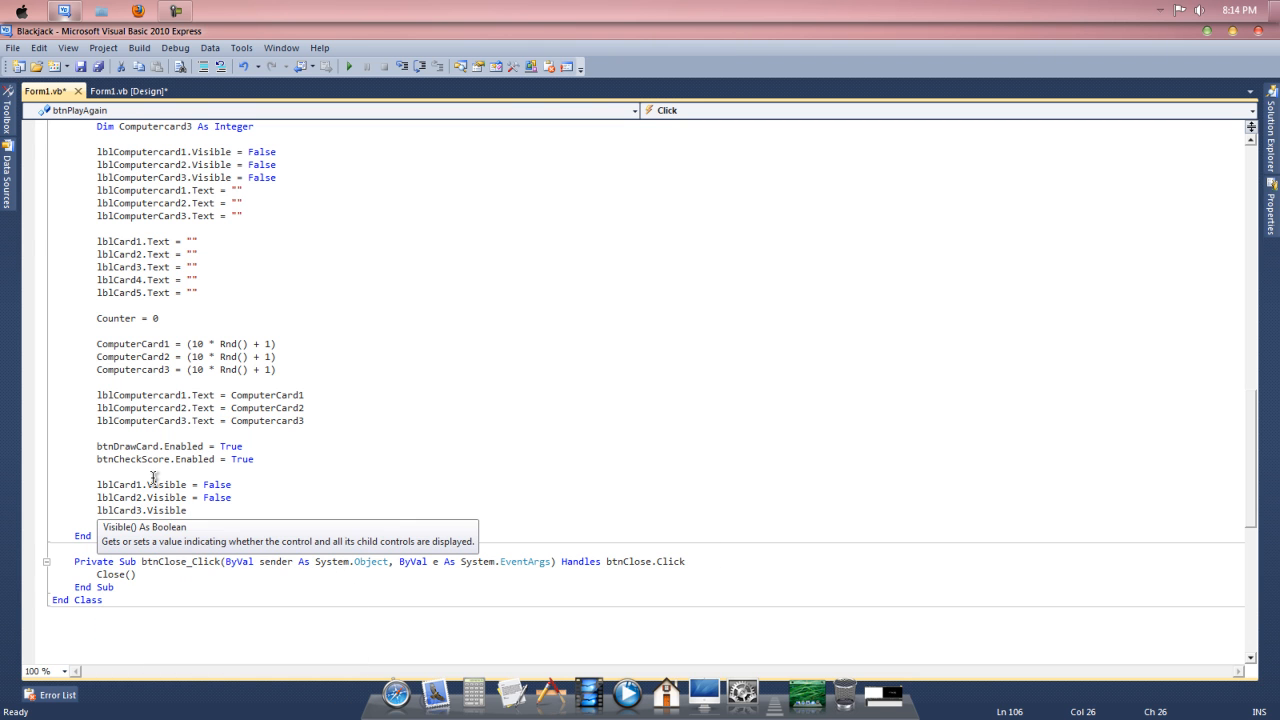
type("lblCard4.Visible = False")
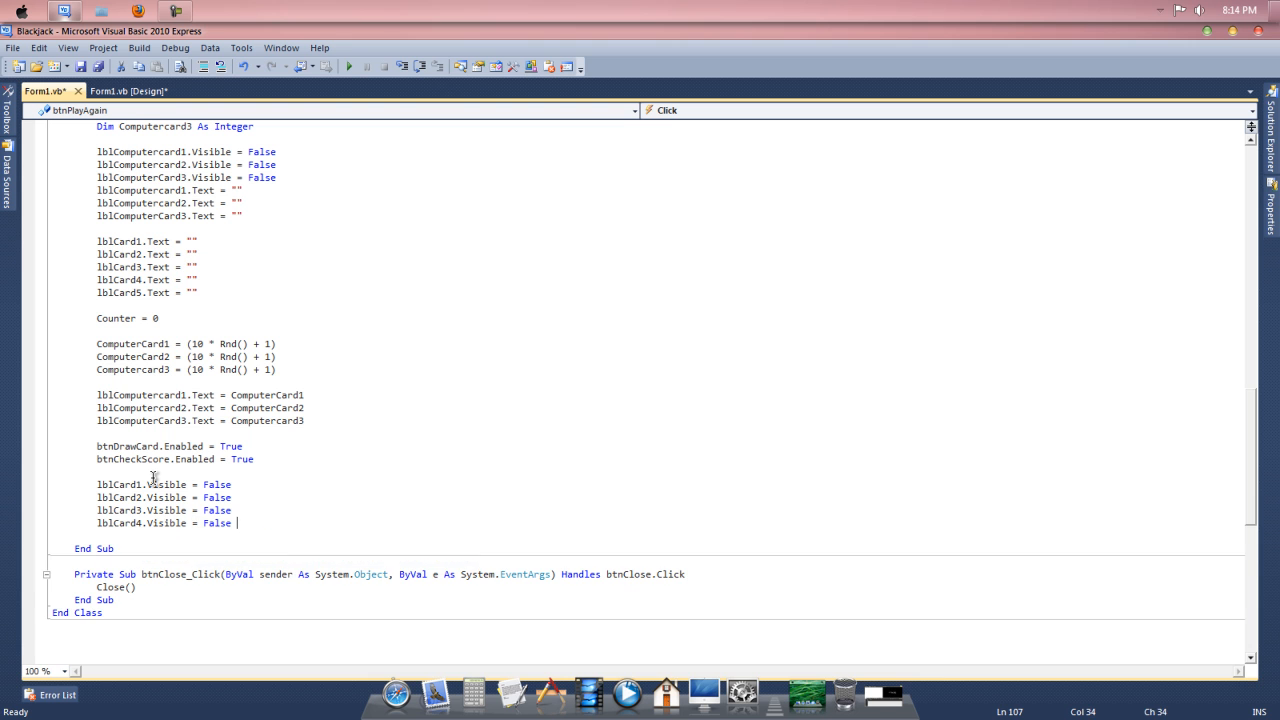
type("lblCard5.Visible = False")
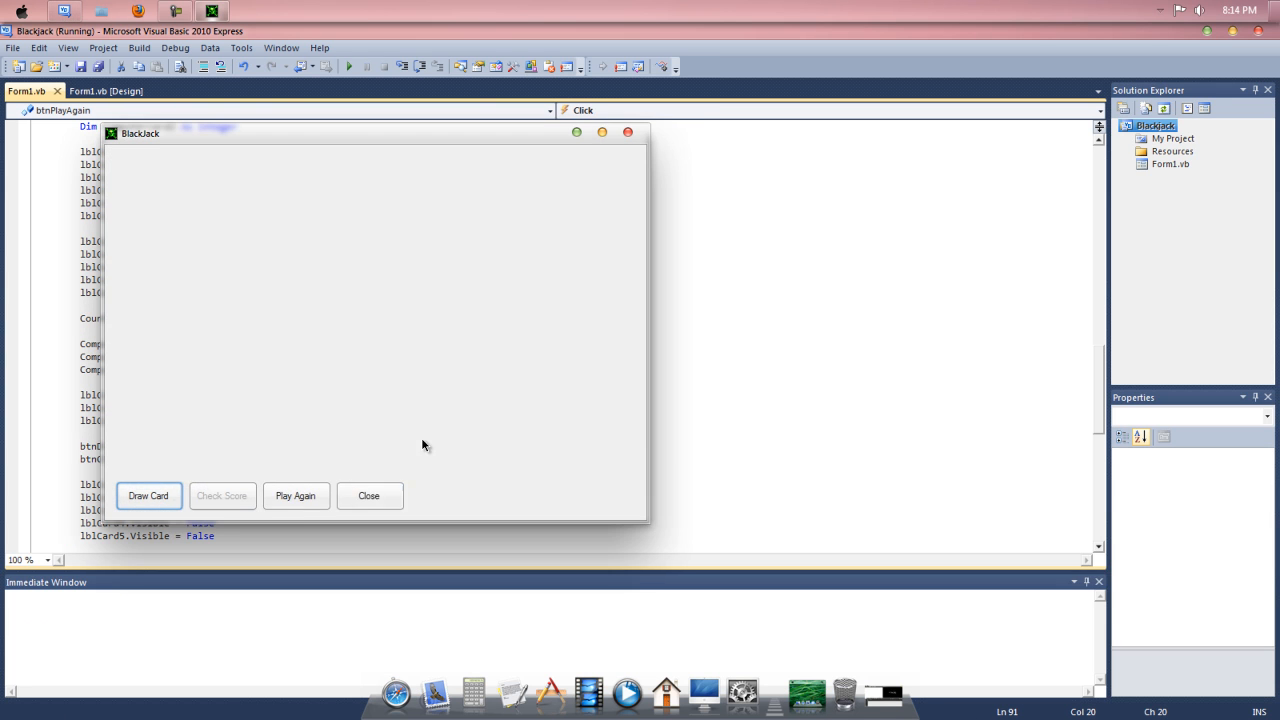
left_click(148, 496)
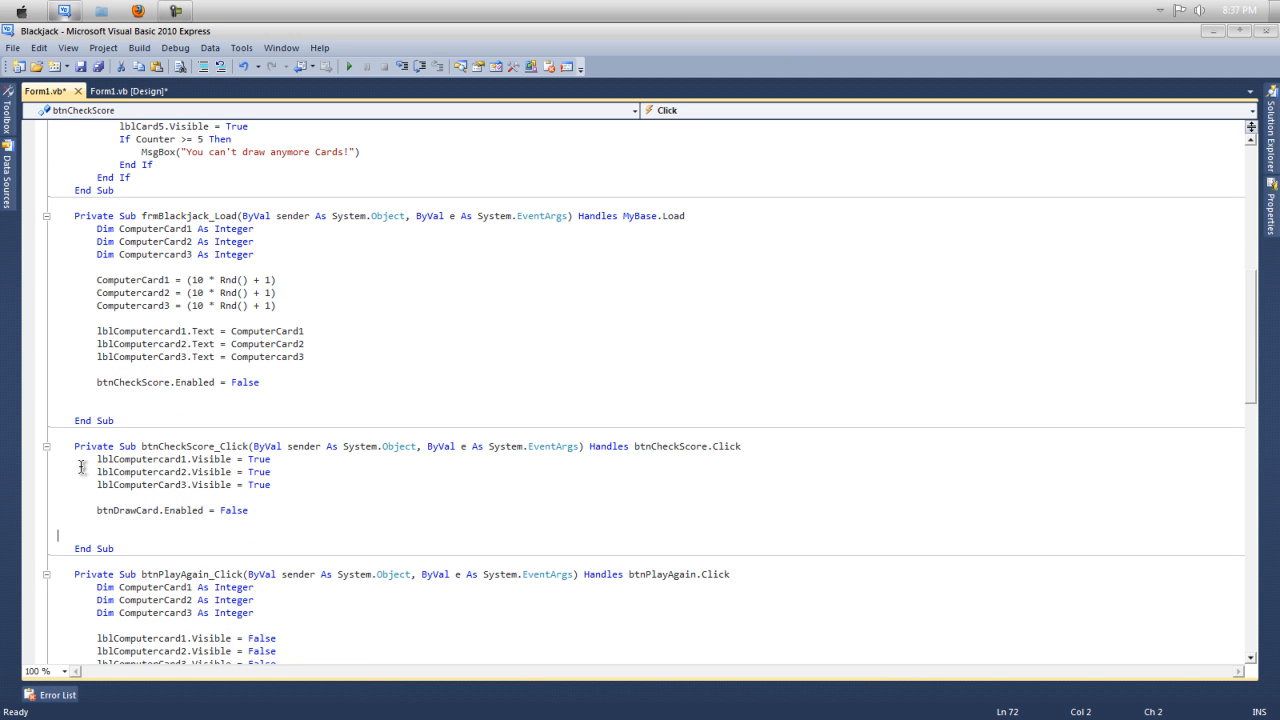
Declare PlayerSum and ComputerSum As Integer in btnCheckScore_Click, leaving a blank line
left_click(97, 471)
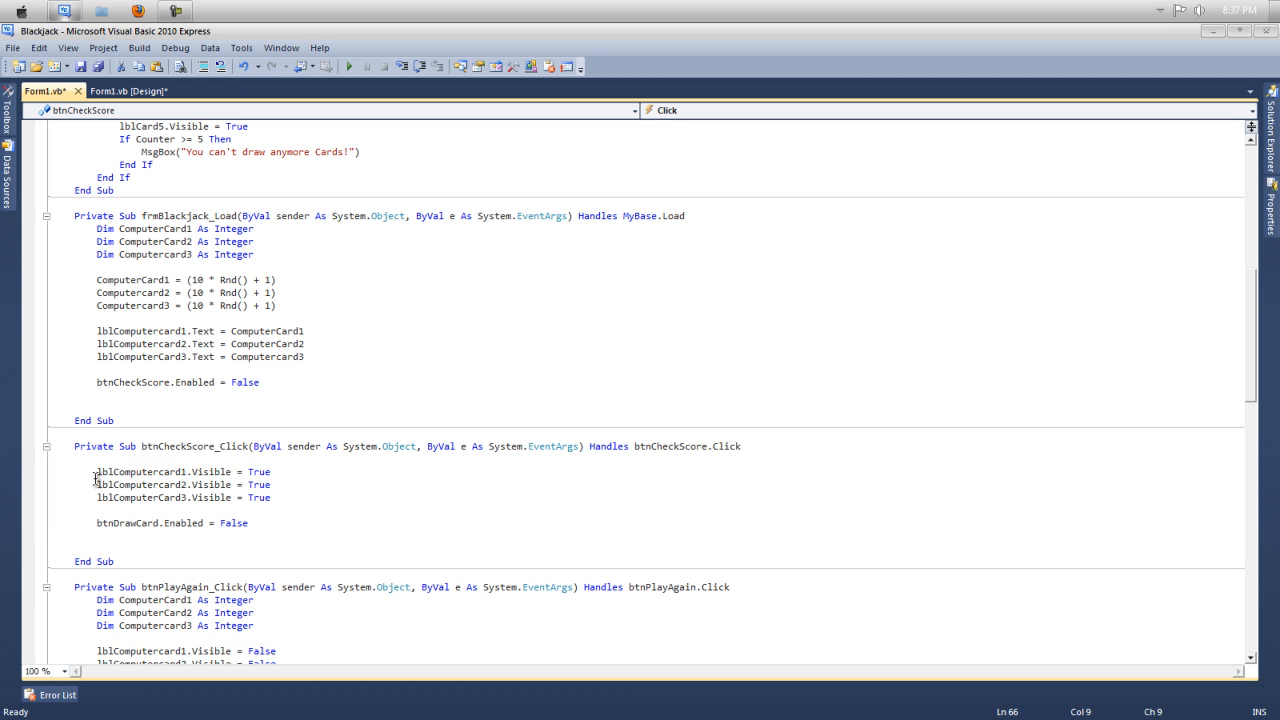
type("D")
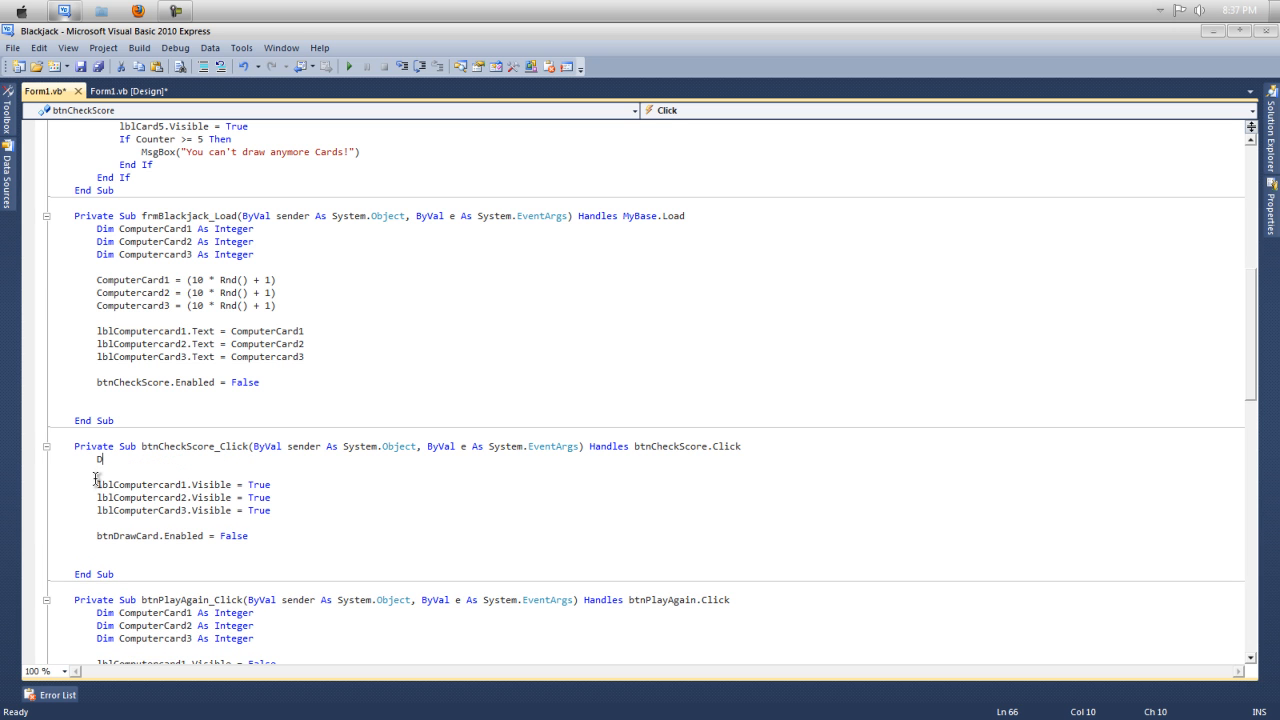
type("im")
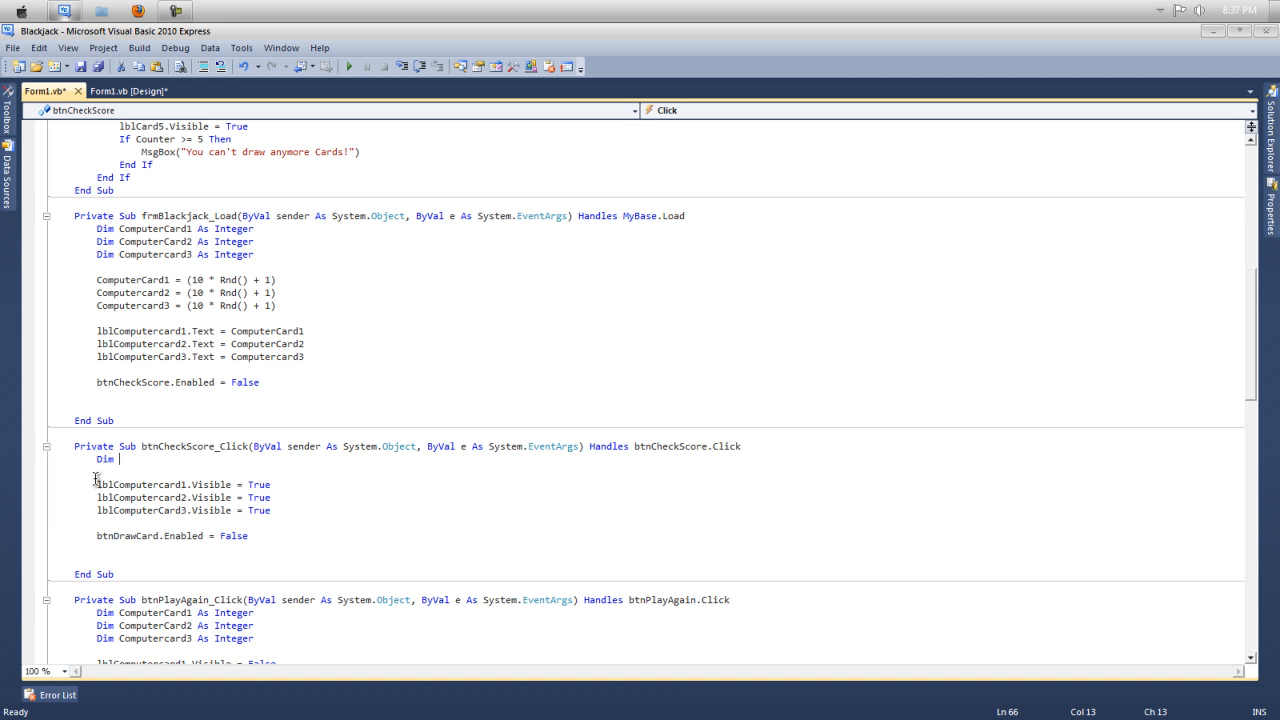
type("PLayerSu")
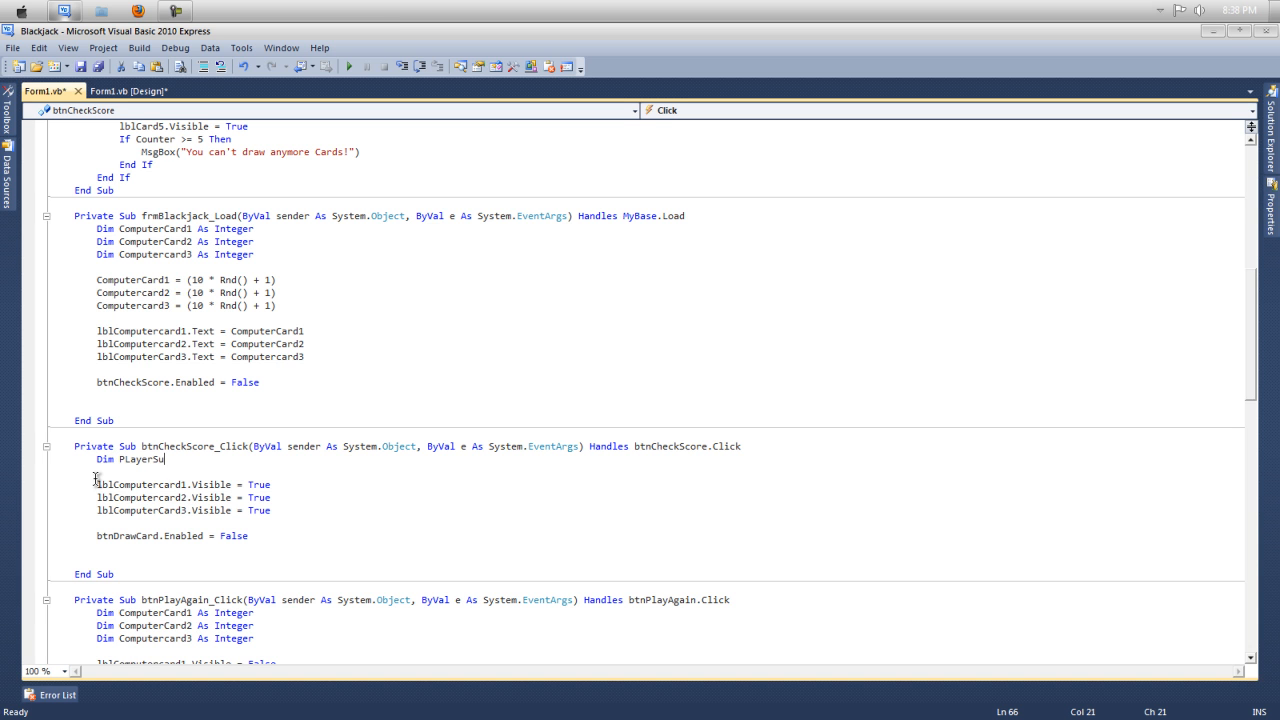
key("Backspace")
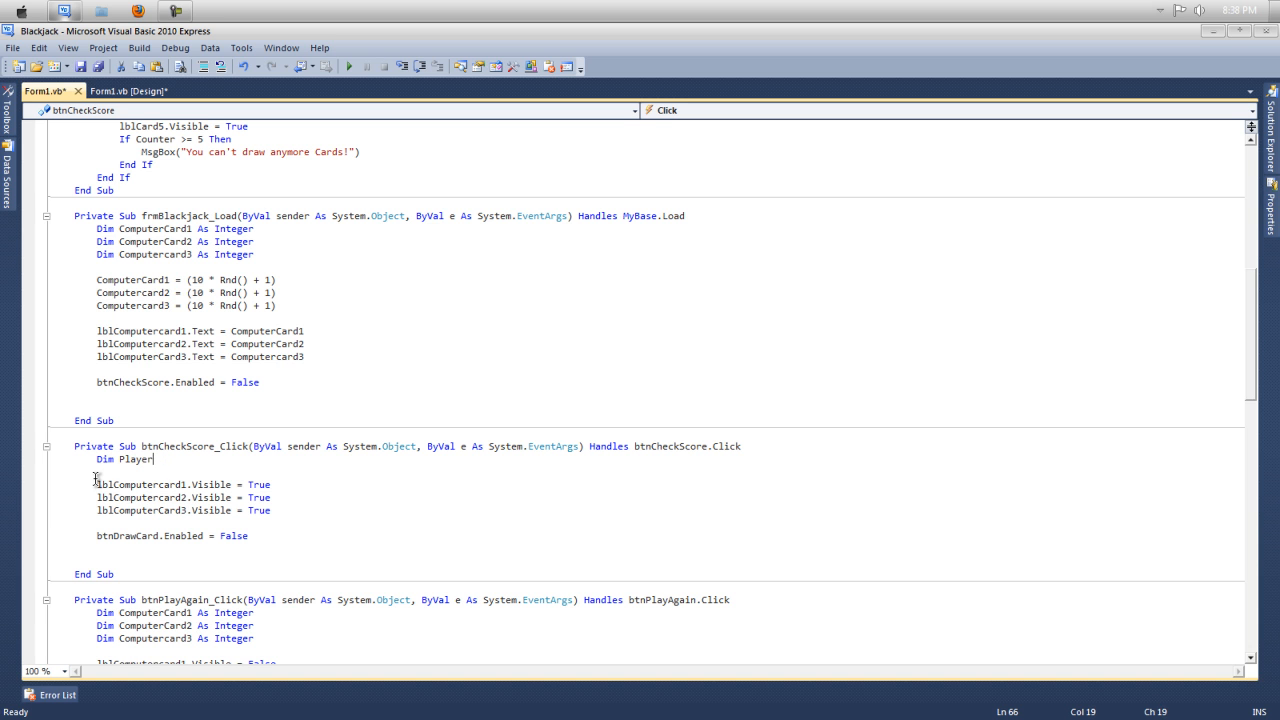
type("Sum As")
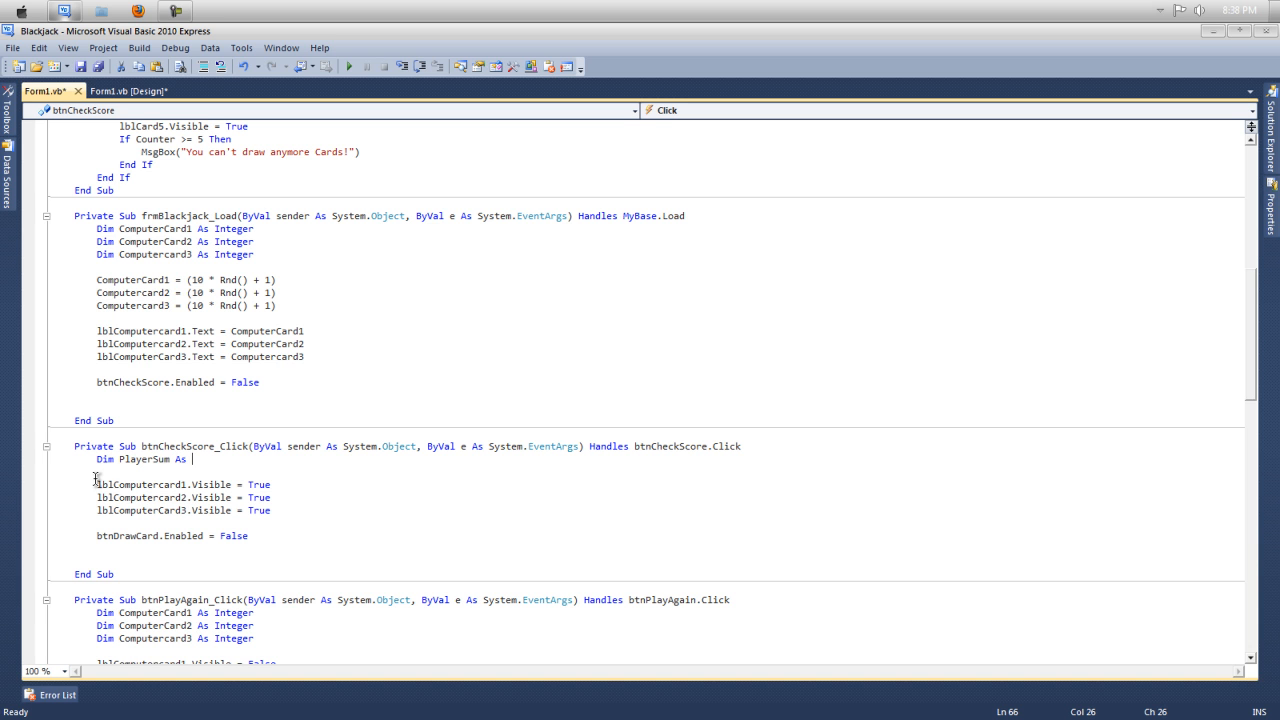
type("Integer")
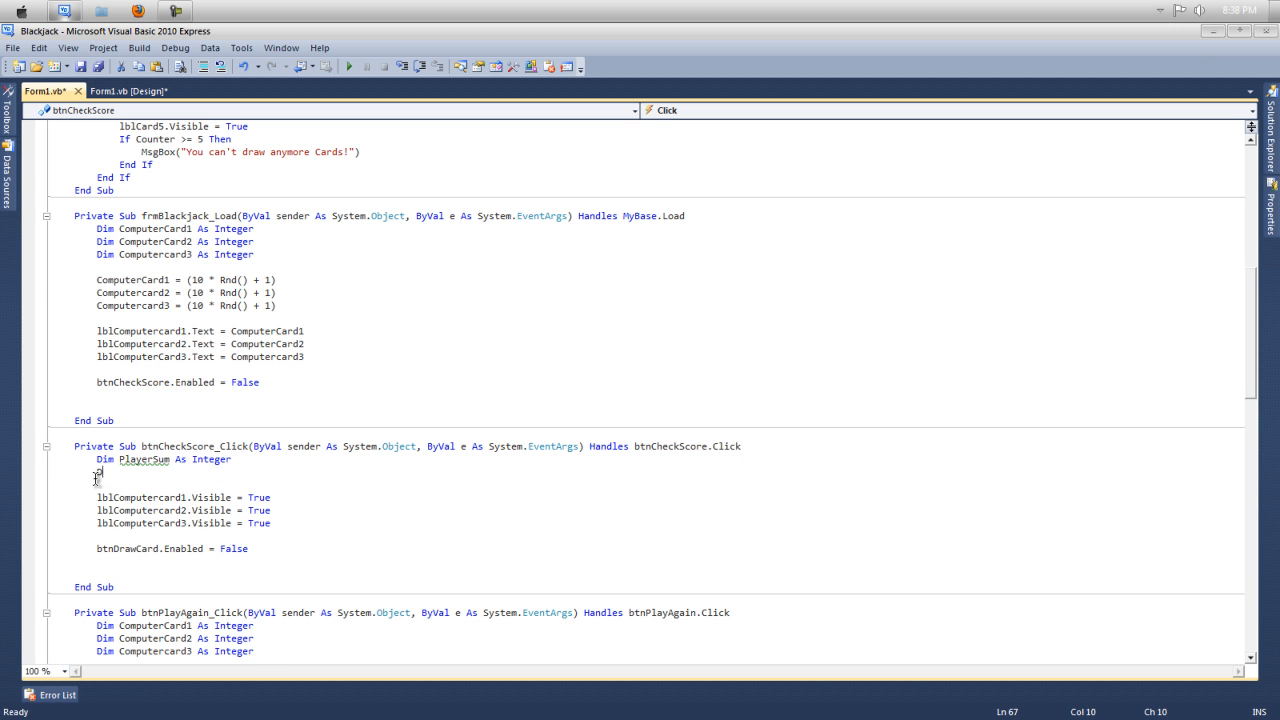
type("Dim ComputerSum")
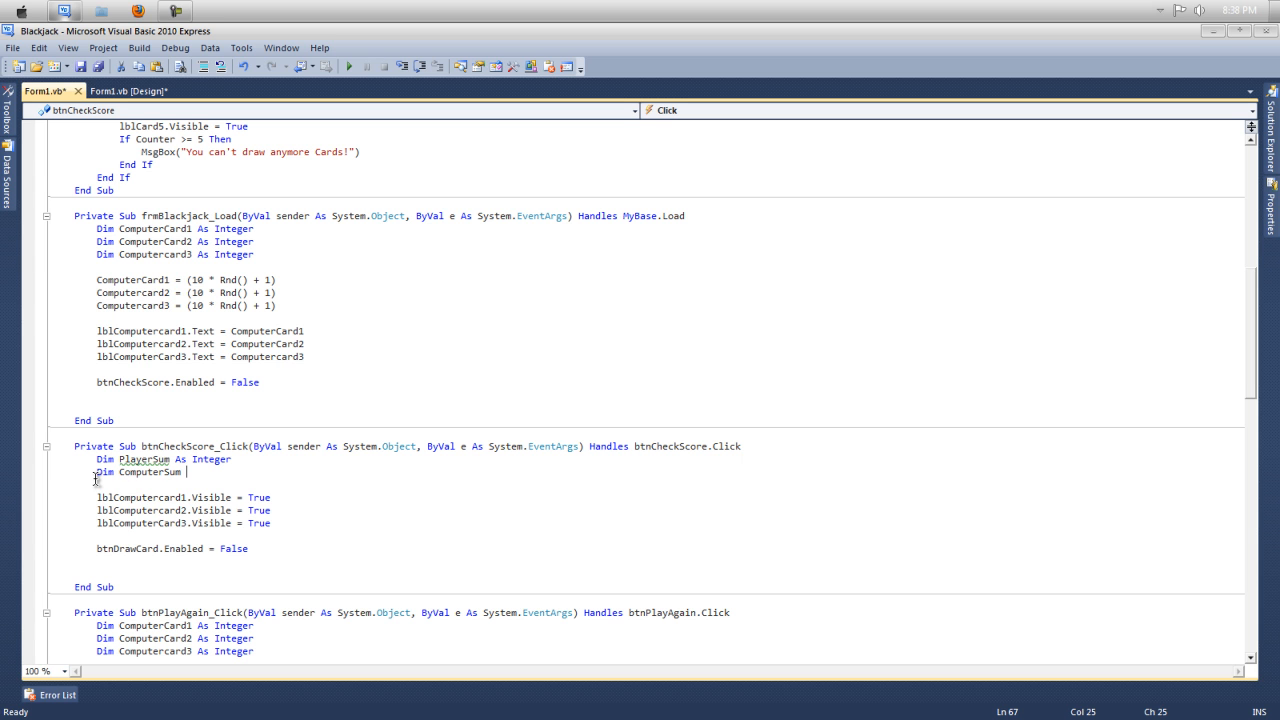
type("As Integer")
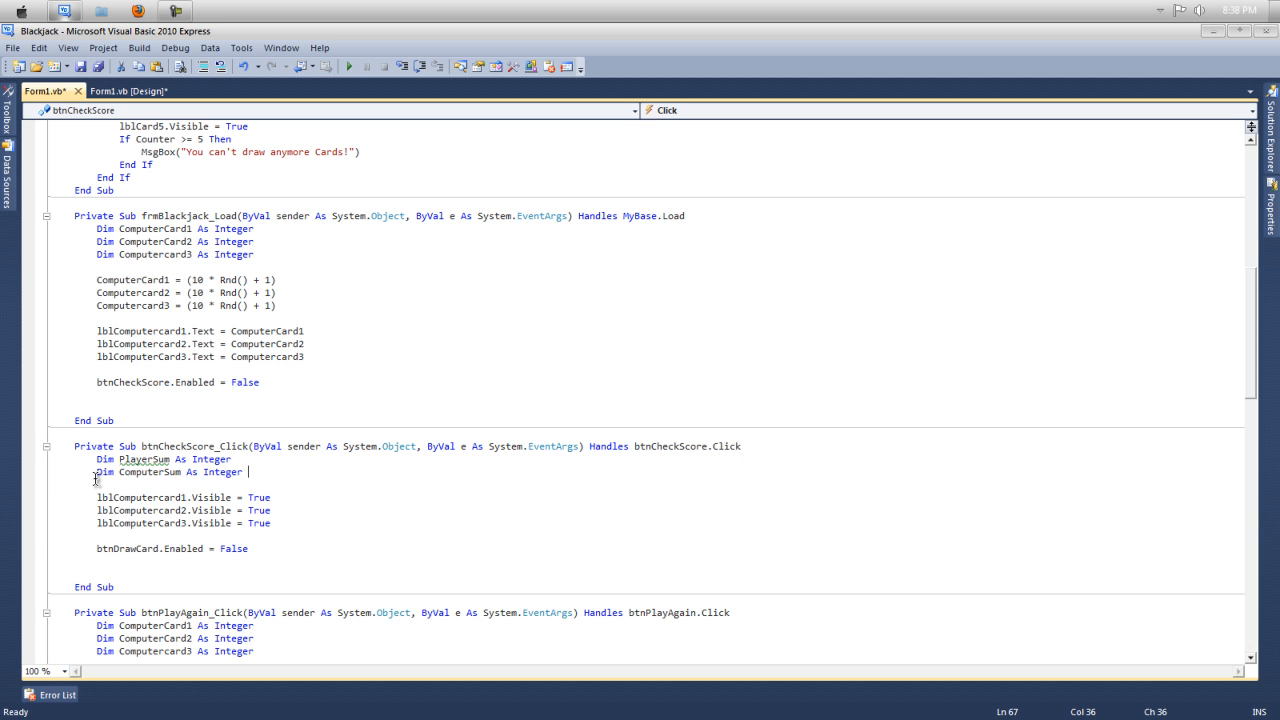
mouse_move(266, 533)
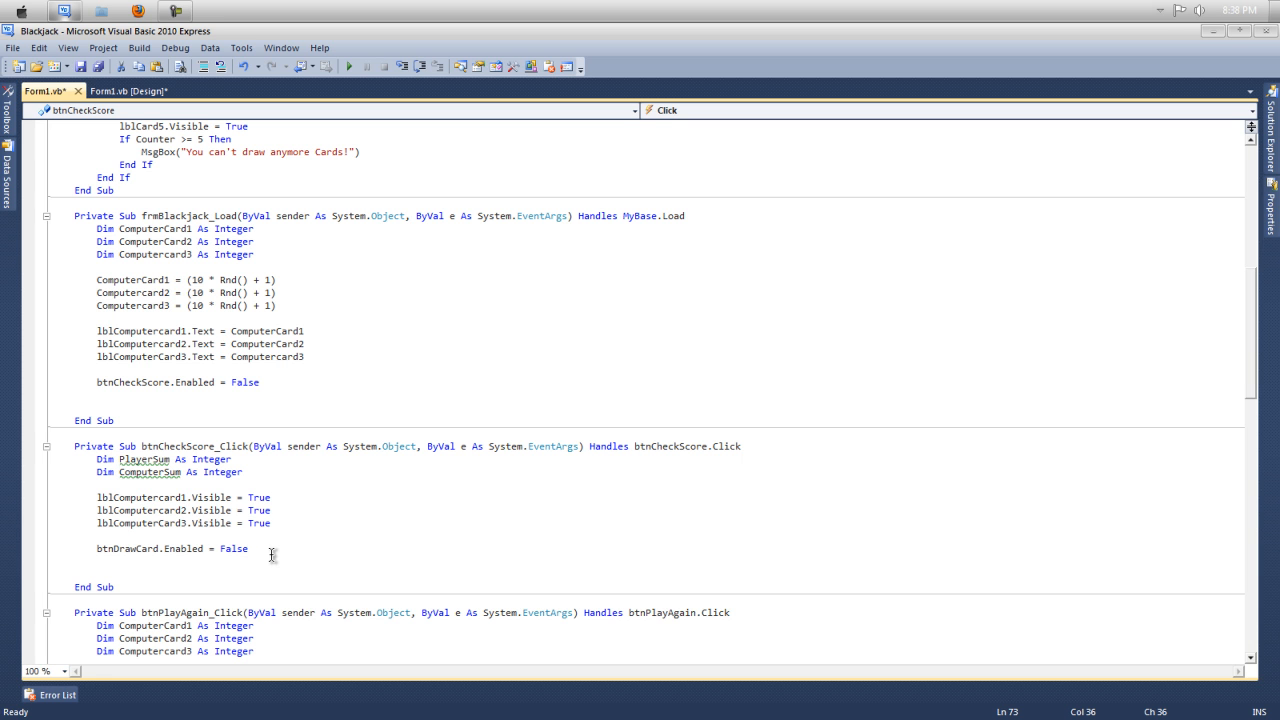
key("Enter")
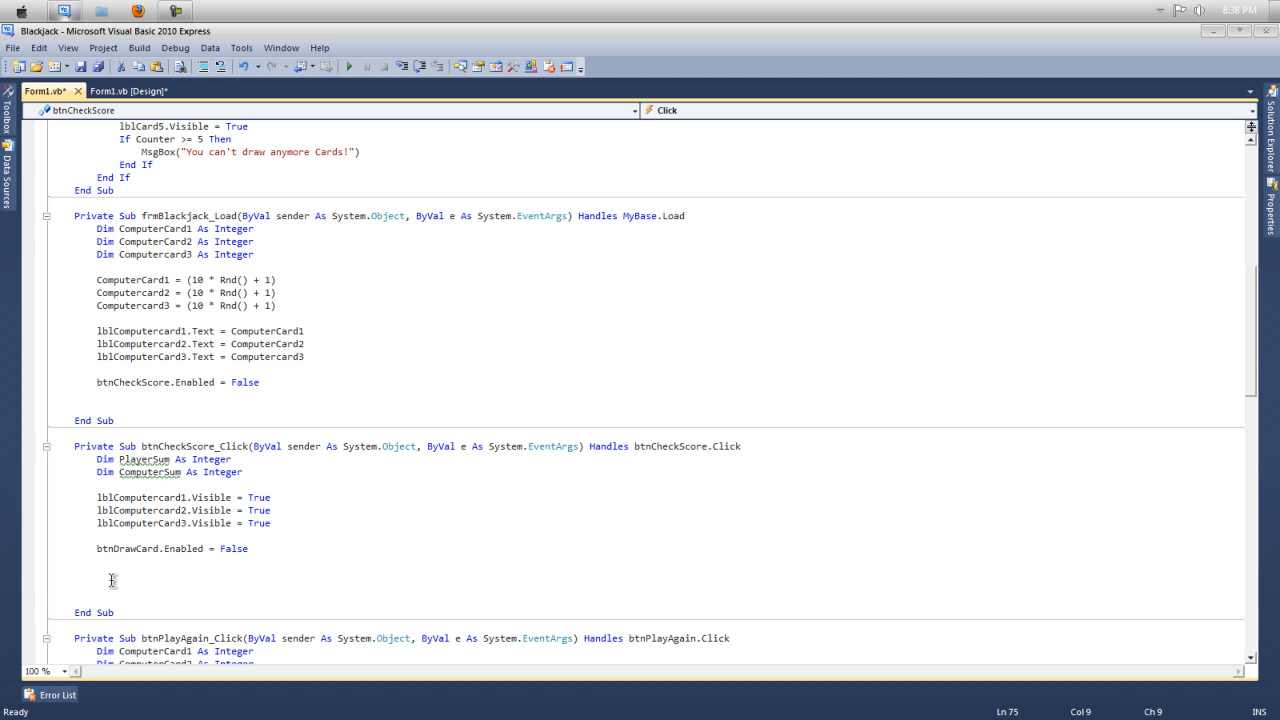
Start an If Counter block in Check Score with a PlayerSum = Val line
left_click(112, 600)
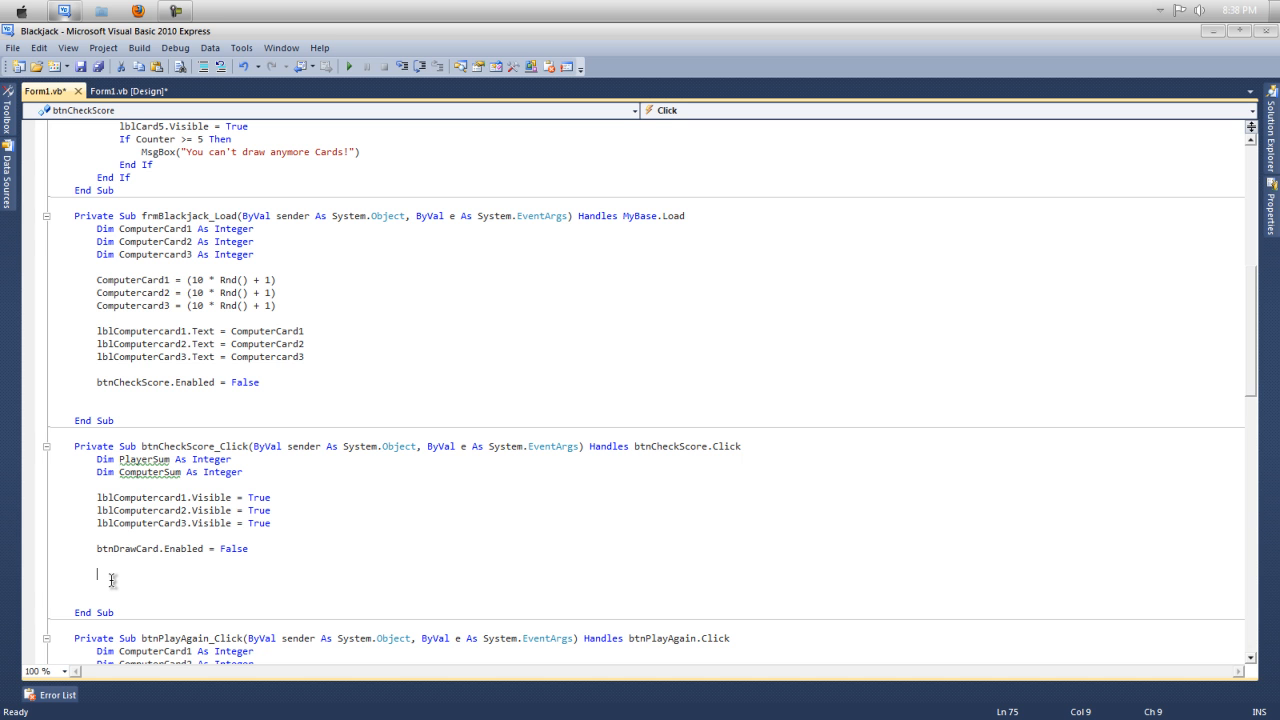
type("If")
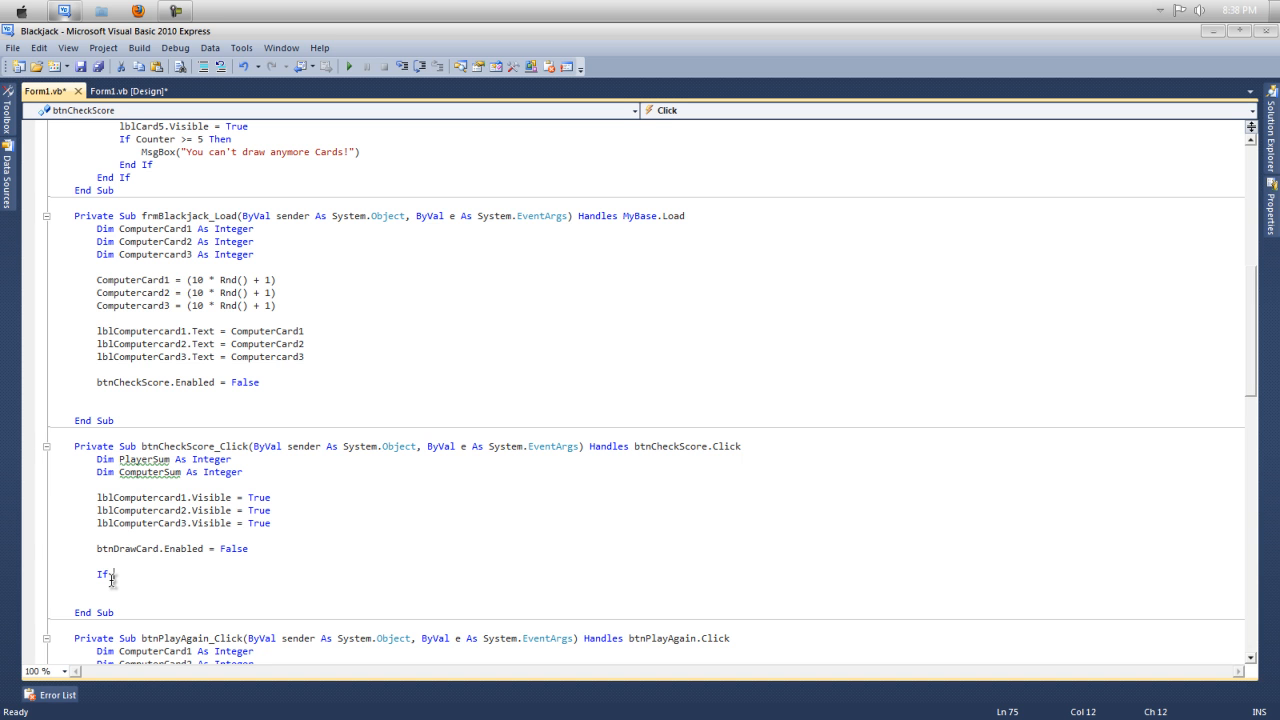
type("Counter = 1 Then")
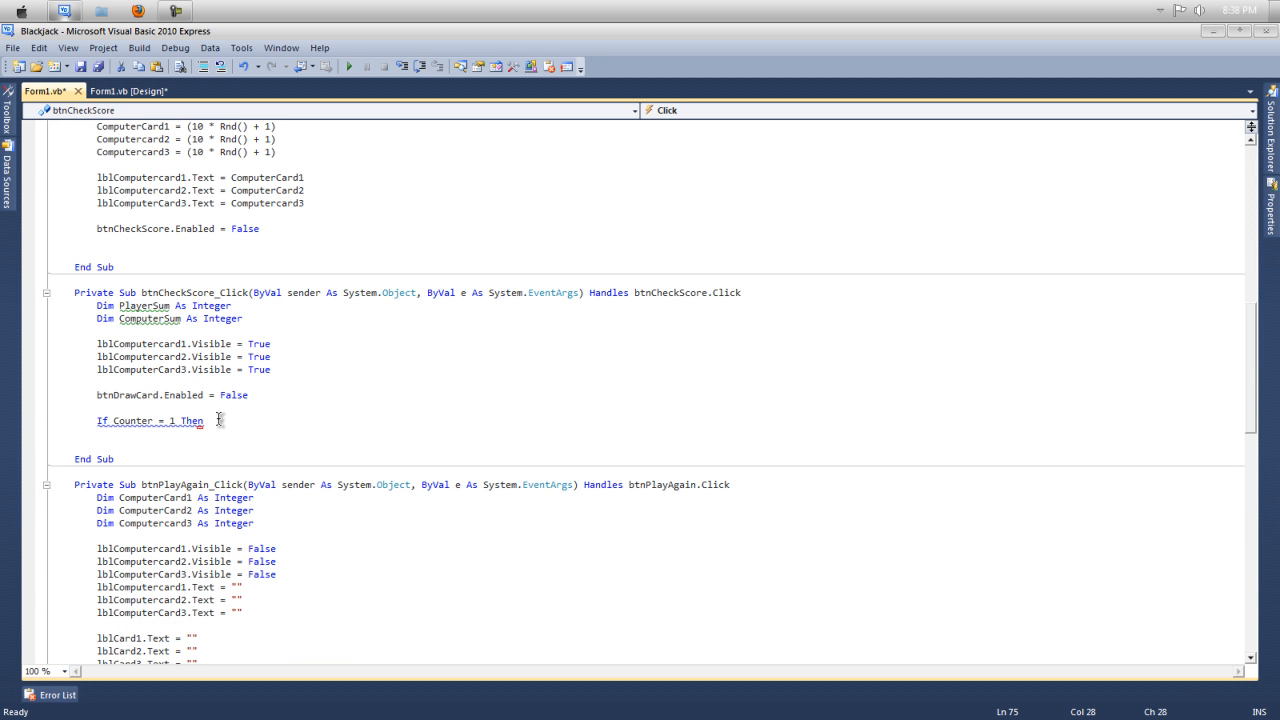
key("Enter")
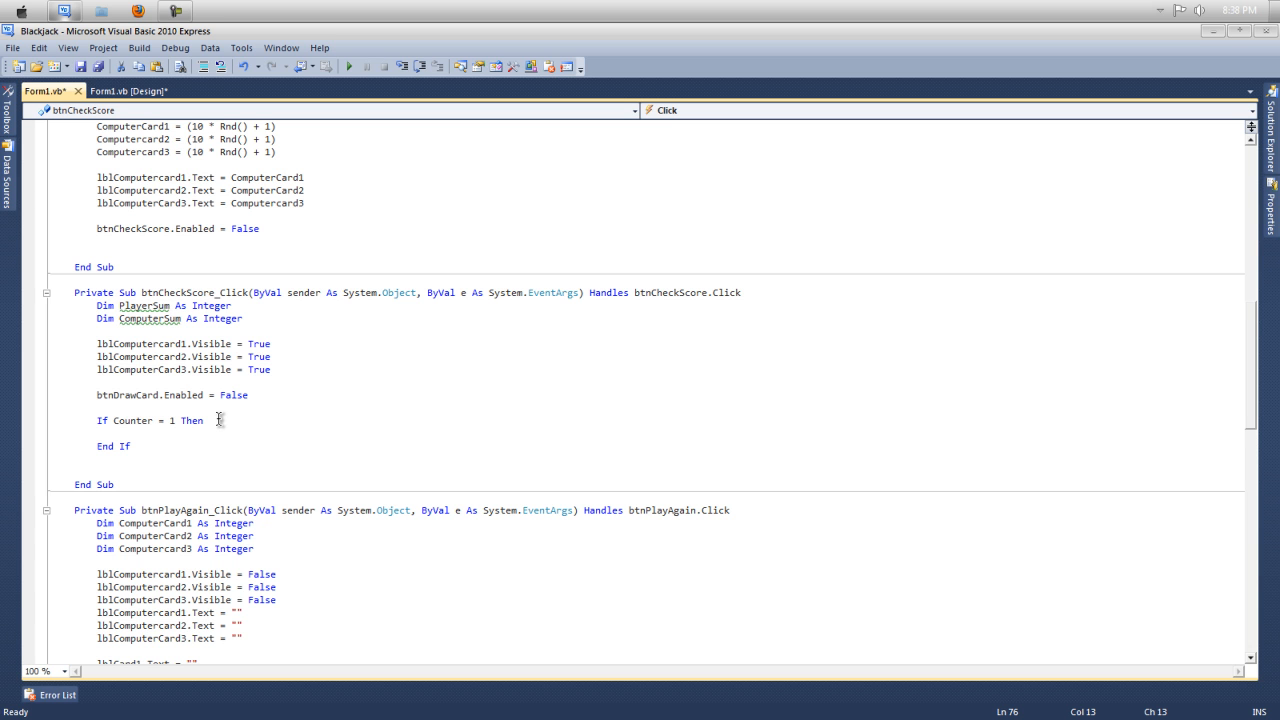
type("PlayerSum =")
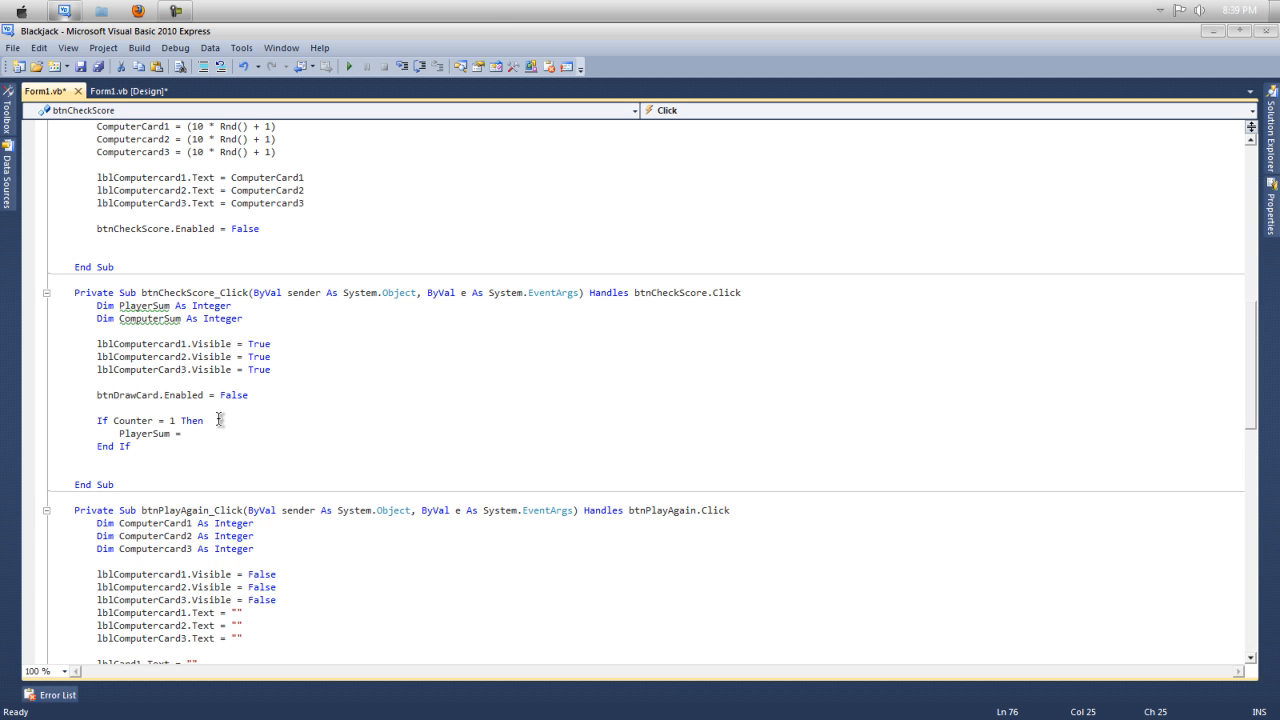
type("Val")
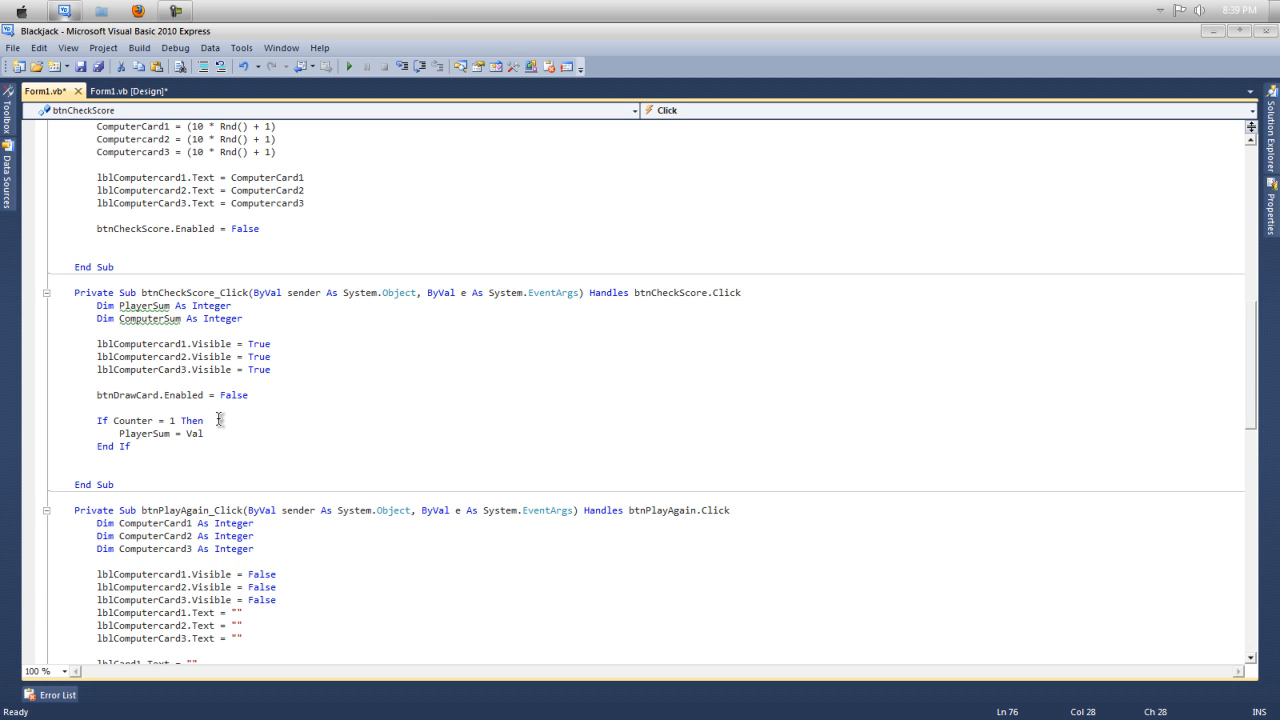
Complete PlayerSum = Val(lblCard1.Text) and make the condition Counter < 1
left_click(200, 433)
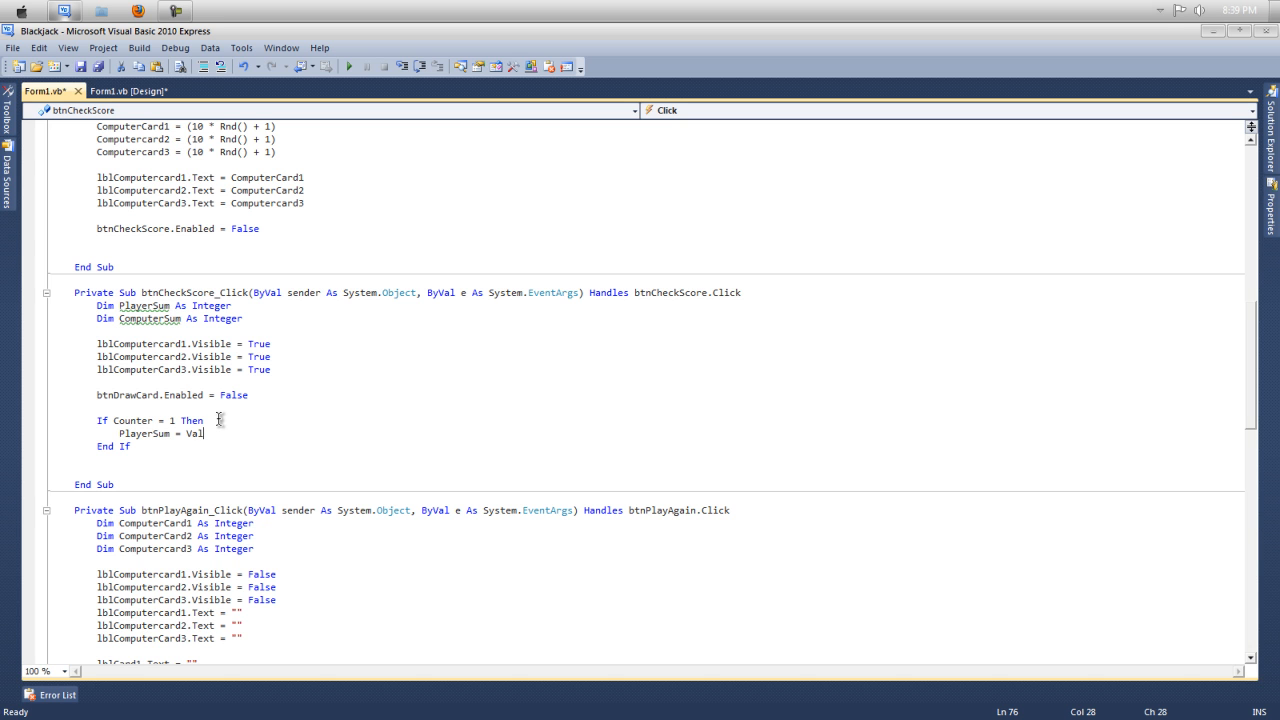
type("(")
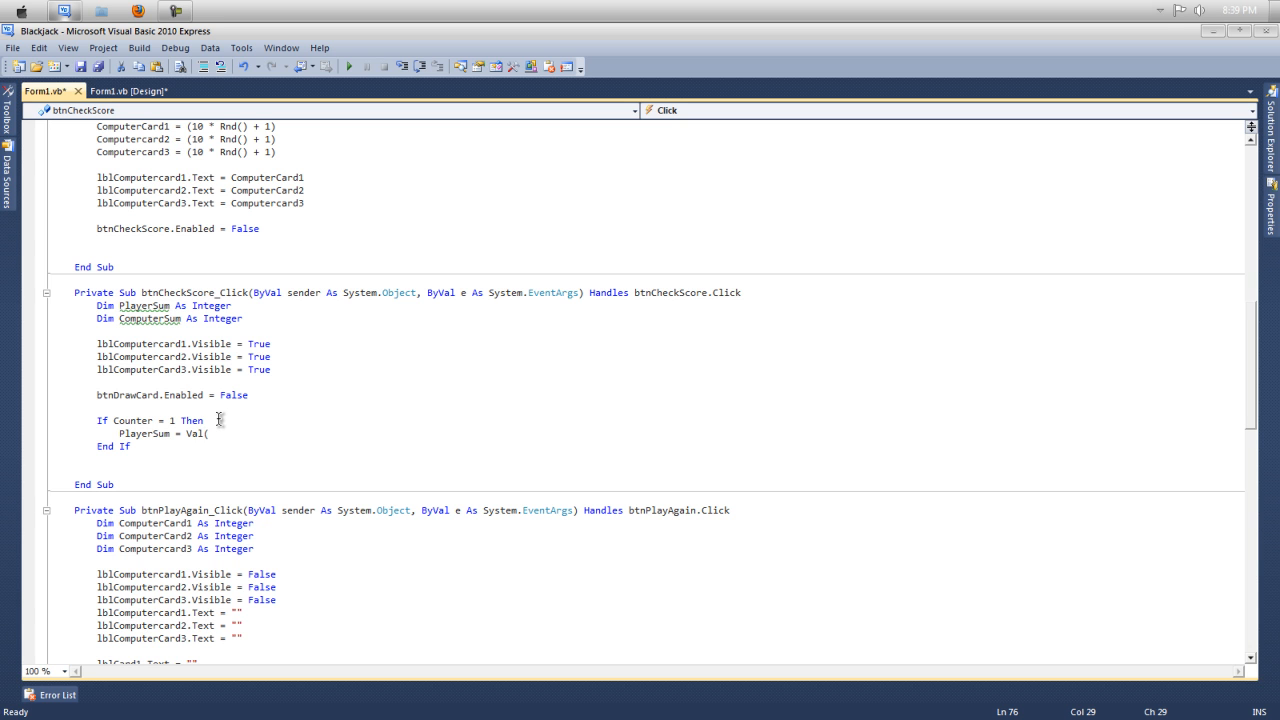
type("lblCard1.")
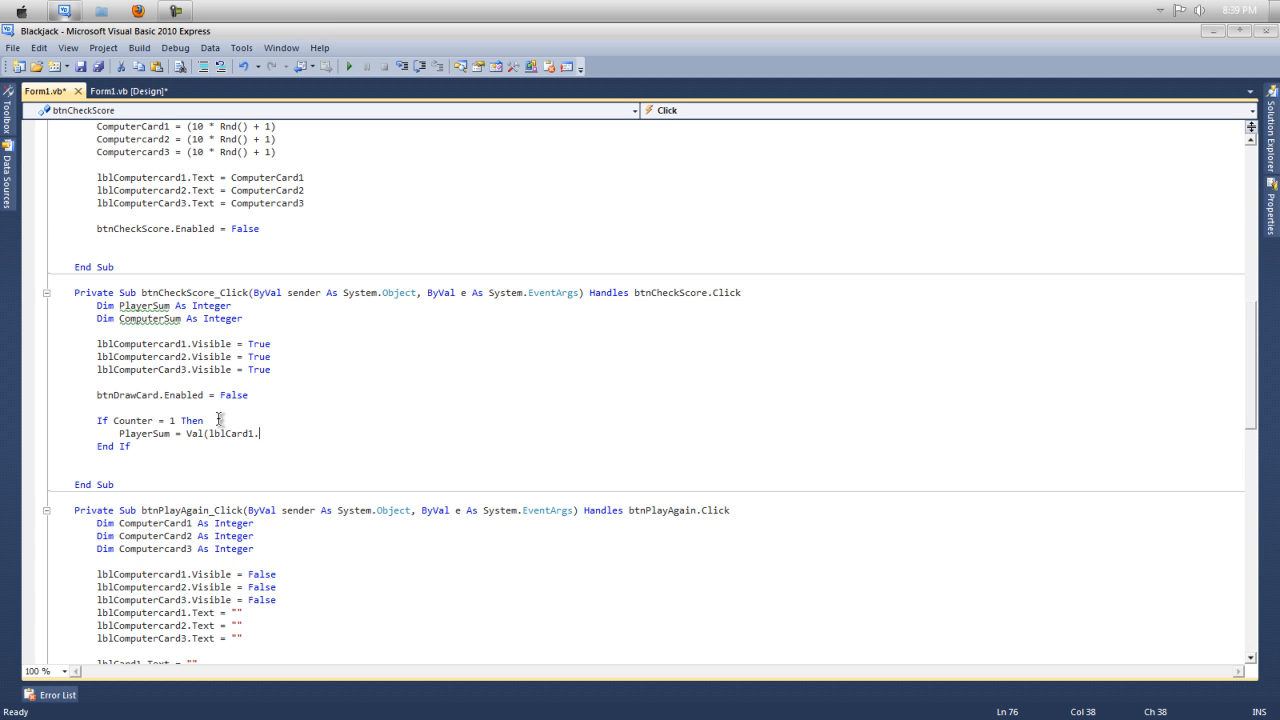
type("Text)")
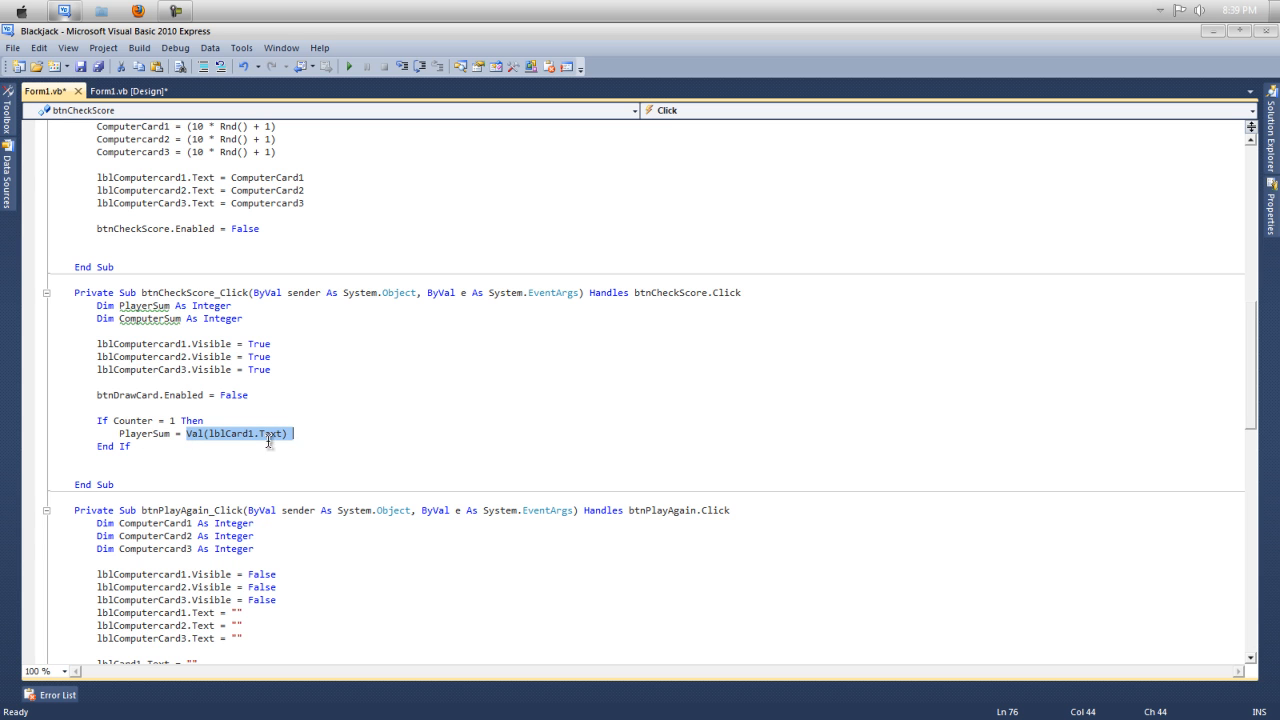
left_click(290, 433)
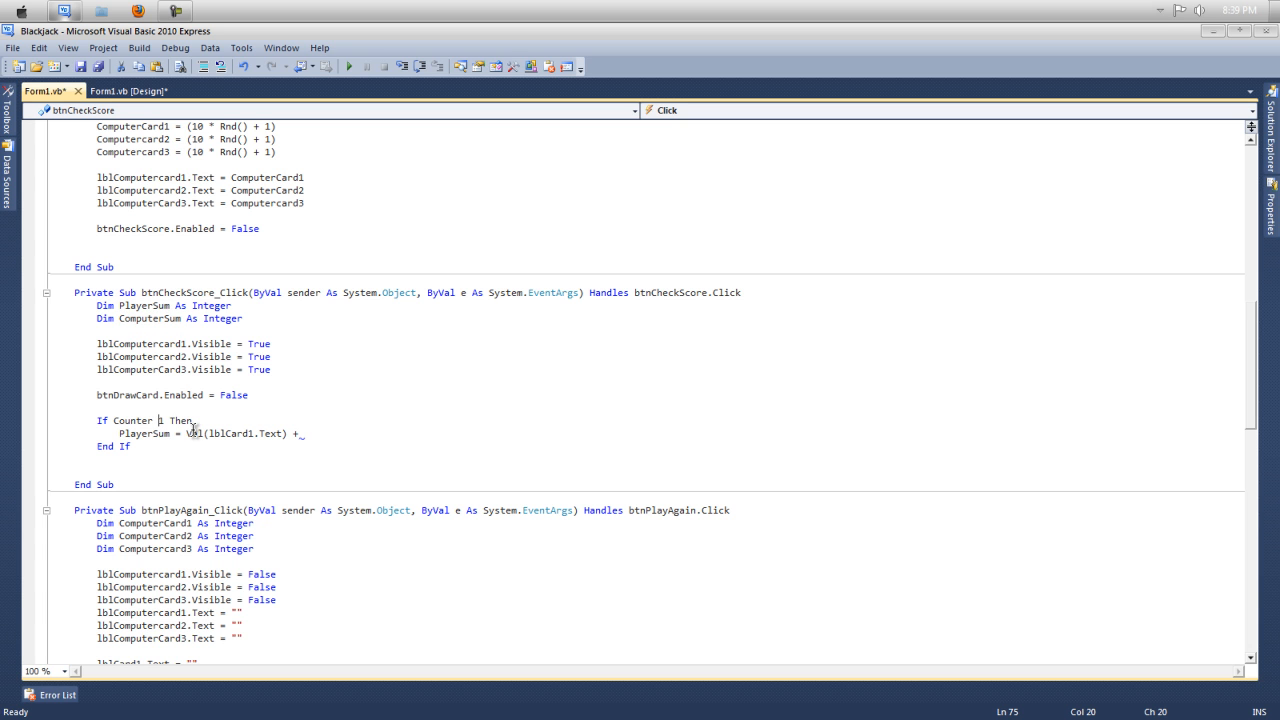
type("<")
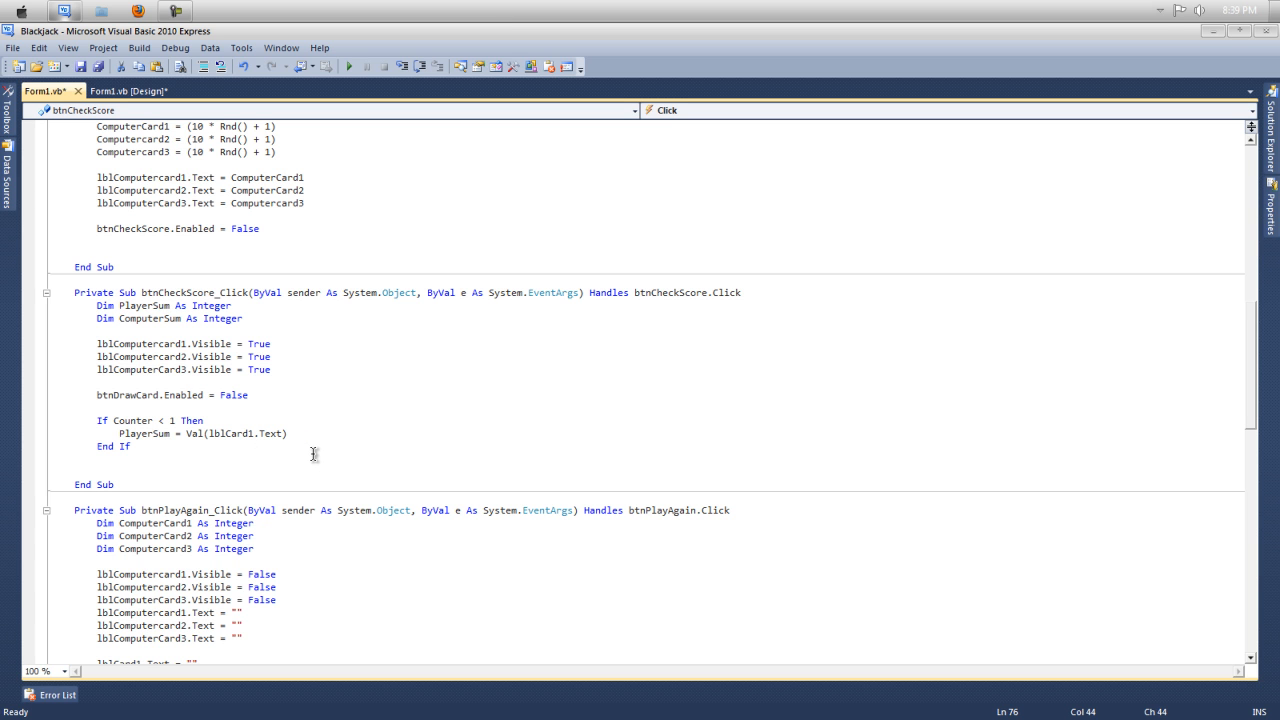
mouse_move(334, 431)
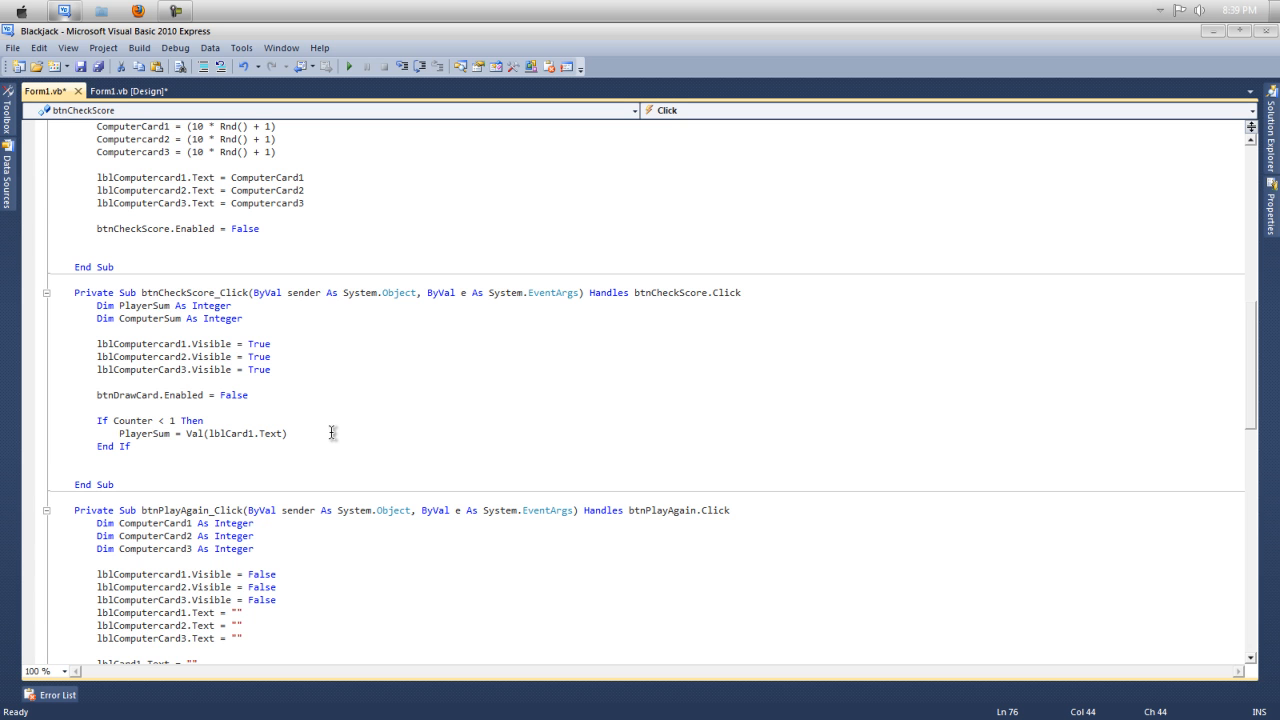
mouse_move(258, 433)
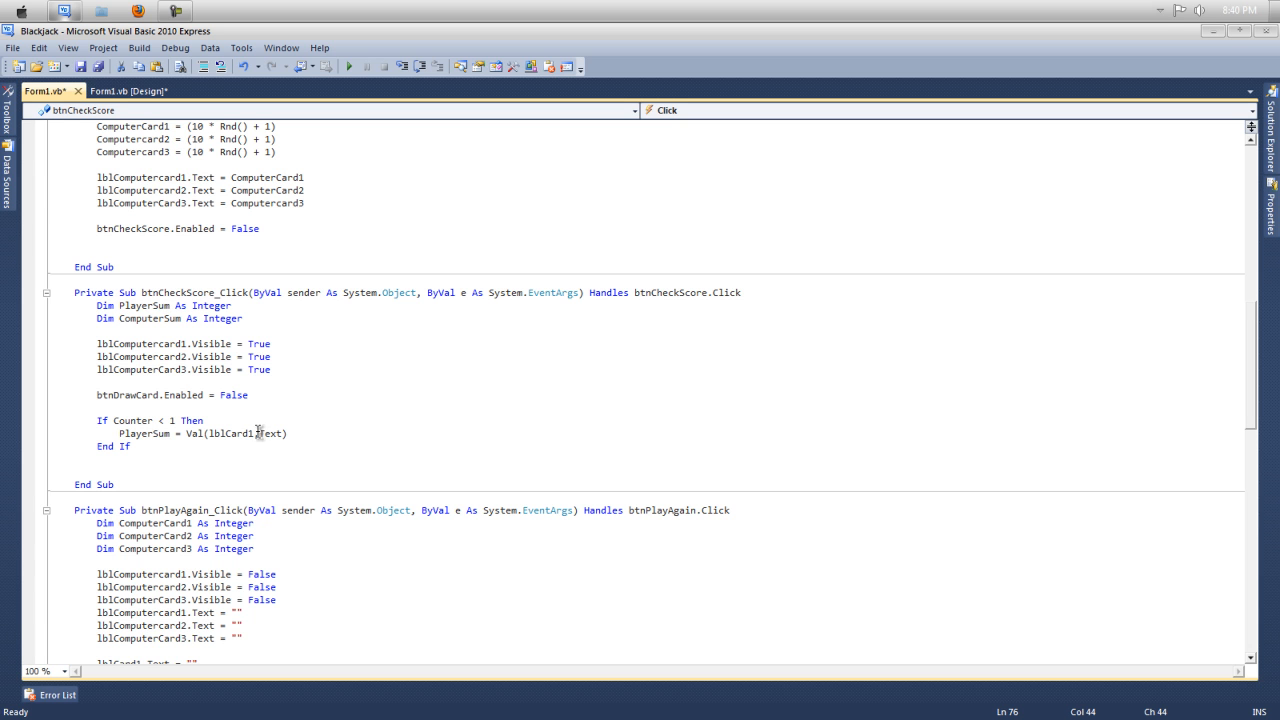
key("Enter")
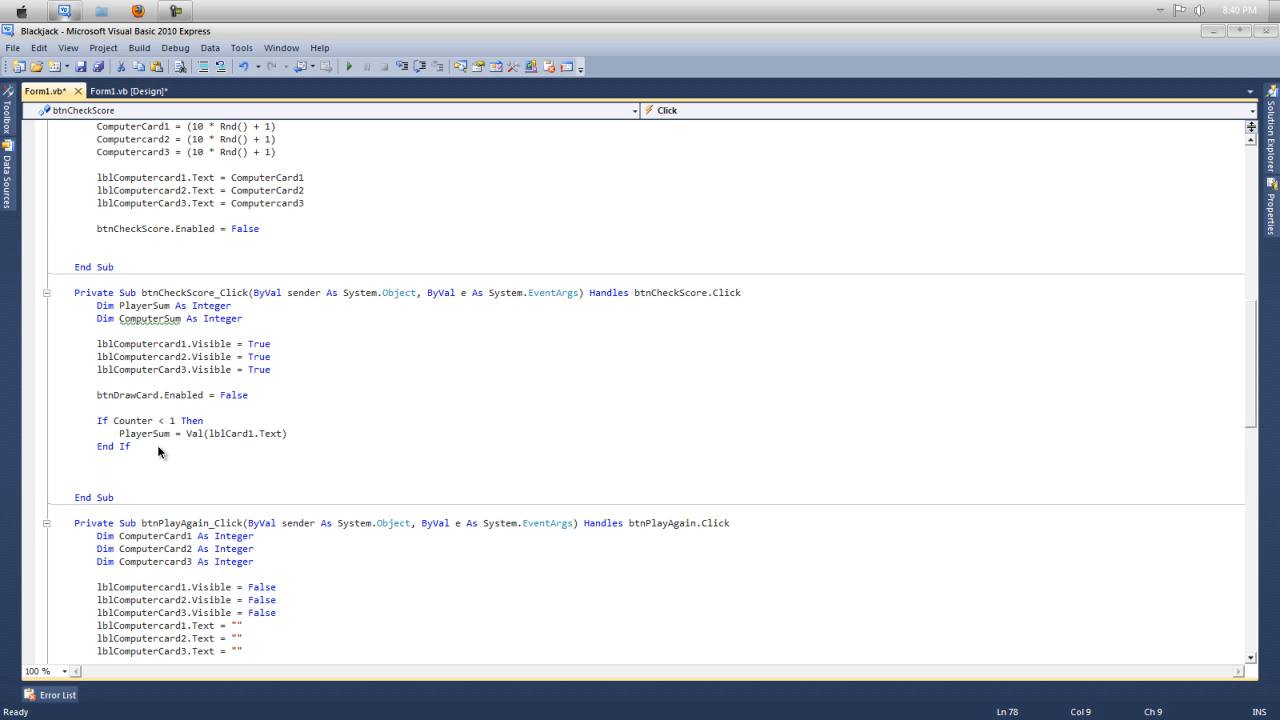
Add If Counter > 1 with PlayerSum = Val(lblCard1.Text) + Val(lblCard2.Text)
type("If")
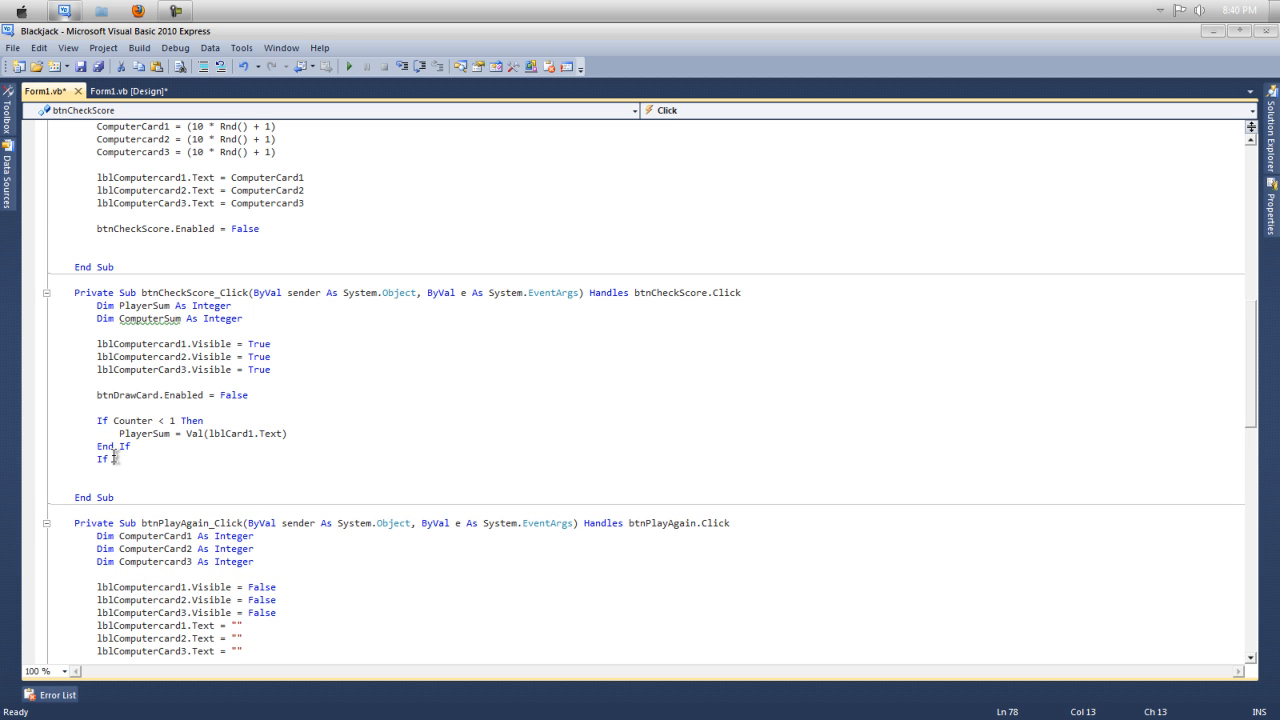
type("Counter > 1 Then")
type("P")
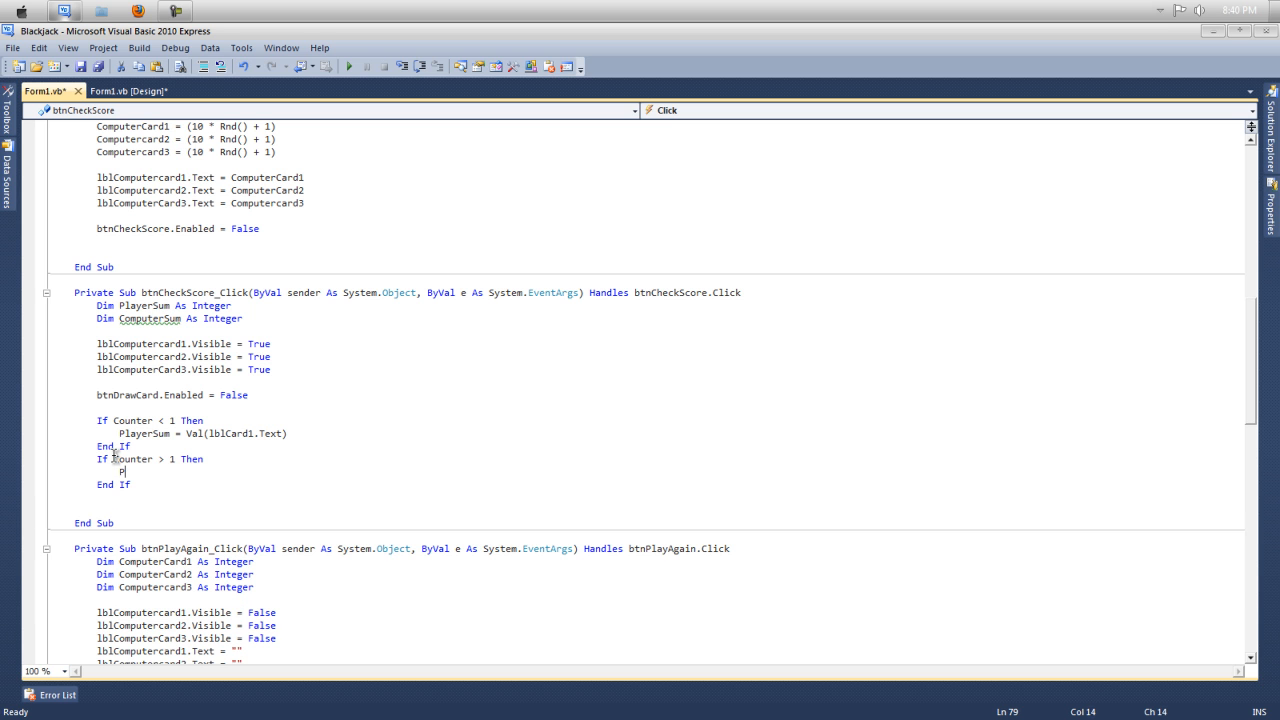
type("layerSum = Val(")
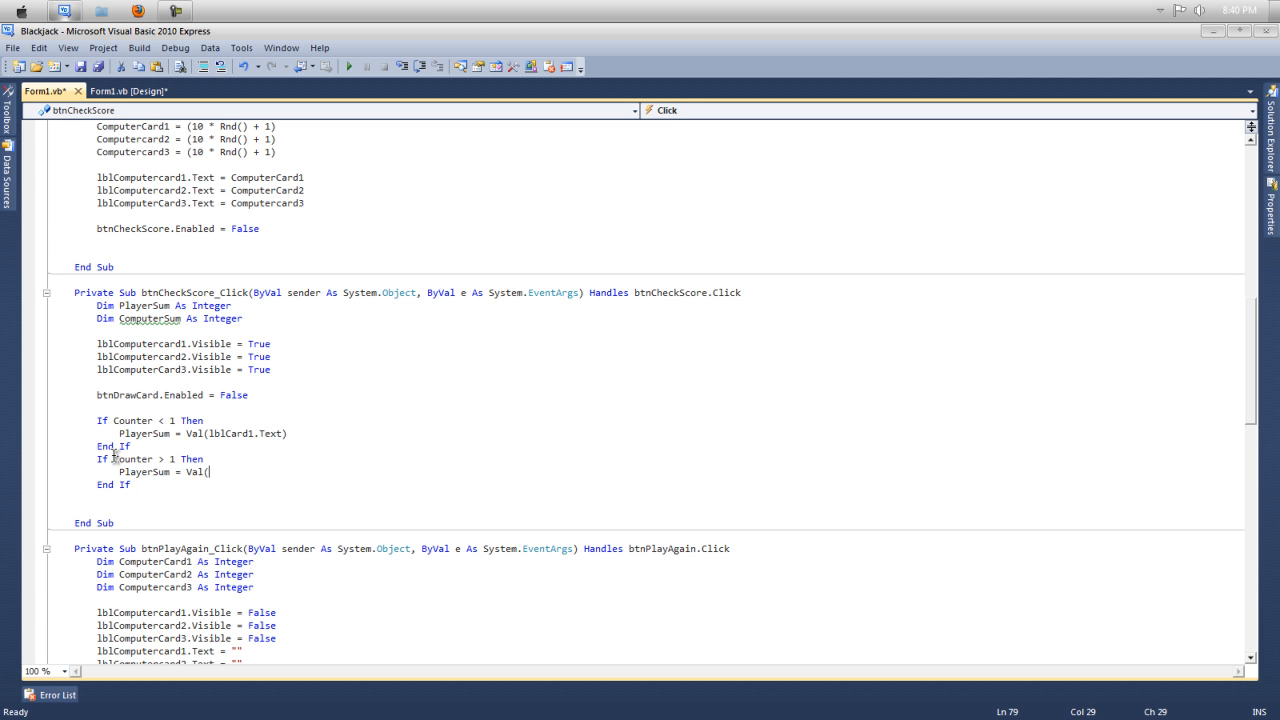
type("lblCard1")
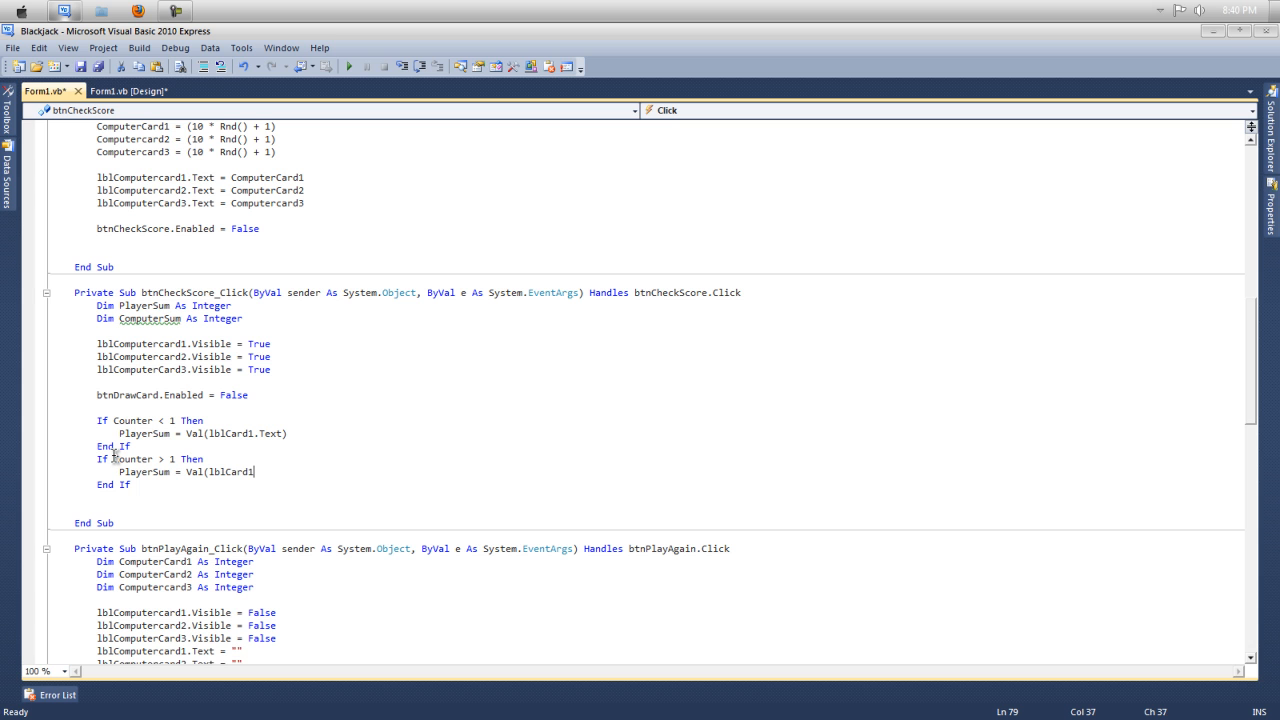
type(".Text)")
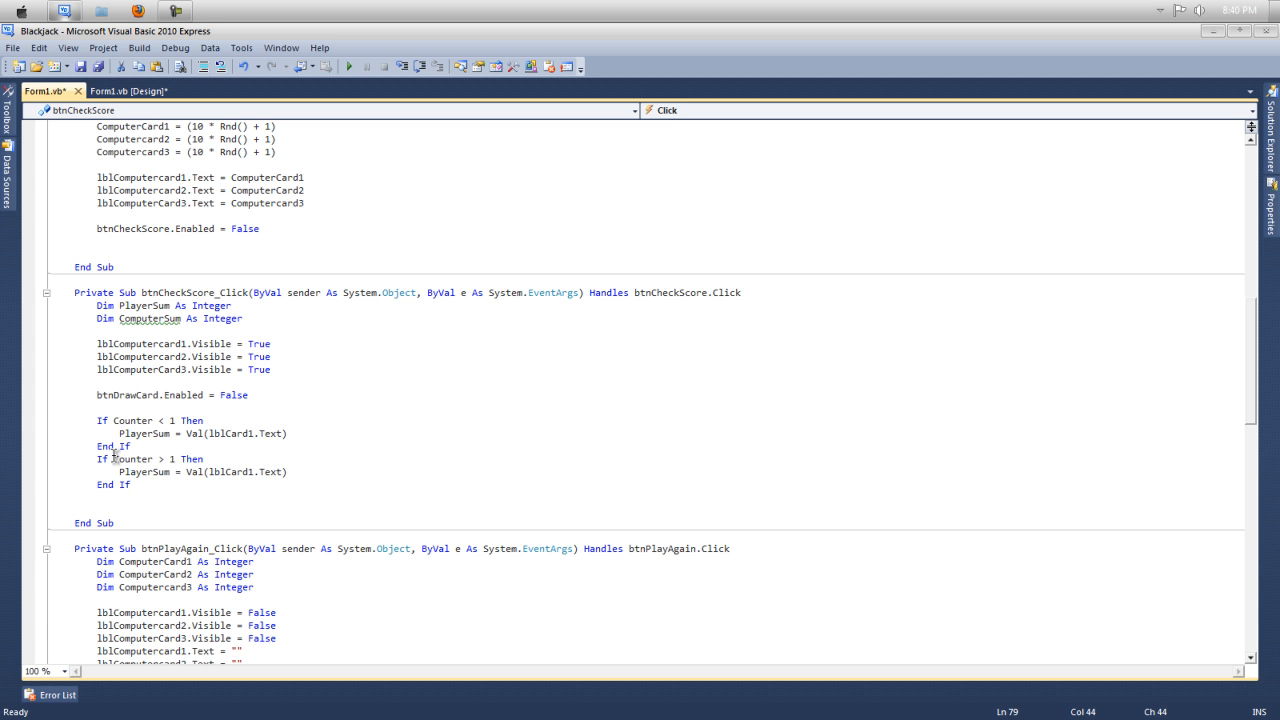
type("+ Val")
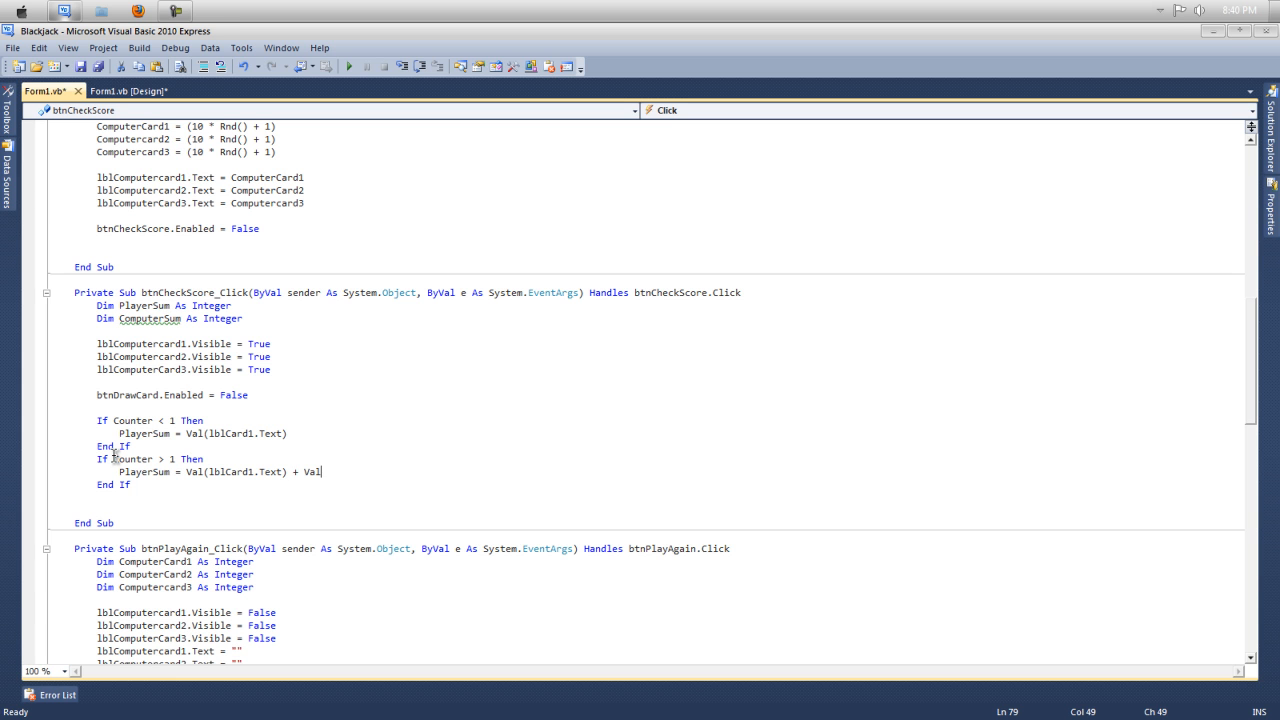
type("(lbl")
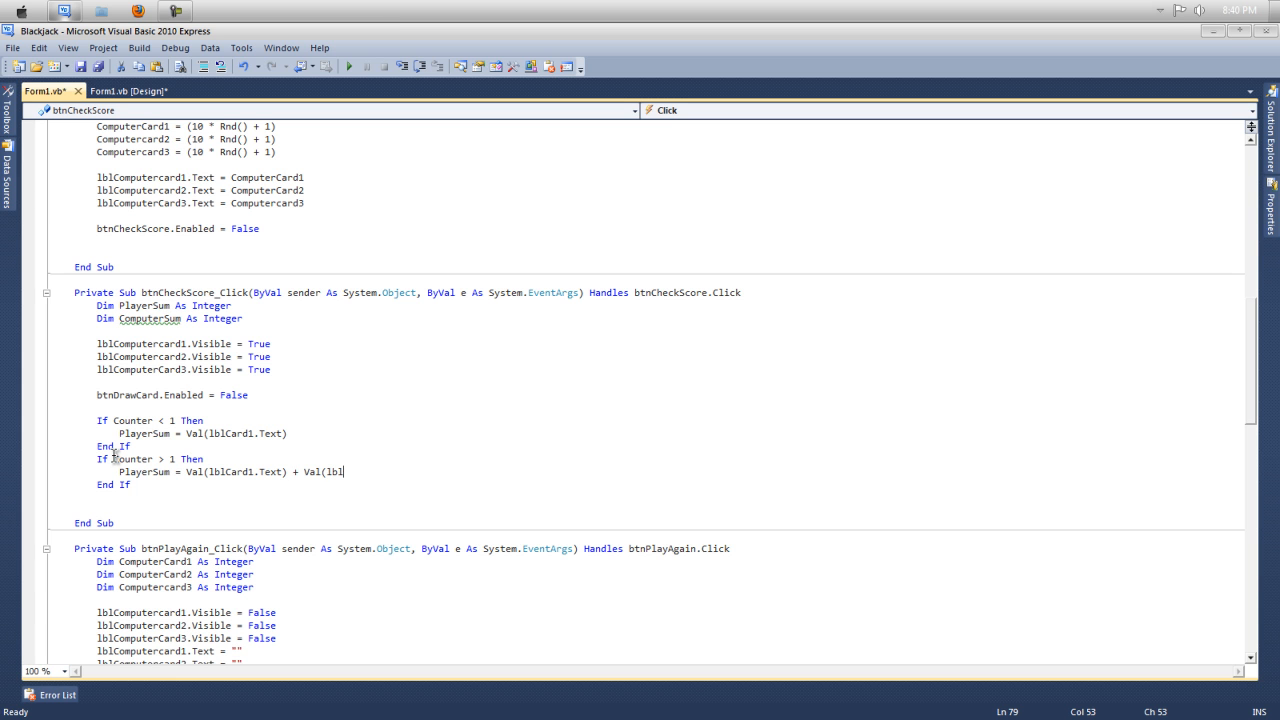
type("Card2.T")
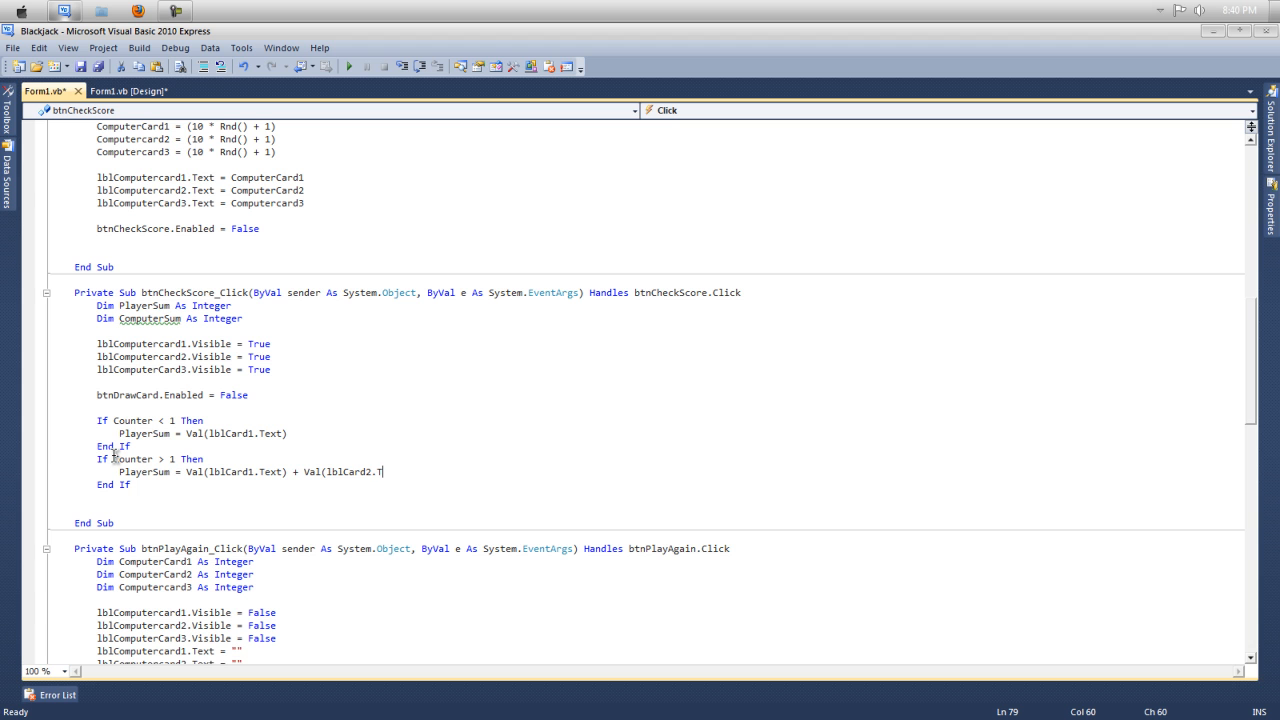
type("ext)")
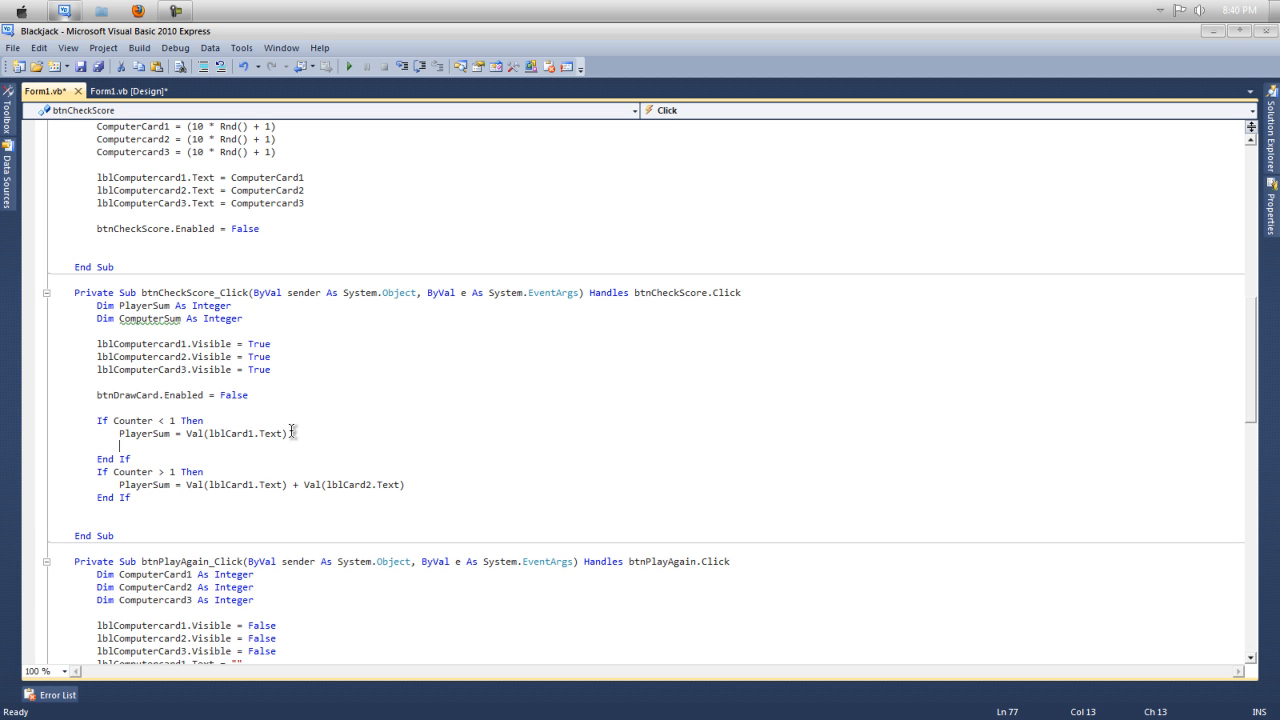
Set lblPlayersTotal.Text = PlayerSum in the first If block
type("lbl")
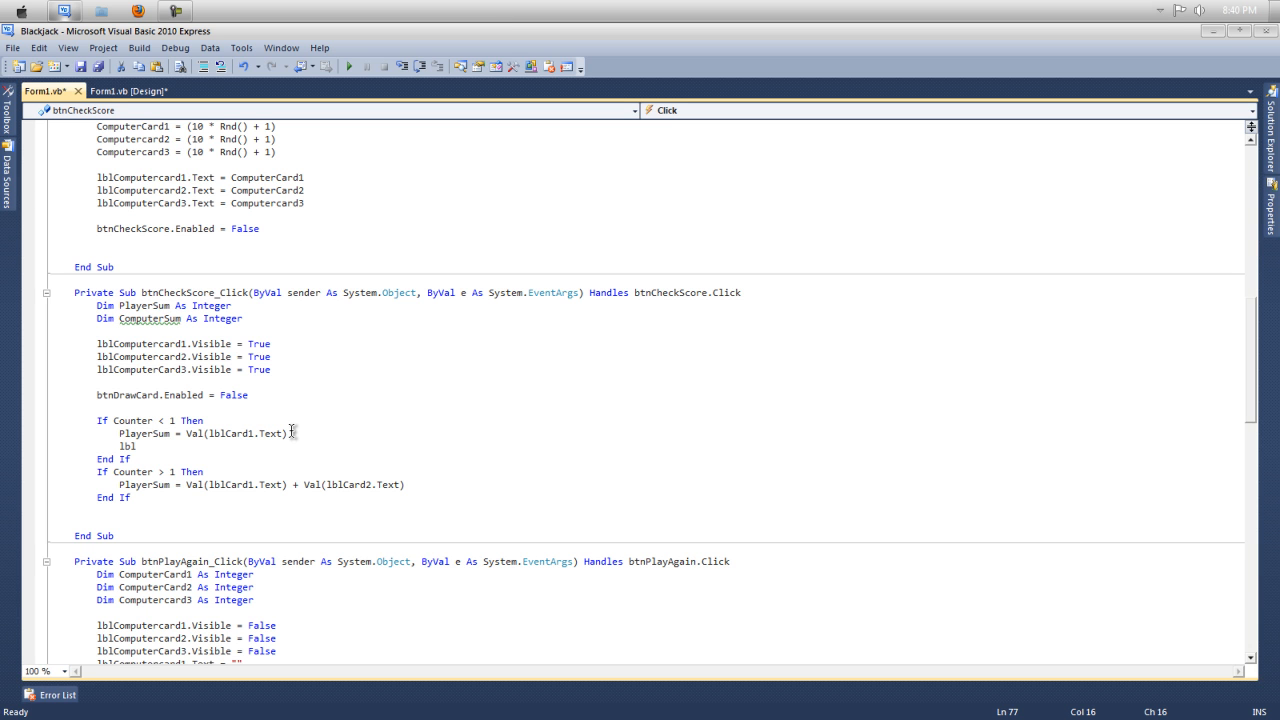
type("PlayersTotal.")
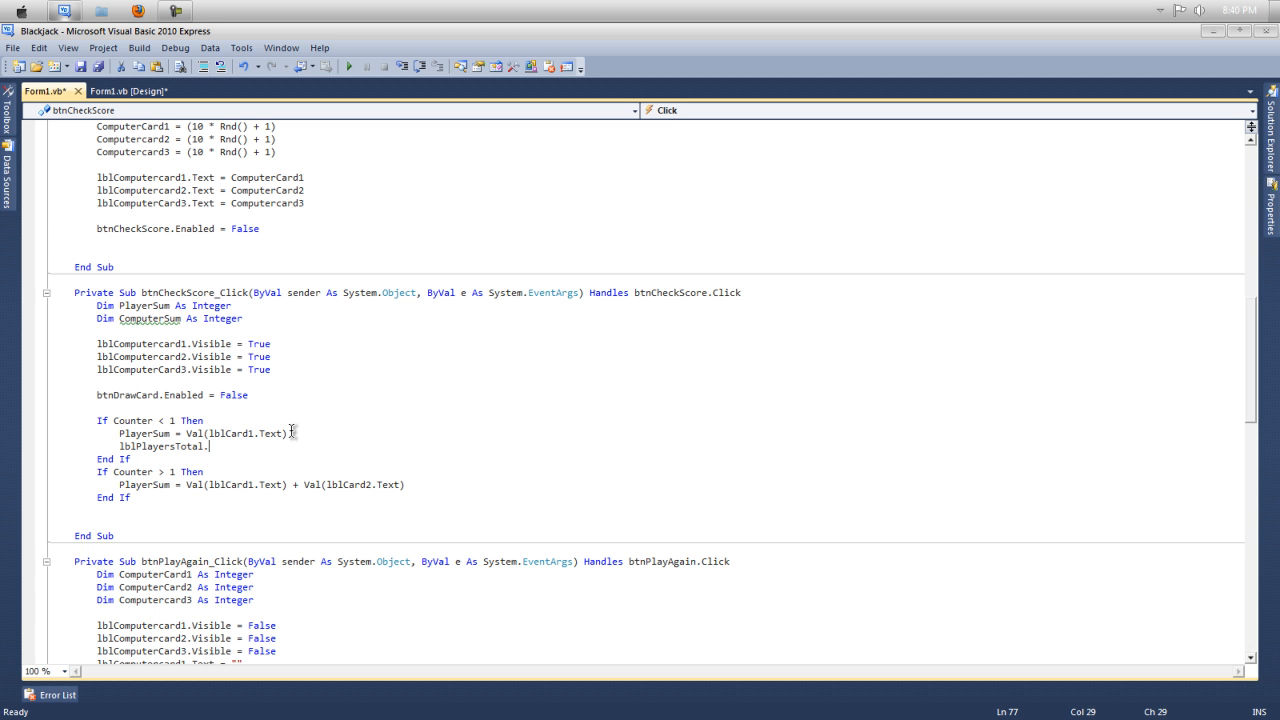
type("Text =")
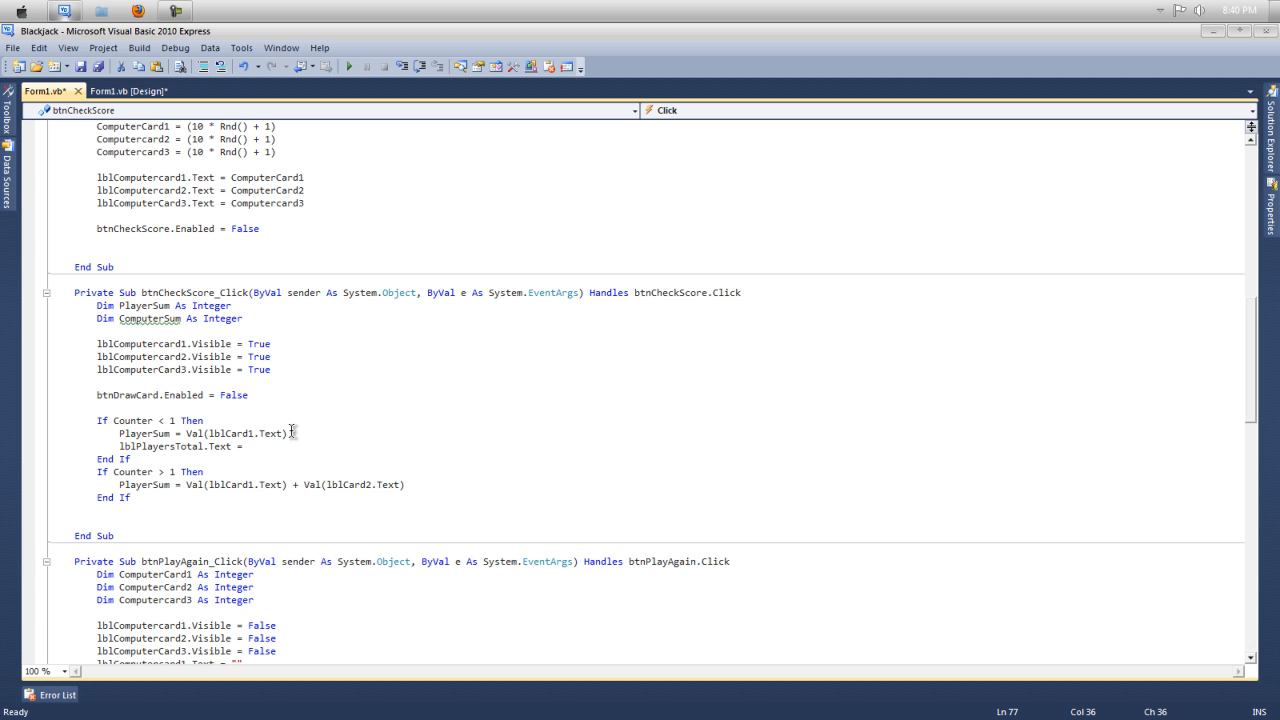
type("PlayerSum su")
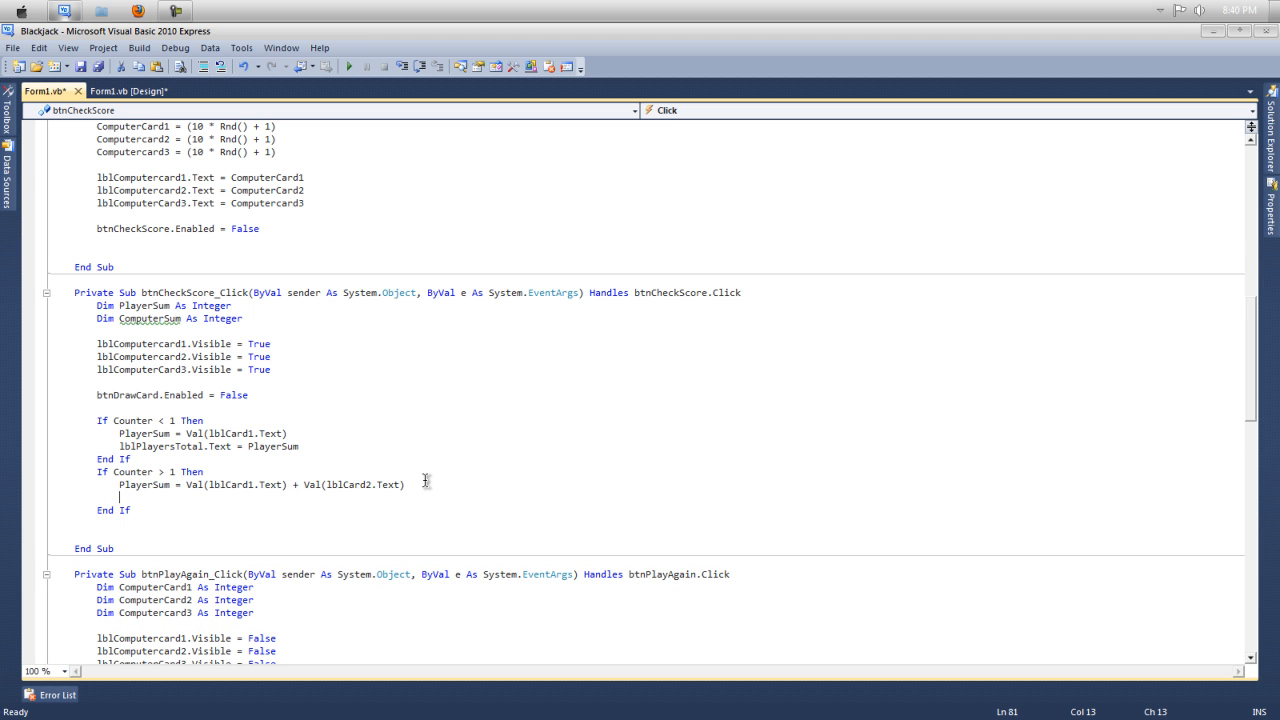
Set lblComputerTotal.Text = PlayerSum in the Counter > 1 block
type("Lbl")
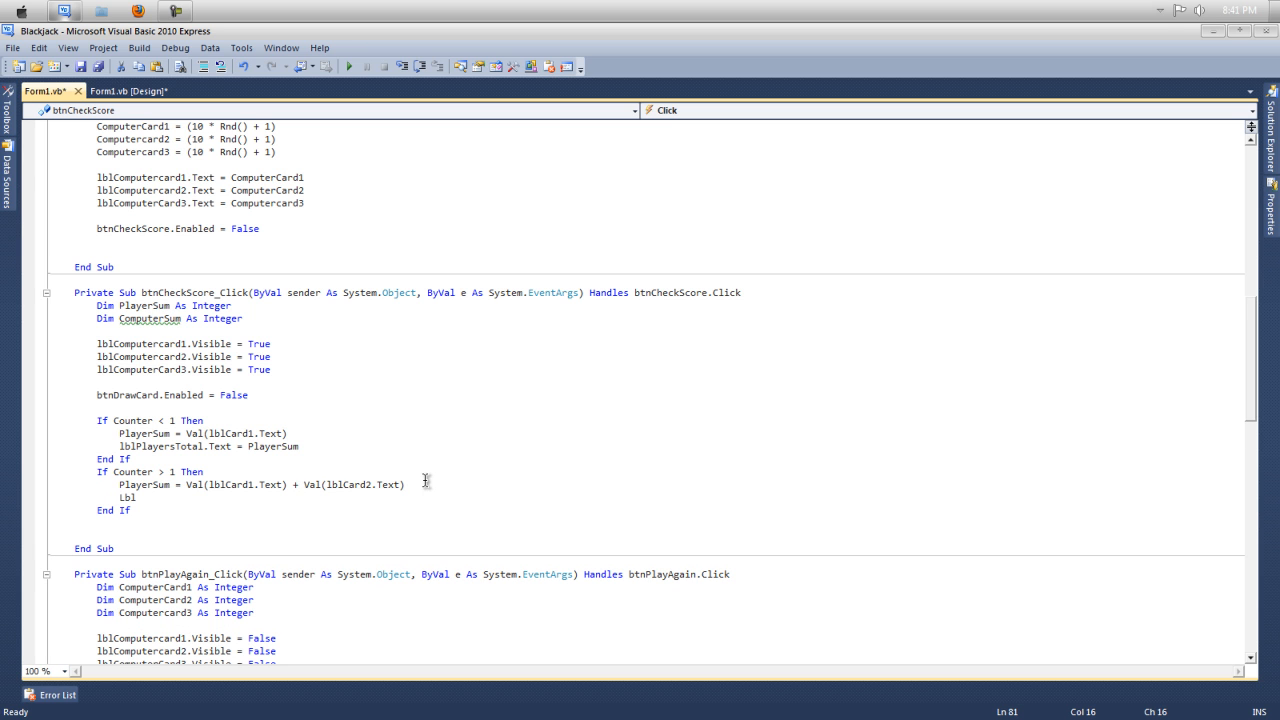
type("blComputerTotal")
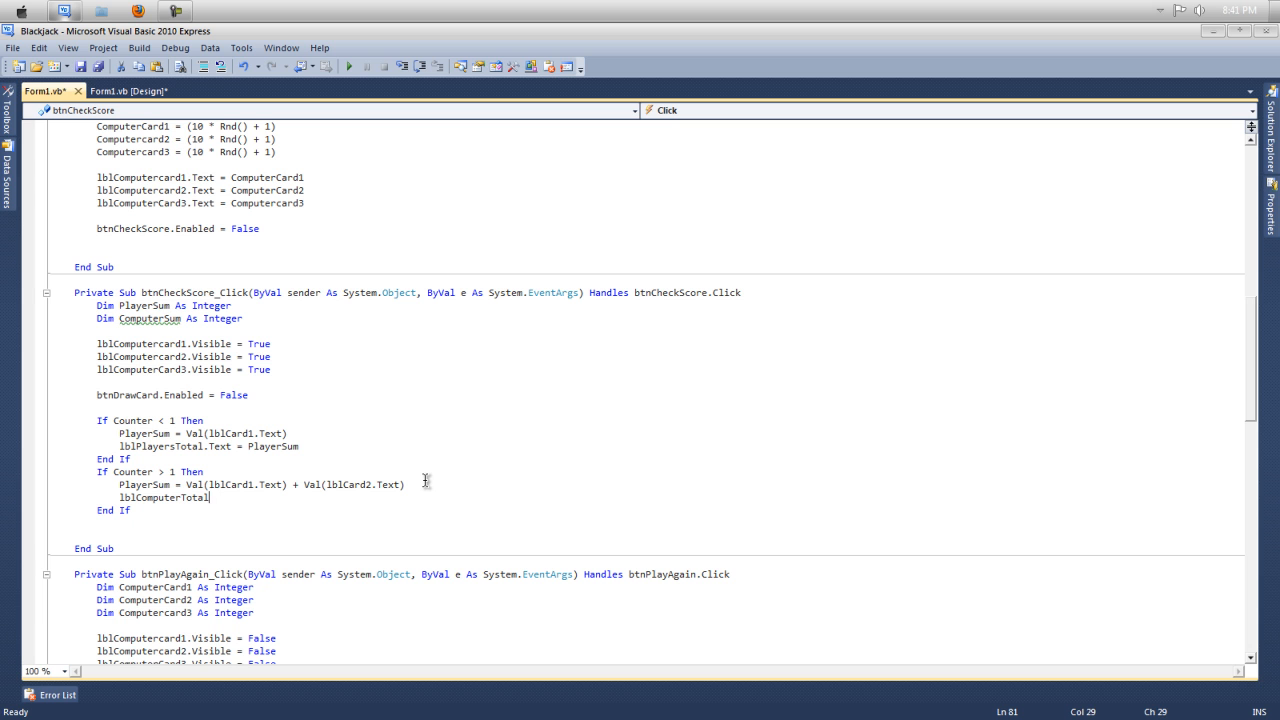
type(".Text =")
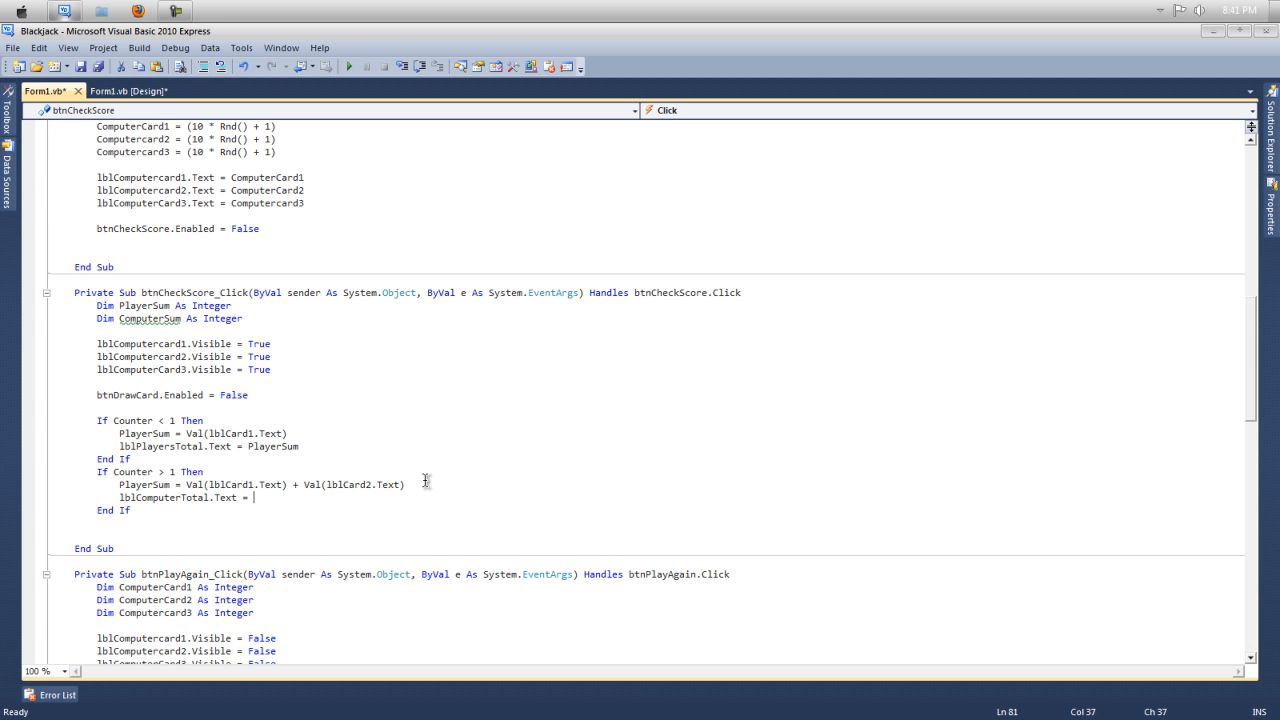
type("Pl")
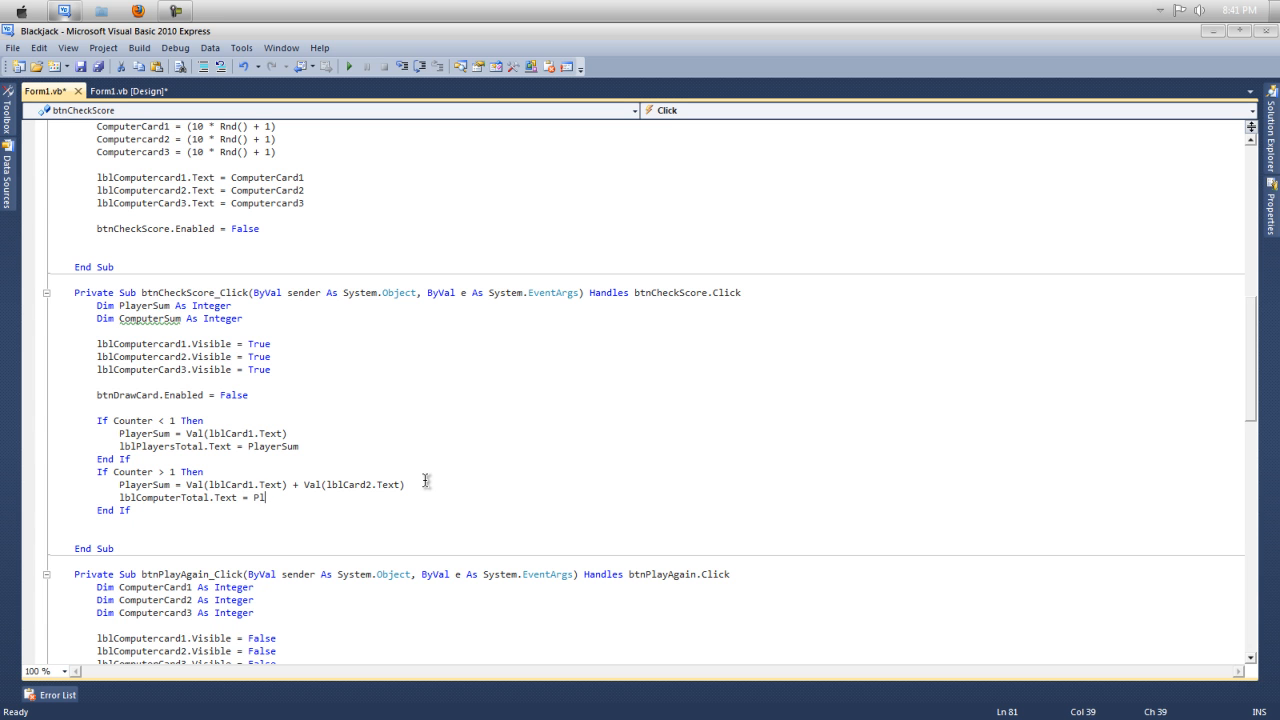
type("ayersum")
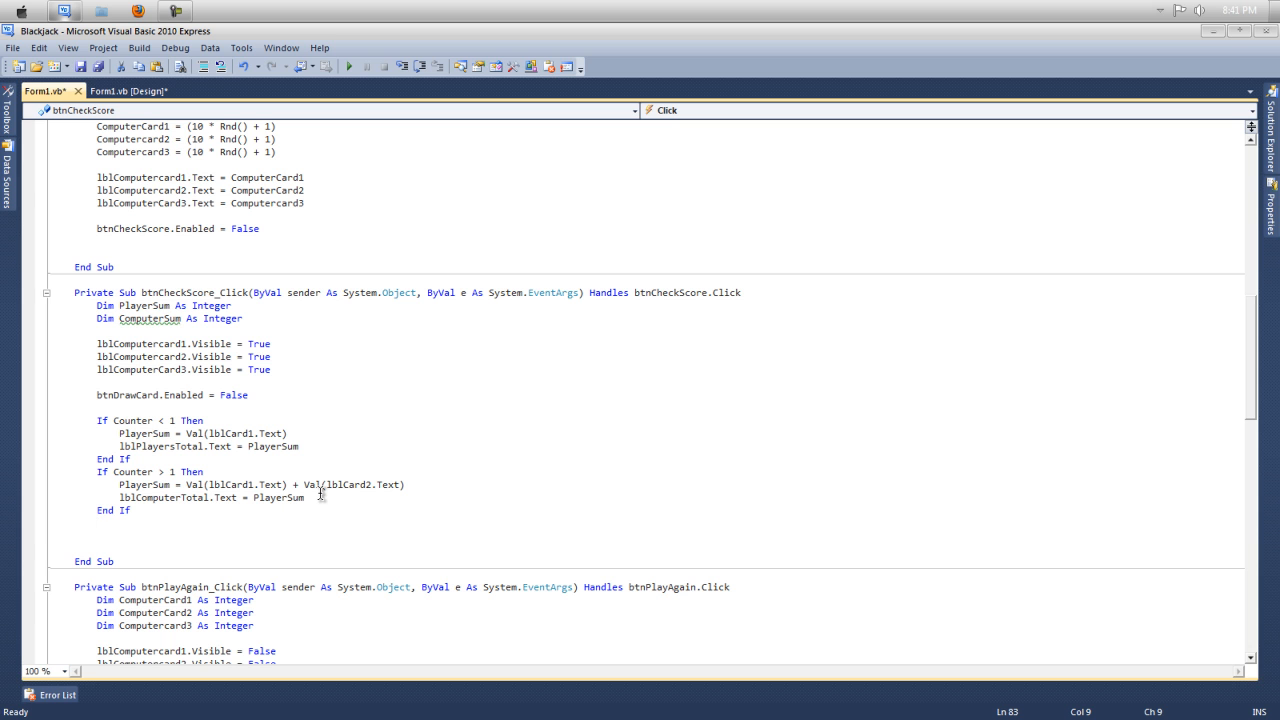
Add If Counter > 2 summing Val of lblCard1, lblCard2 and lblCard3 into PlayerSum
type("If Ci")
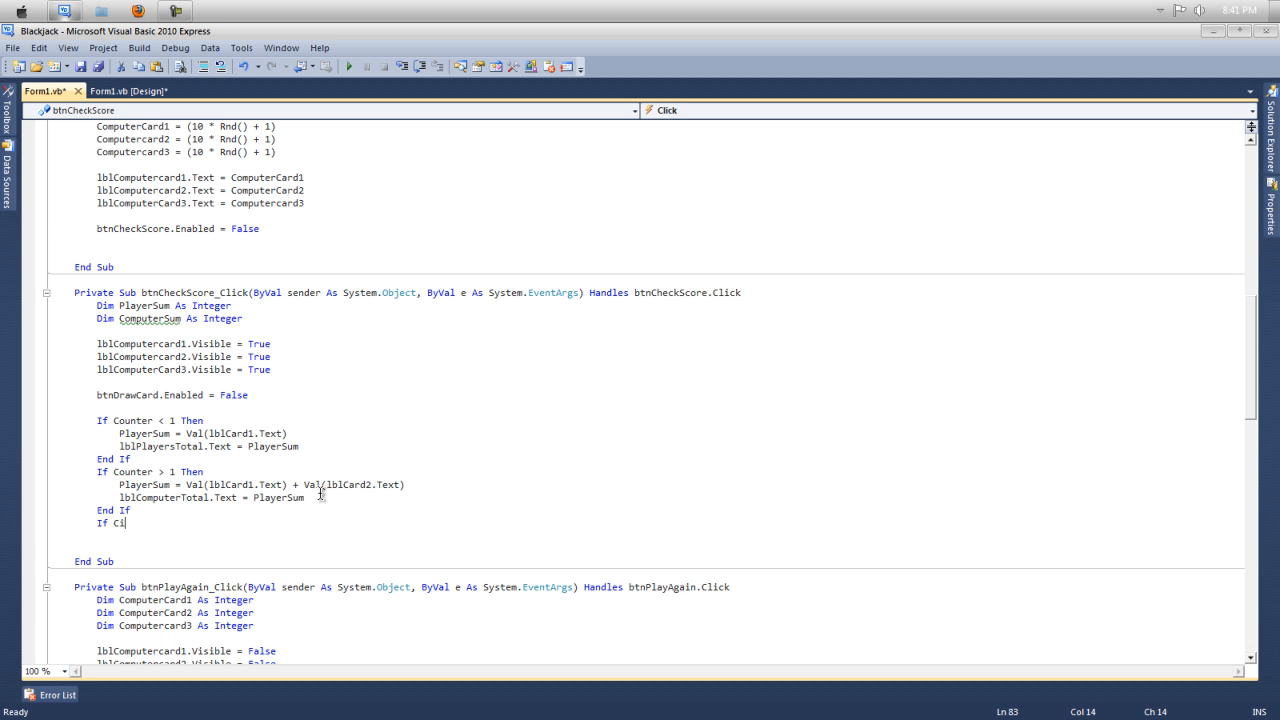
type("ounter > 2 Then")
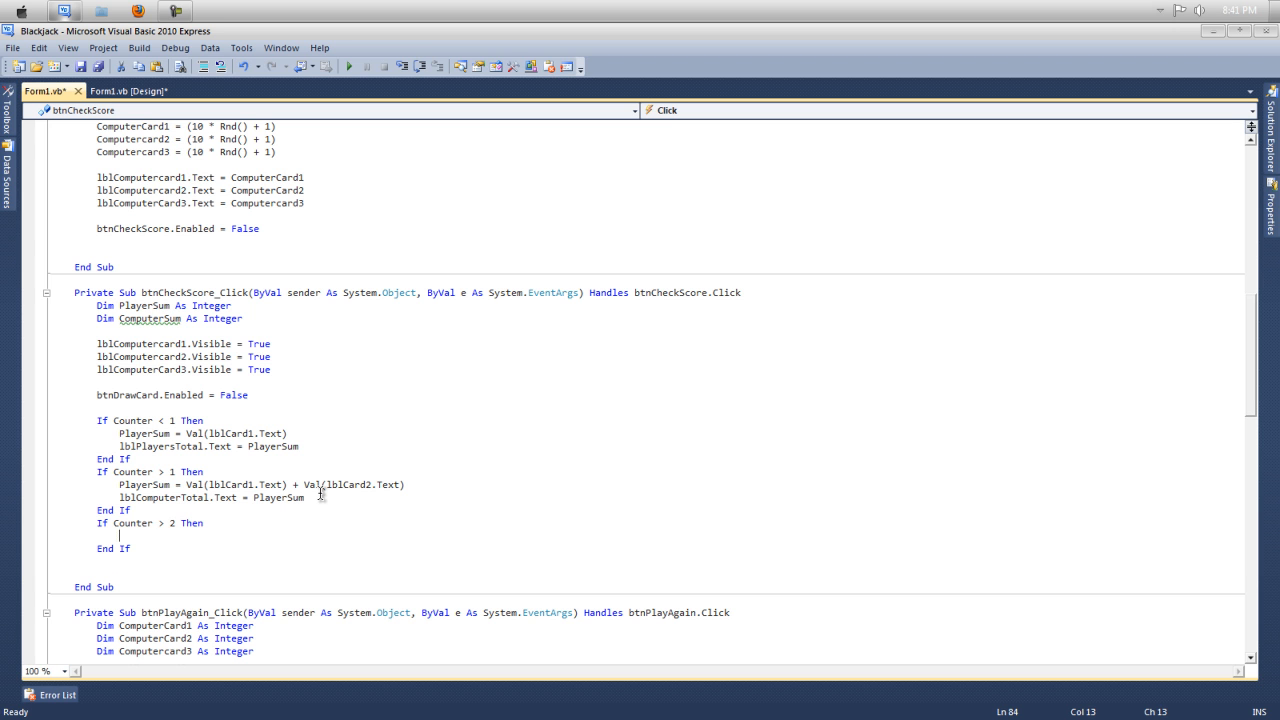
type("PlayerSum = Val(")
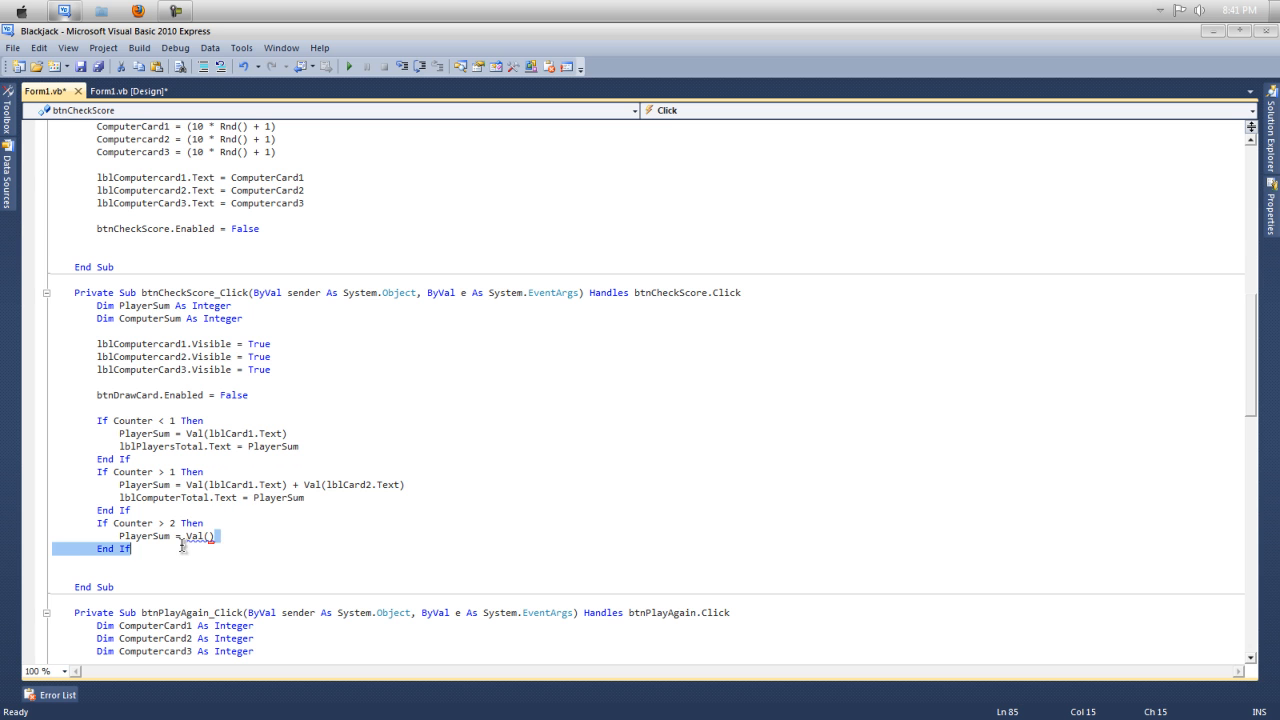
type("Val(lblCard1.Text) + Val(lblCard2.Text) + B")
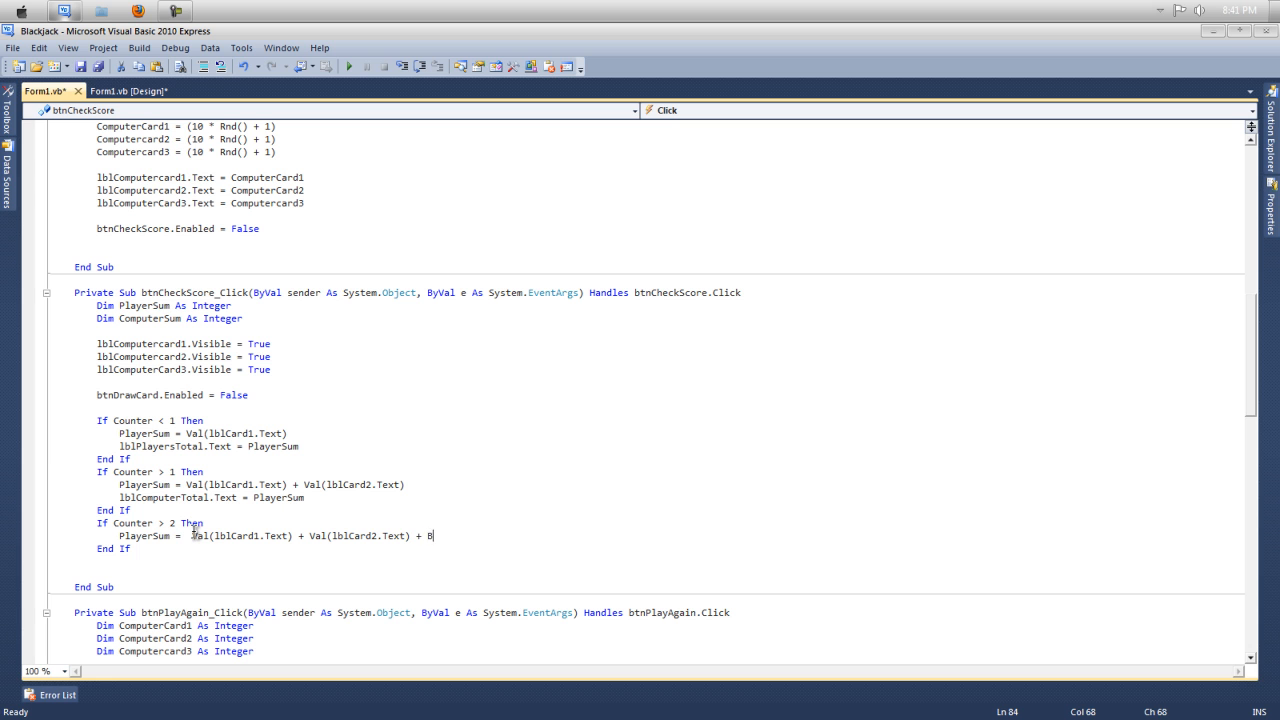
type("Val(")
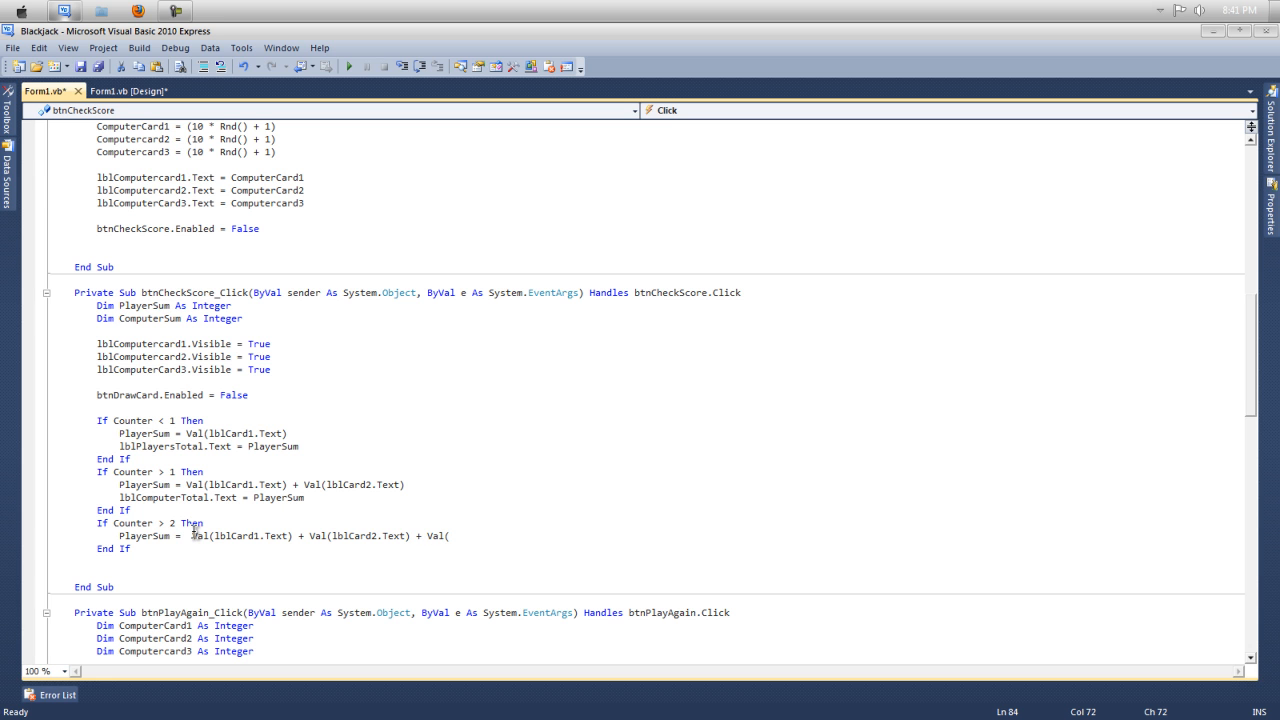
type("l")
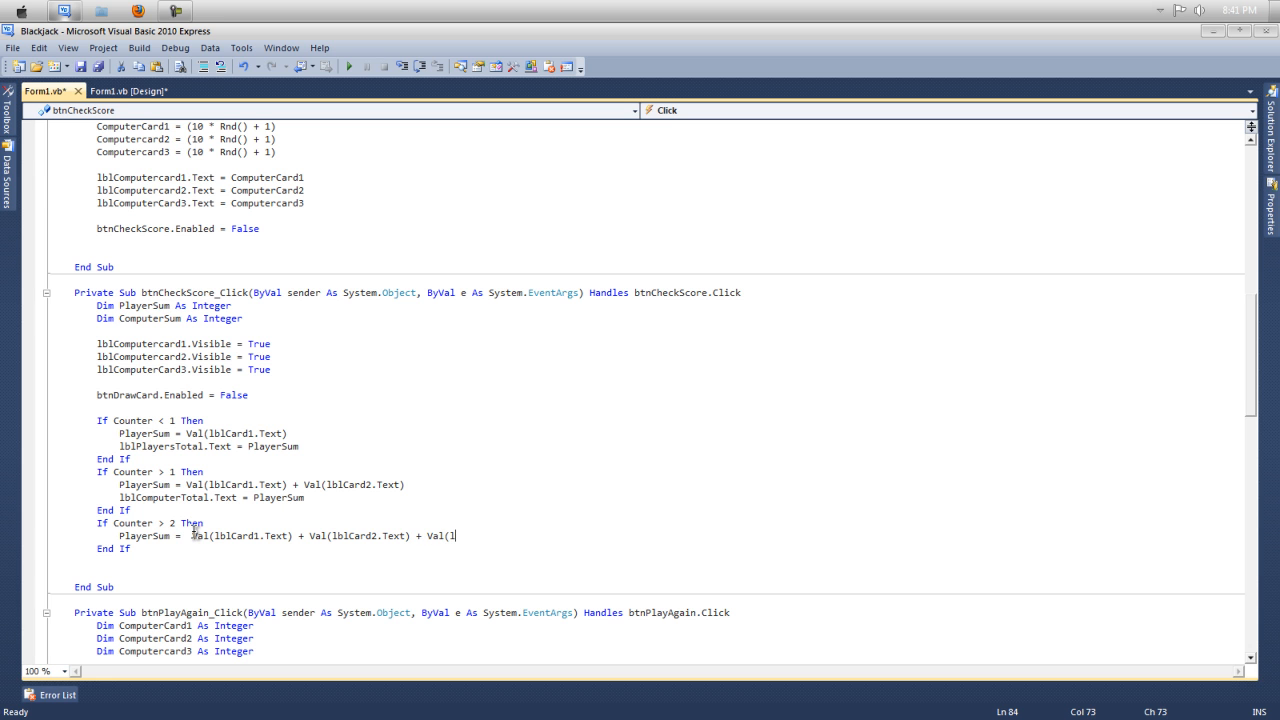
type("blCard3.Te")
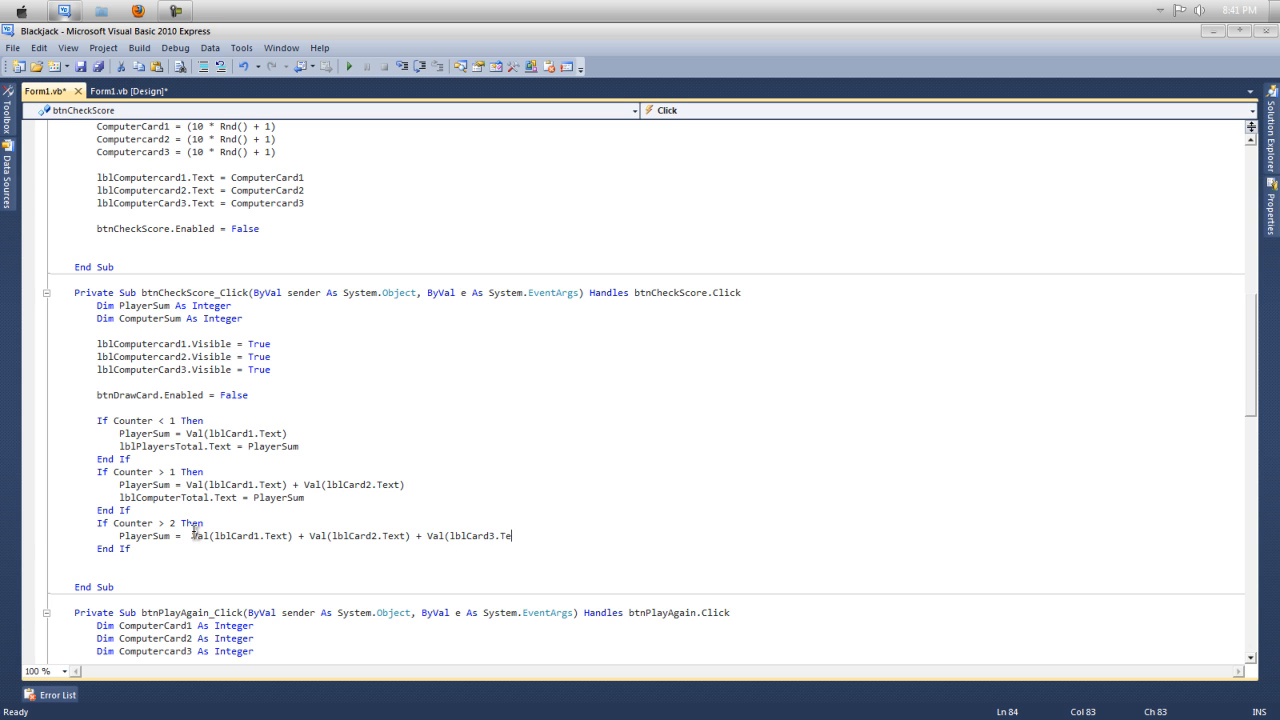
type("xt")
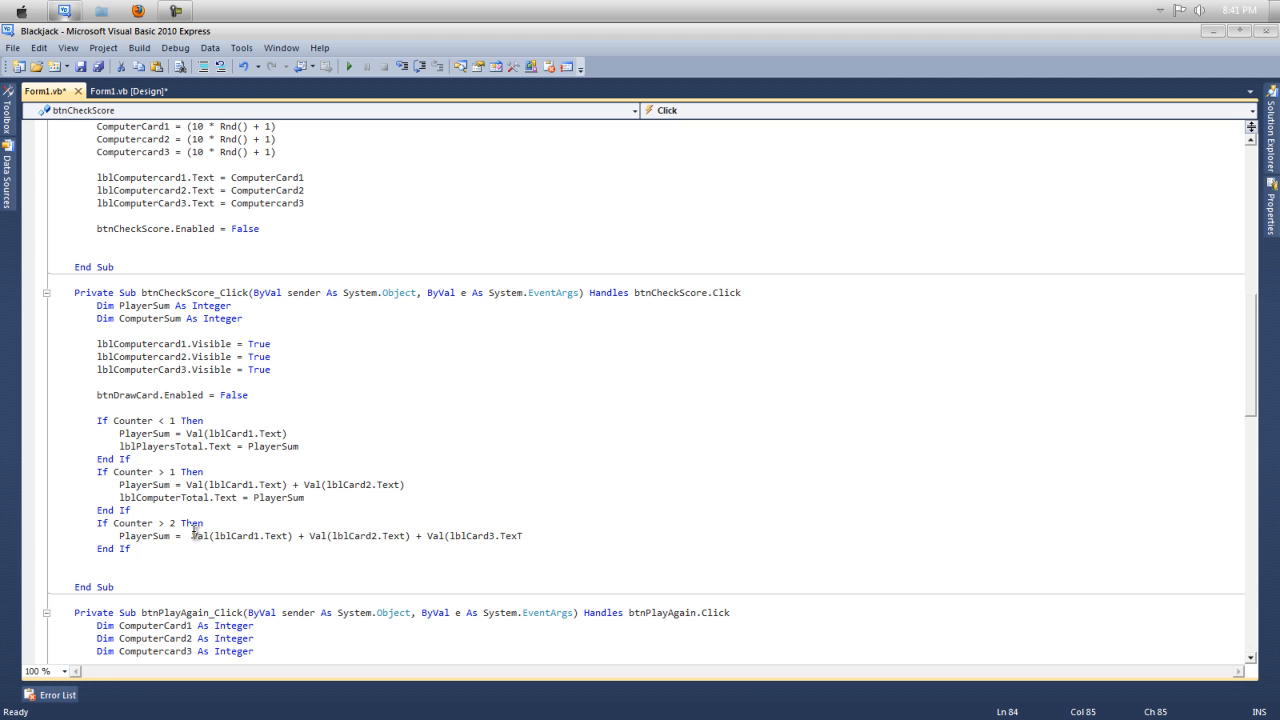
type(")")
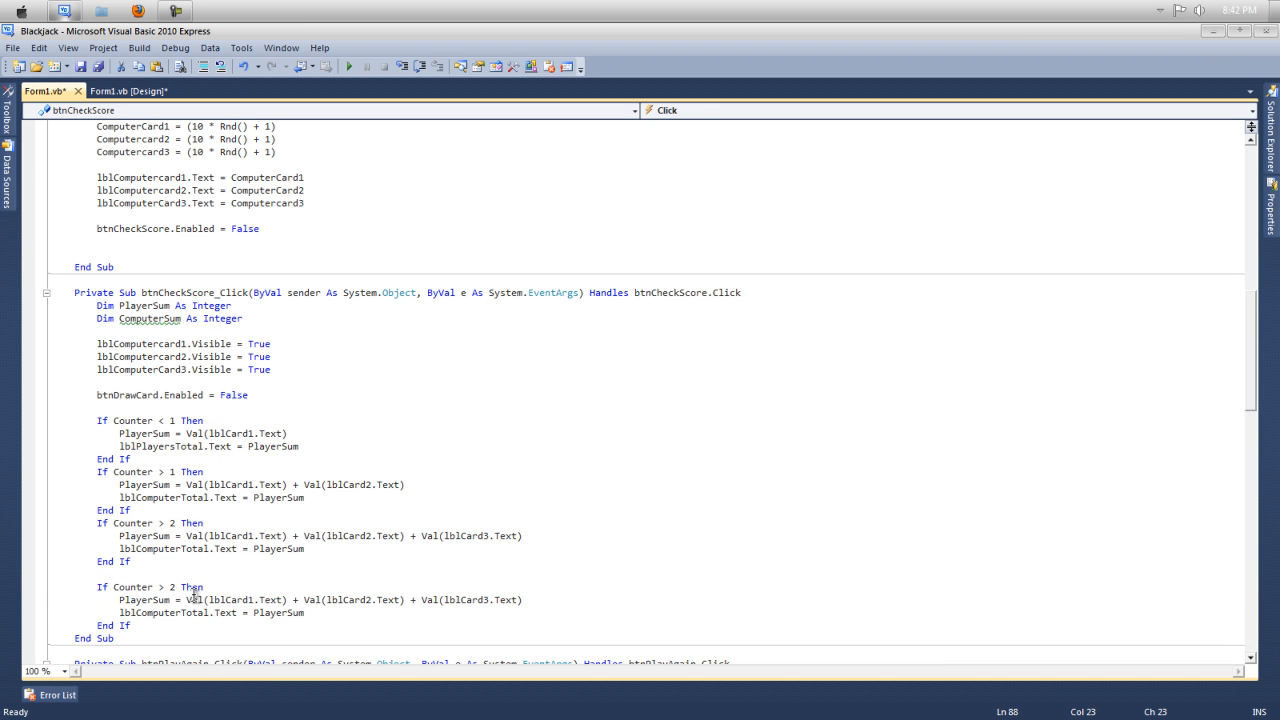
Add Counter > 3 and Counter > 4 blocks appending Val(lblCard4.Text) and Val(lblCard5.Text)
type("3")
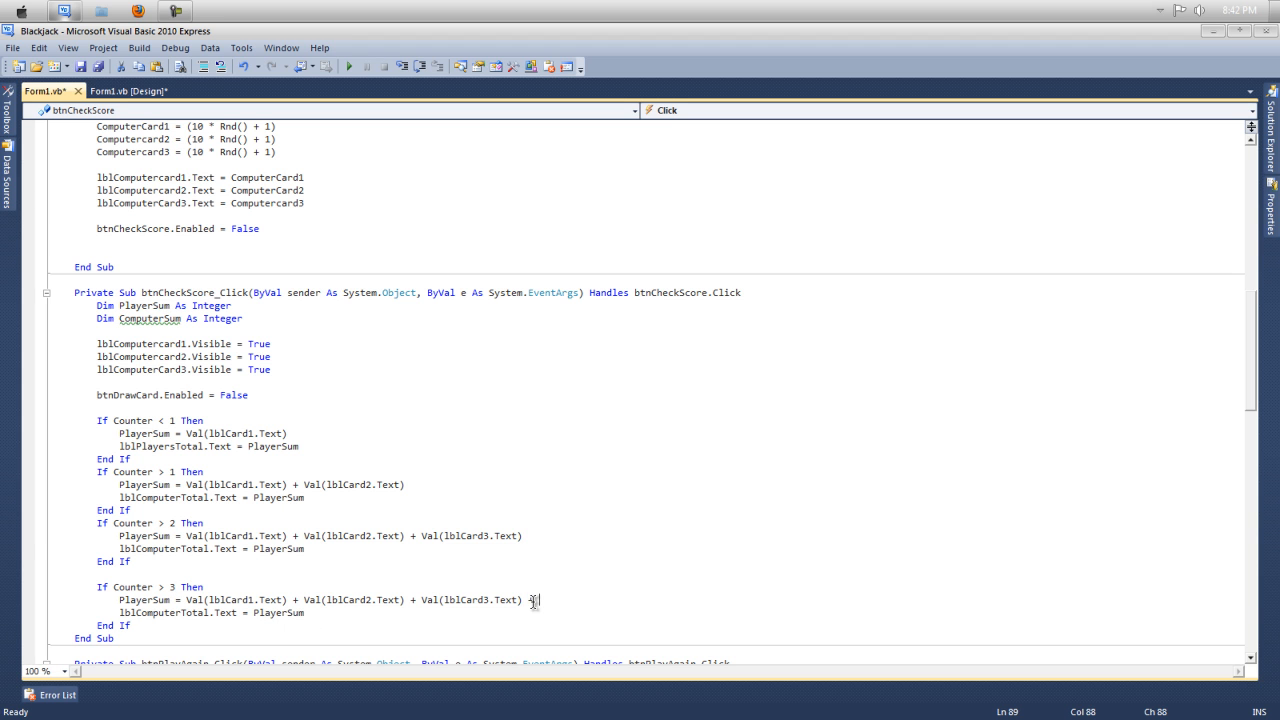
type("Val(lblCard4.Text")
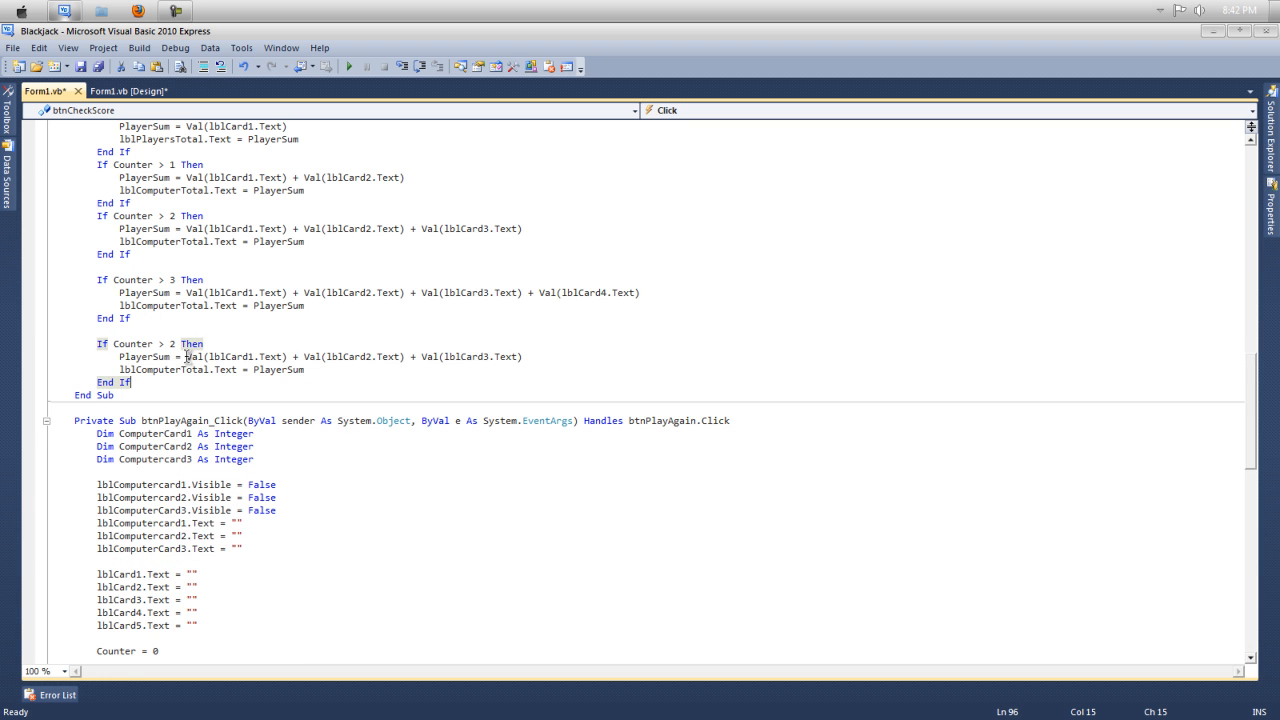
key("BackSpace")
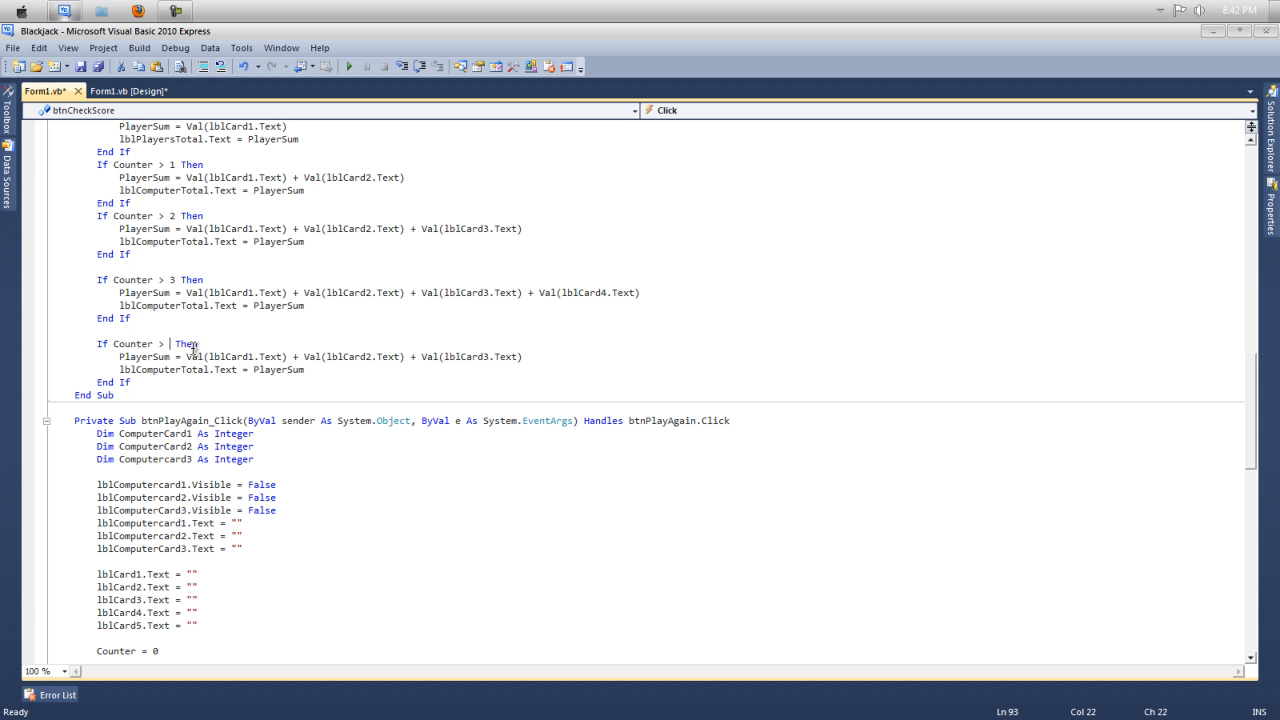
type("4")
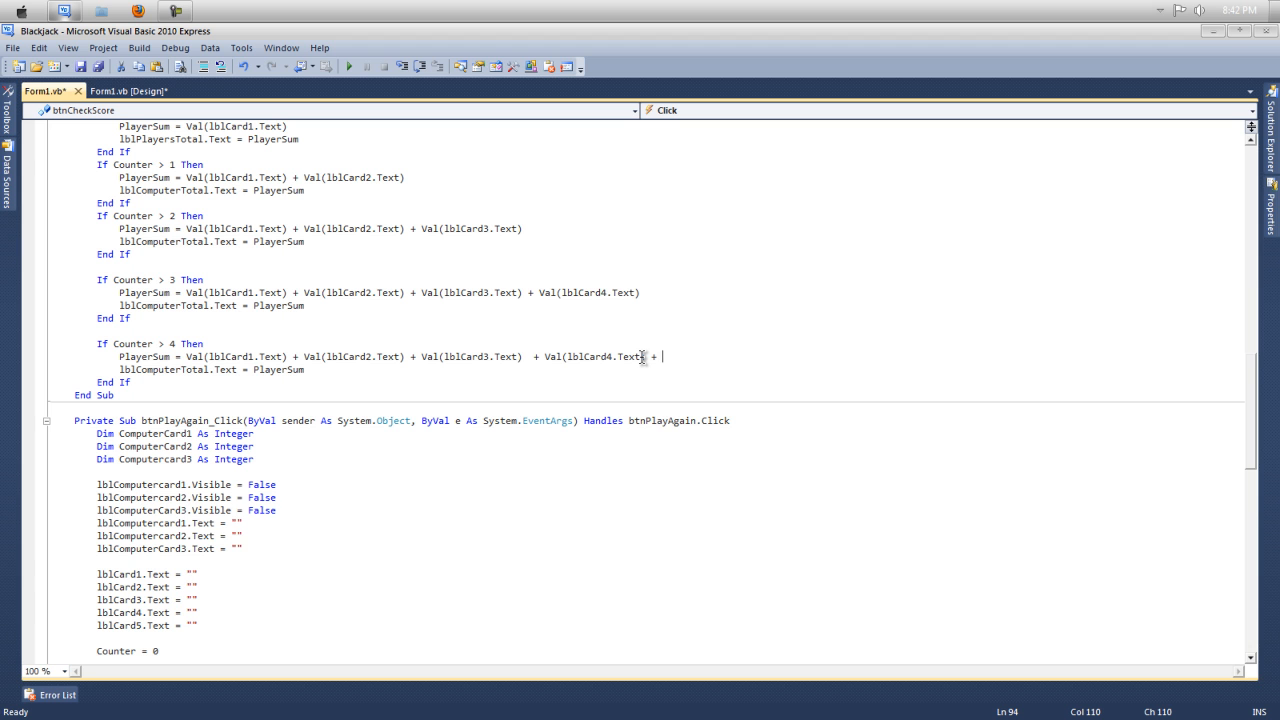
type("Val(")
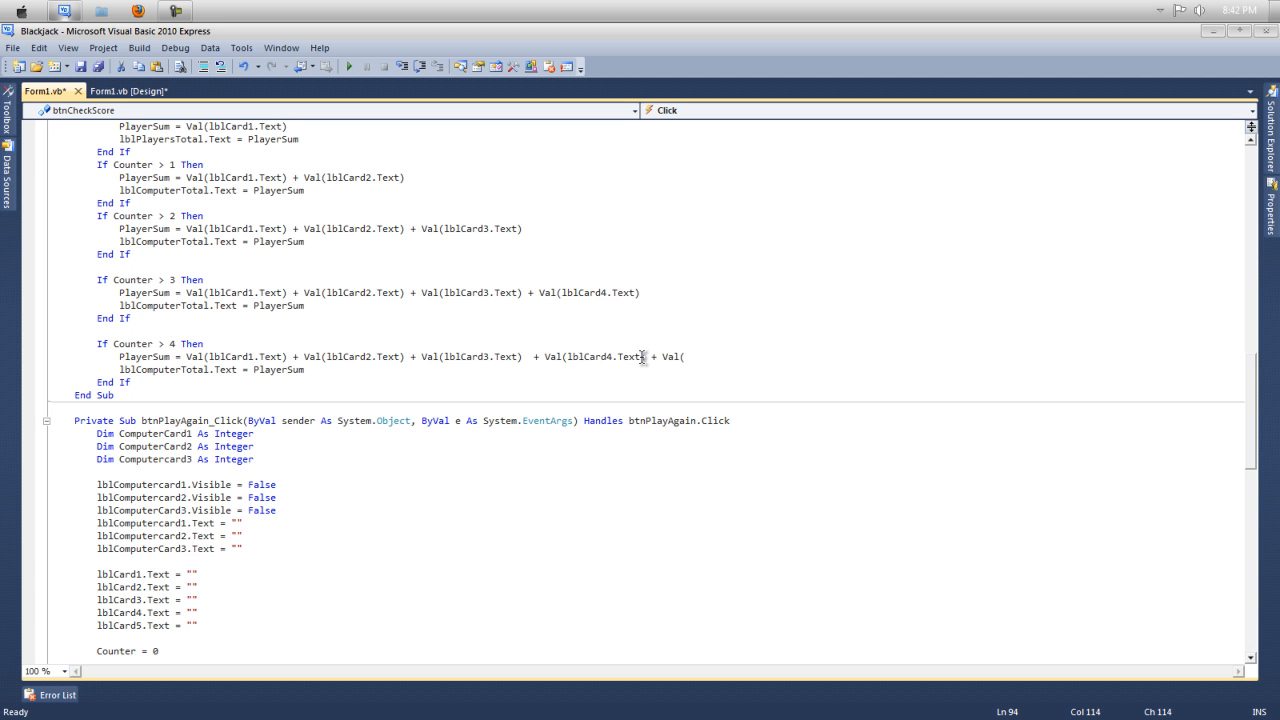
type("lbl")
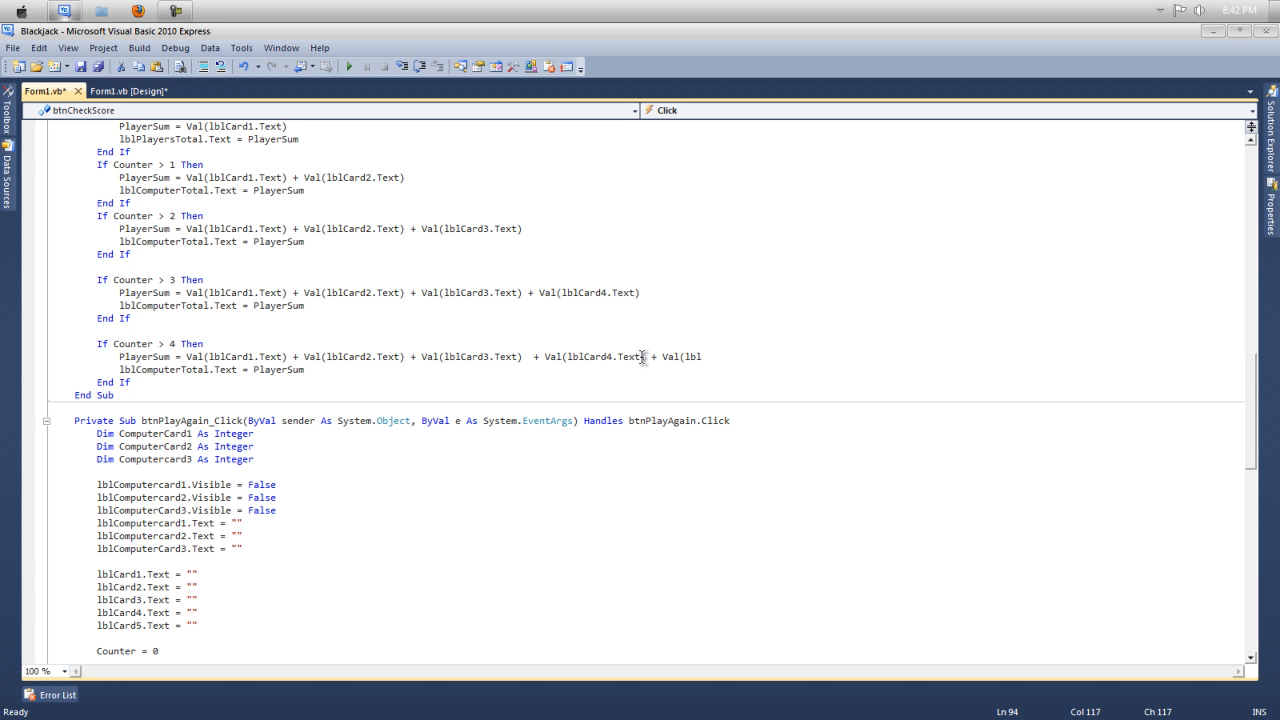
type("blCard5.T")
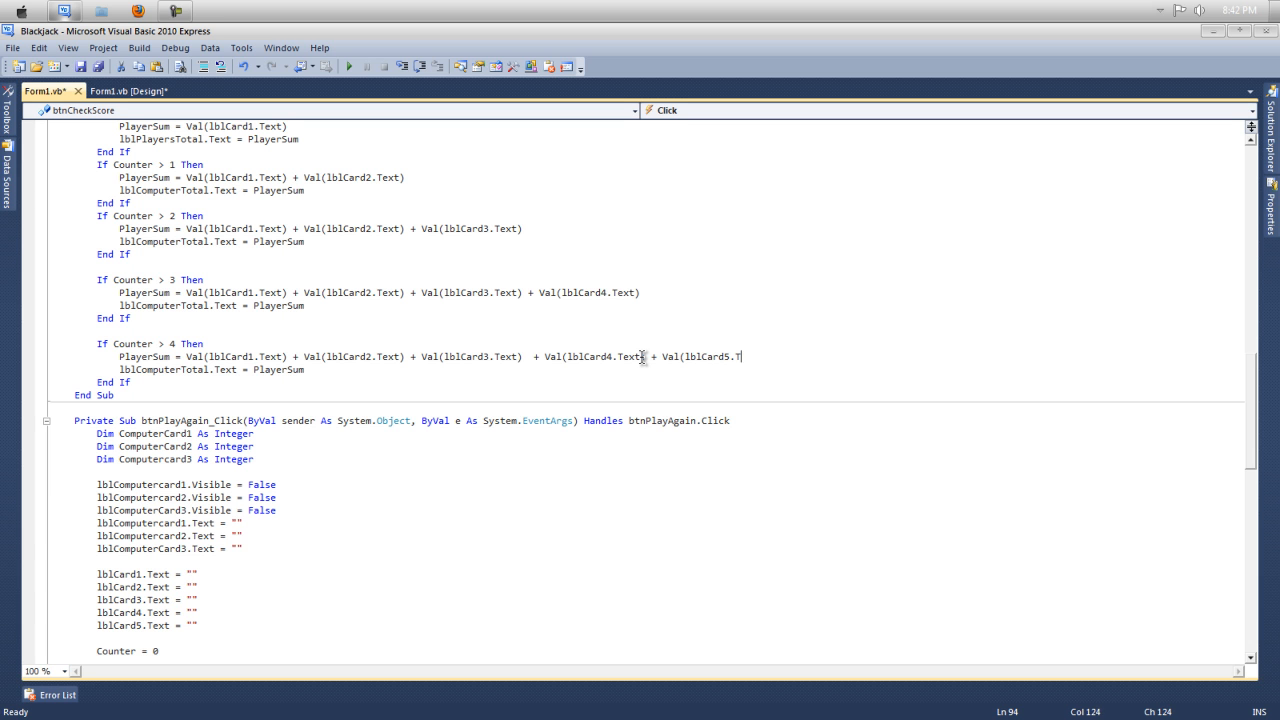
type("ext")
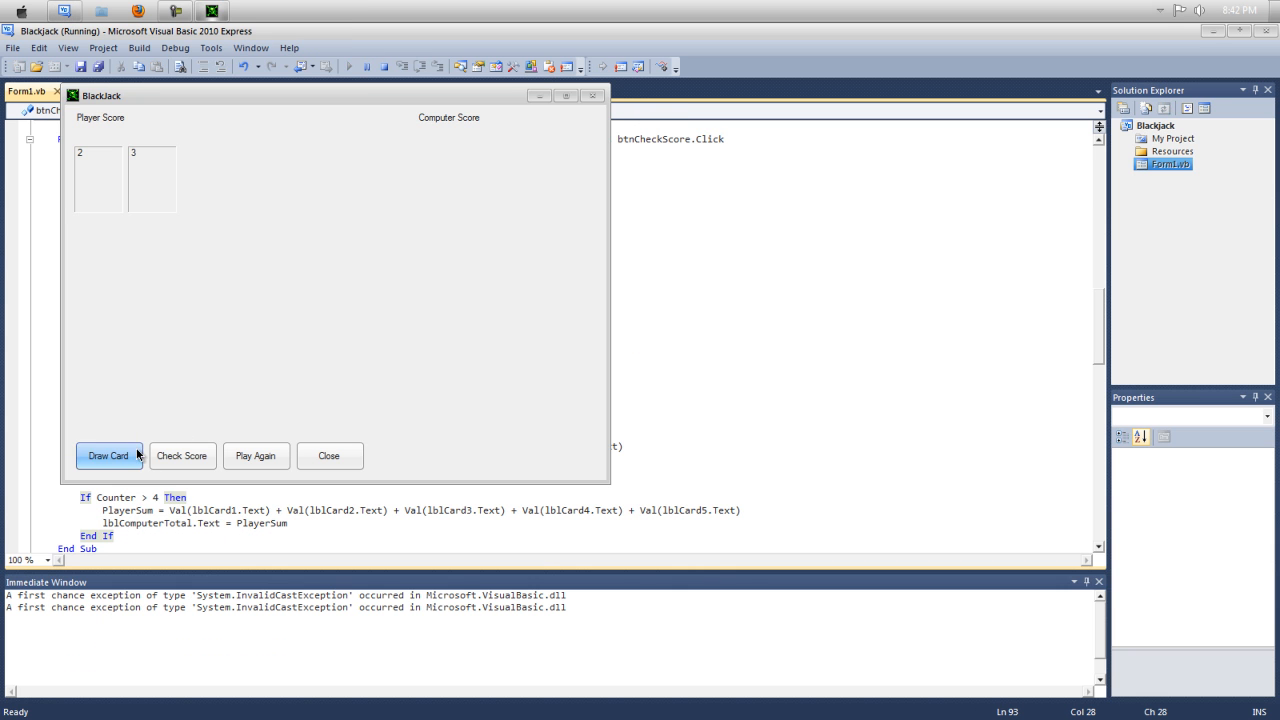
Check the score in the running game to reveal the computer's cards 8, 6 and 7
left_click(182, 456)
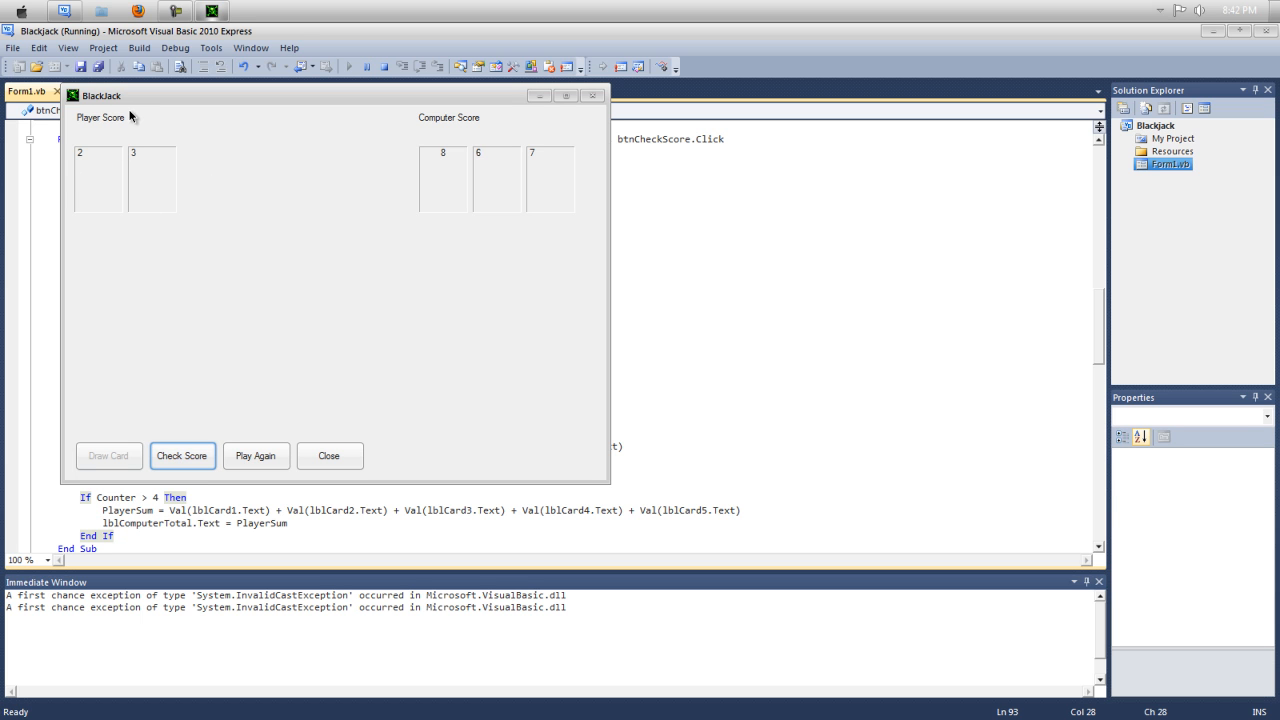
mouse_move(408, 469)
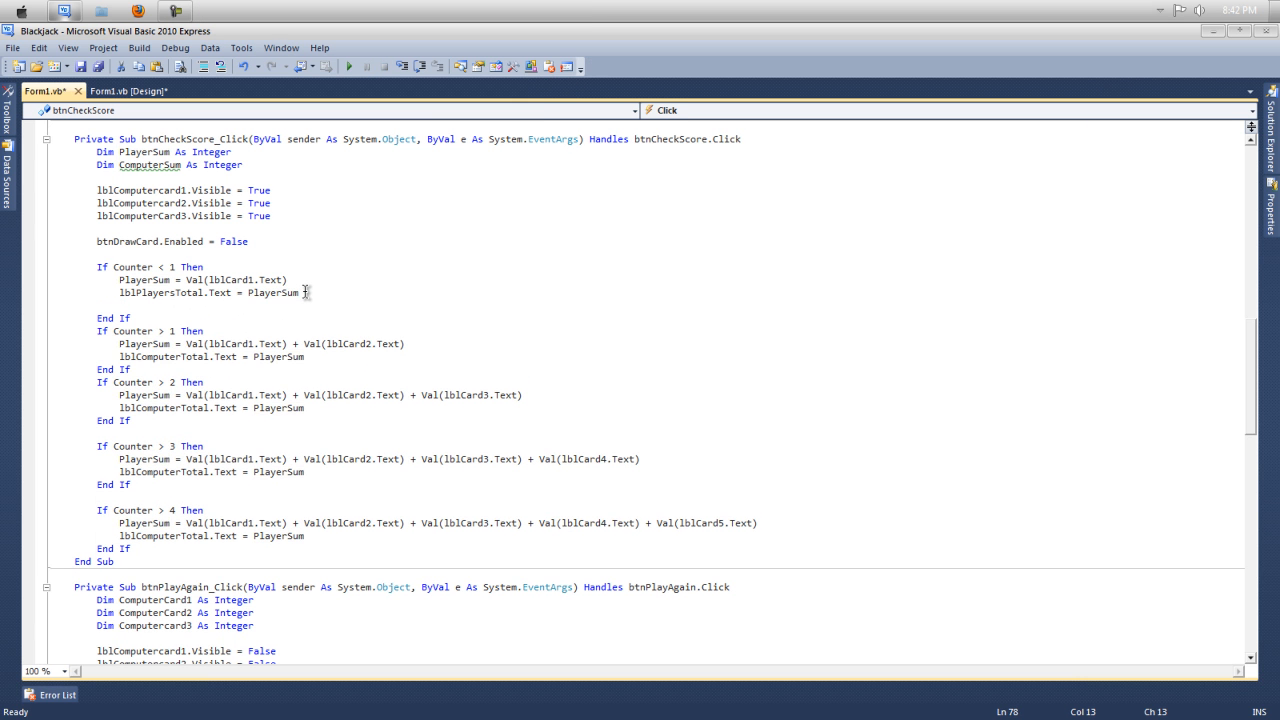
Add lblPlayersTotal.Visible = True to the Counter < 1 and Counter > 1 blocks
type("lbl")
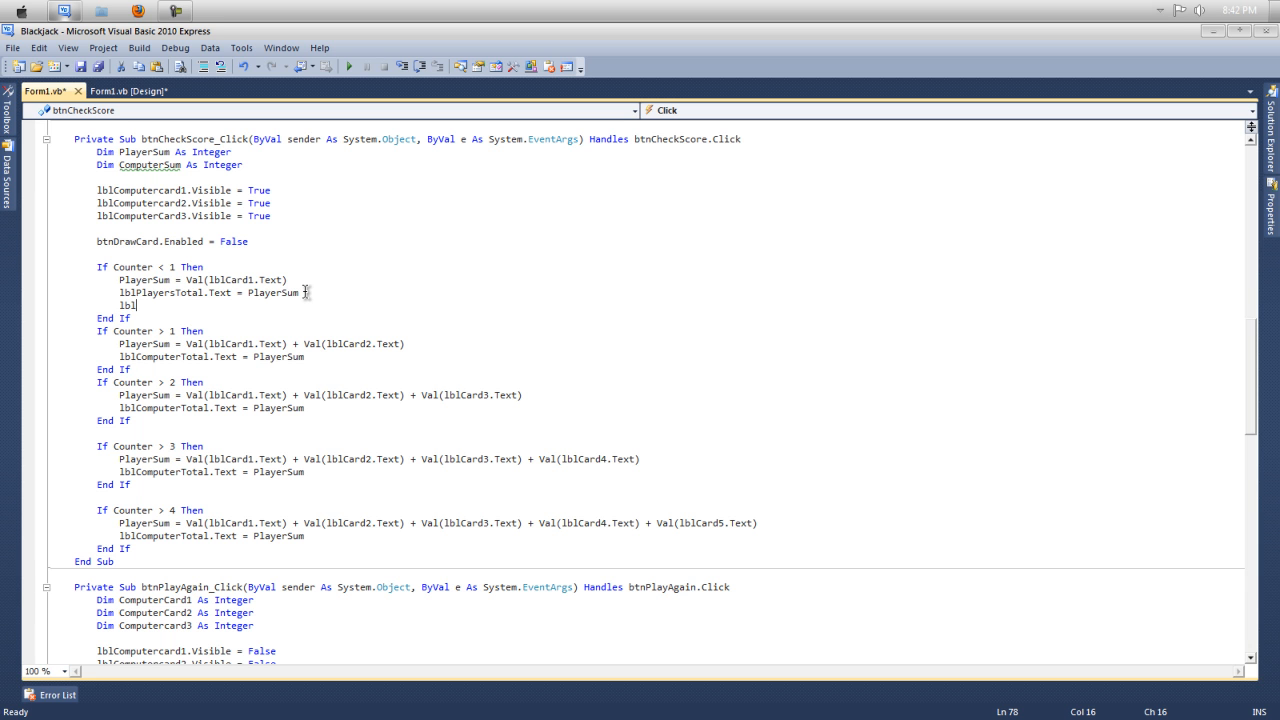
type("PlayersTotal.")
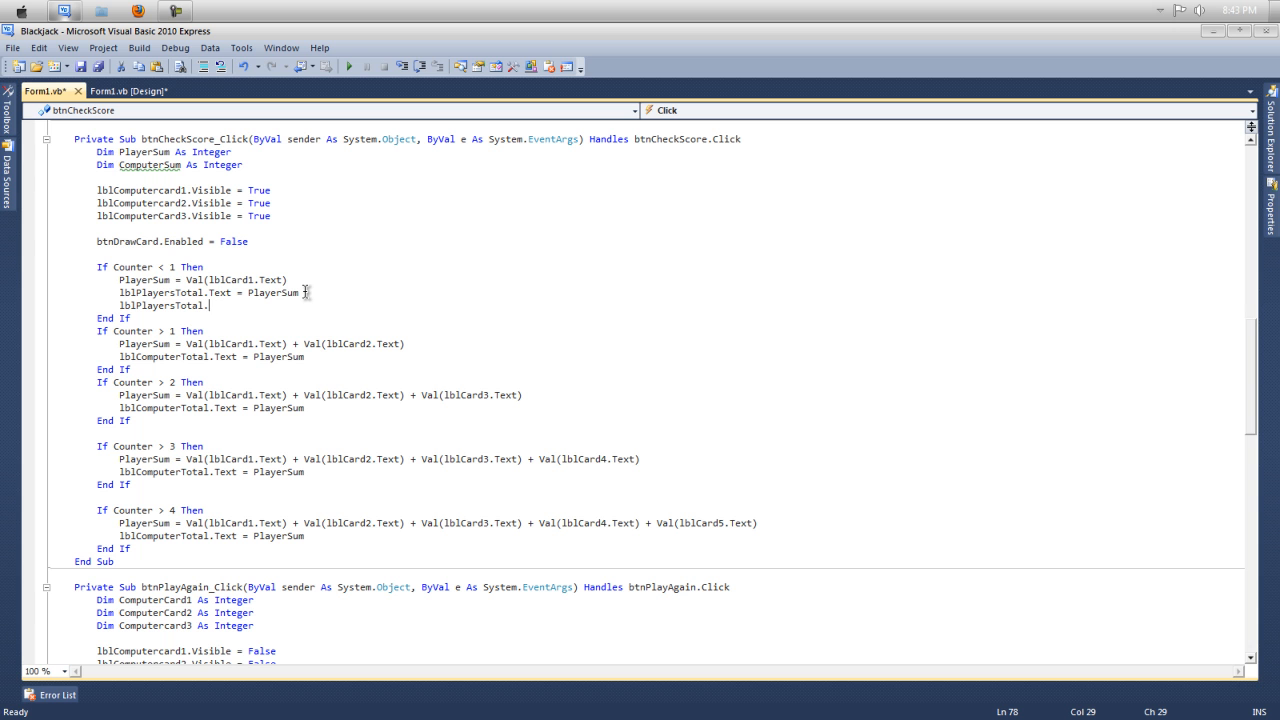
type("Visible = True")
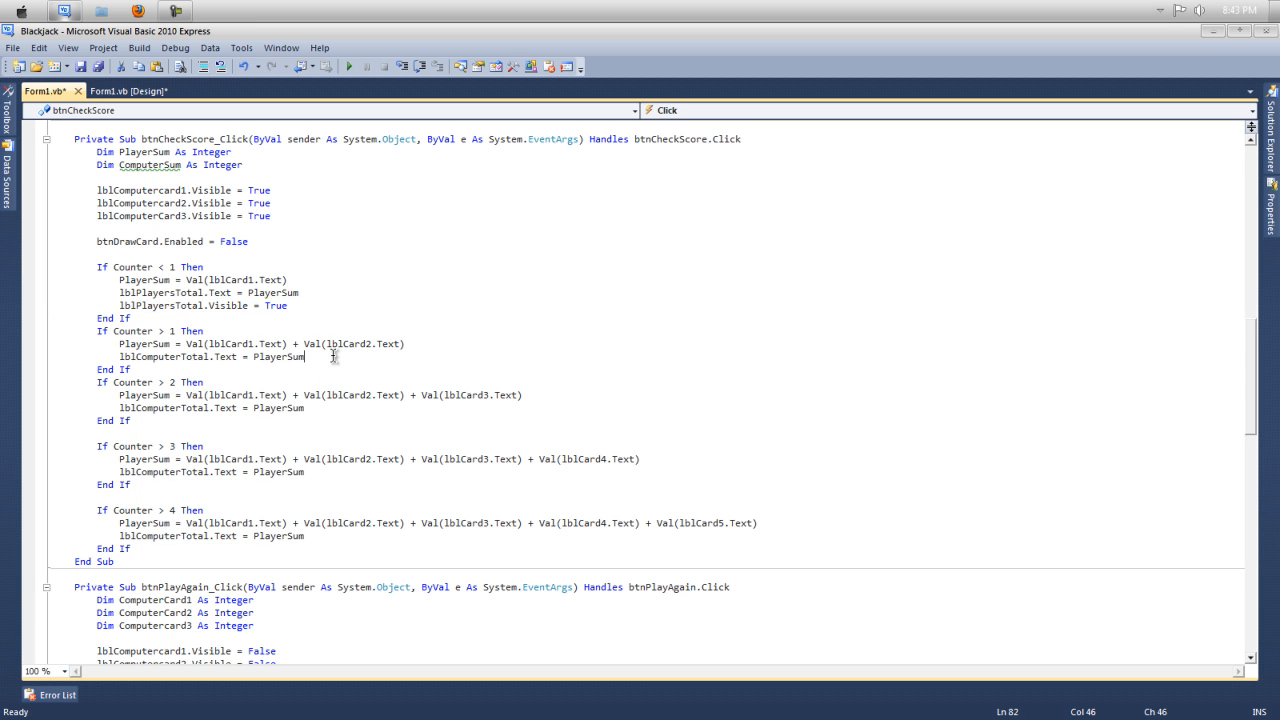
type("lblPlayersTotal.Visible = True")
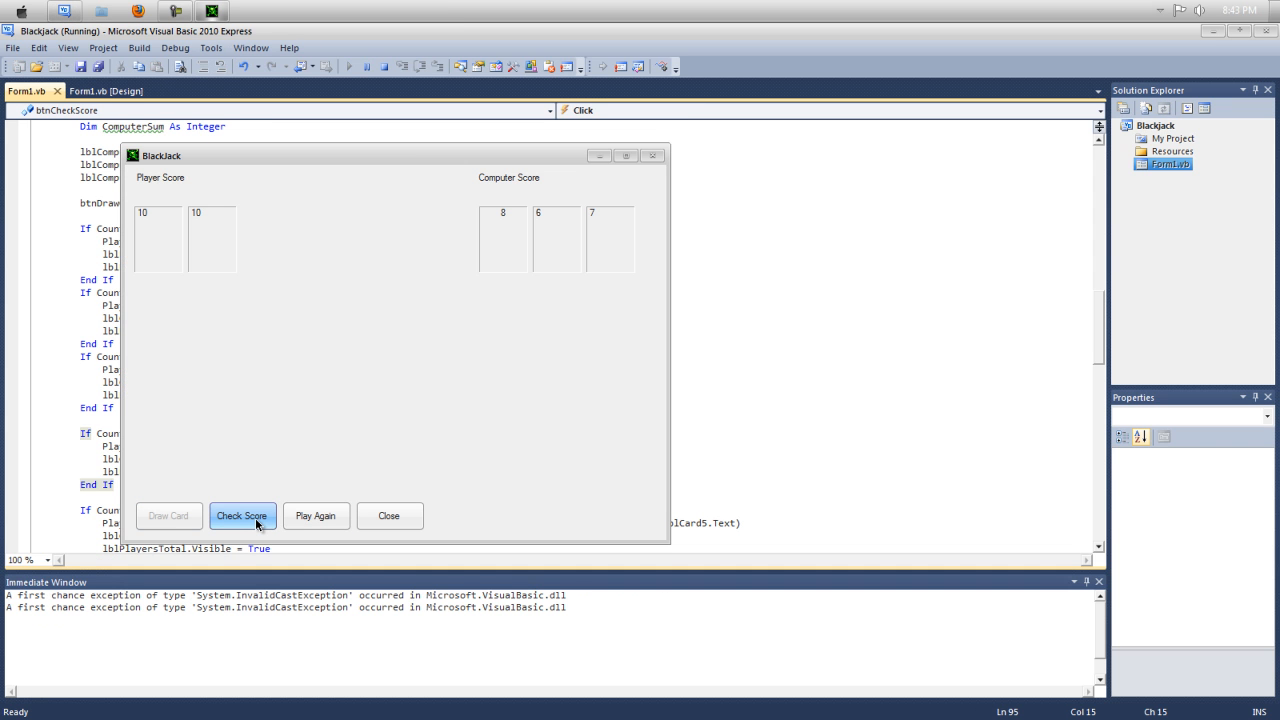
Check the score for the player hand of 10 and 10
left_click(242, 516)
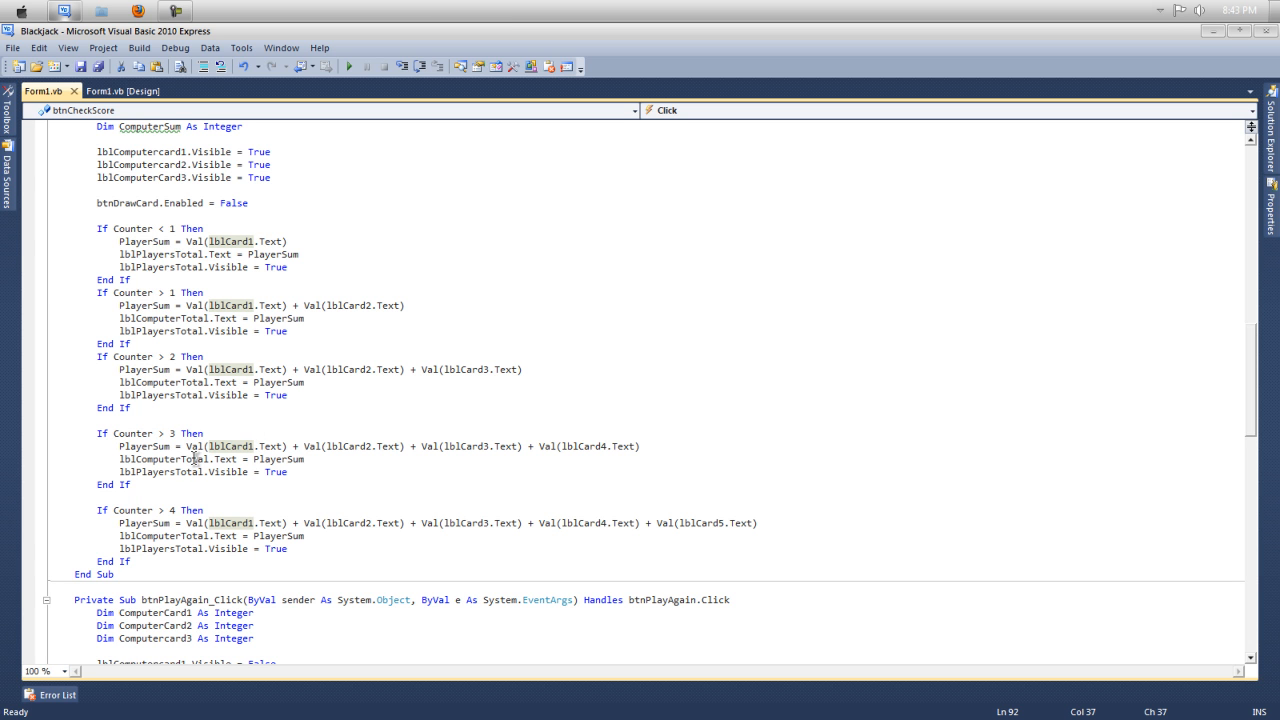
mouse_move(200, 496)
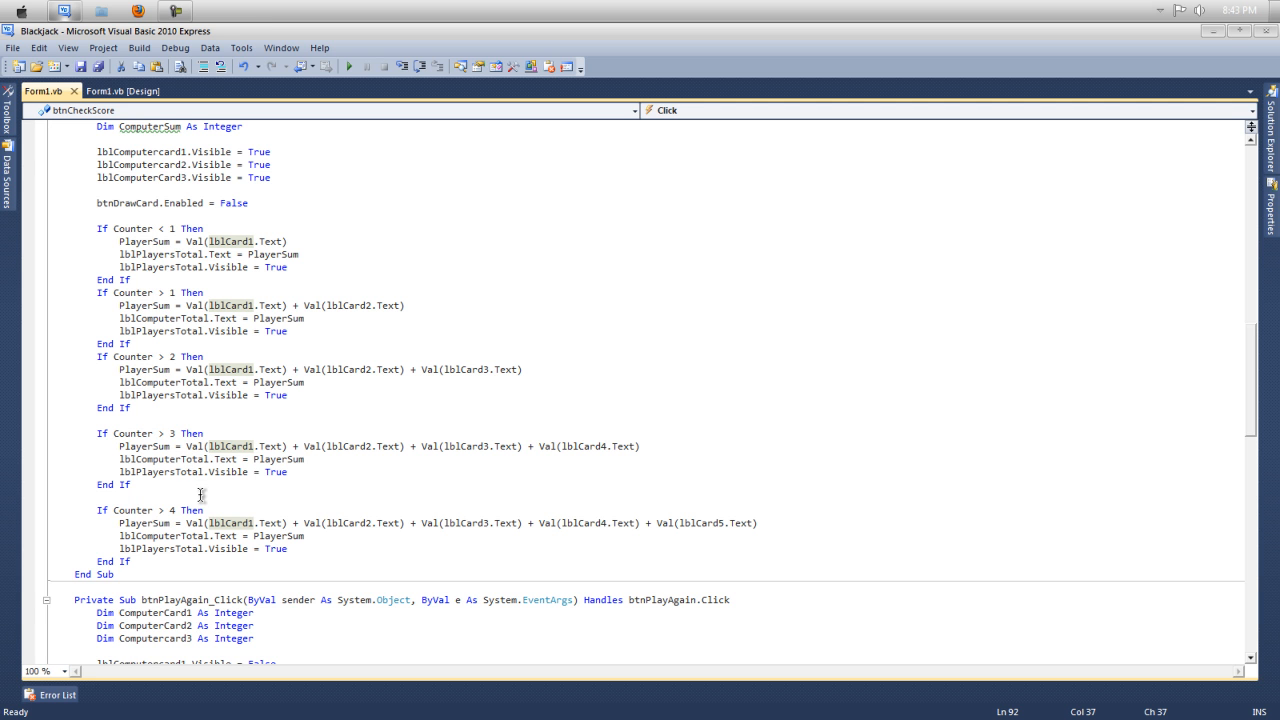
mouse_move(205, 487)
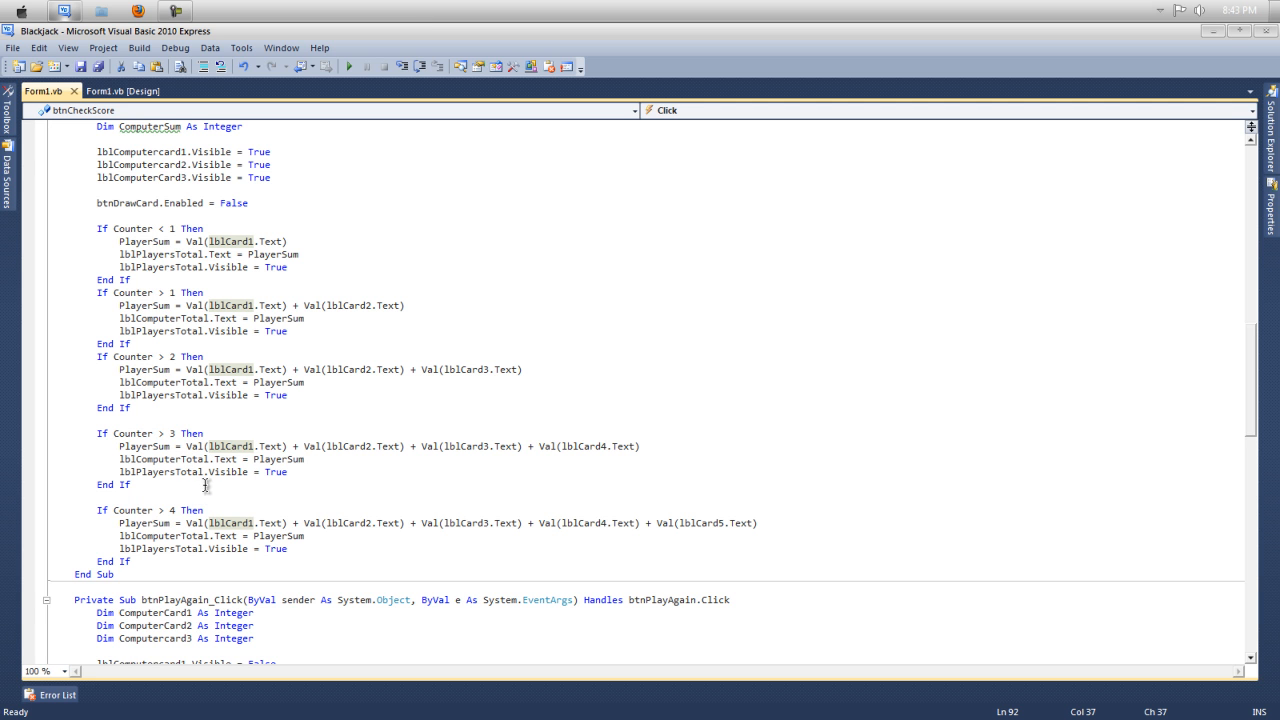
mouse_move(208, 395)
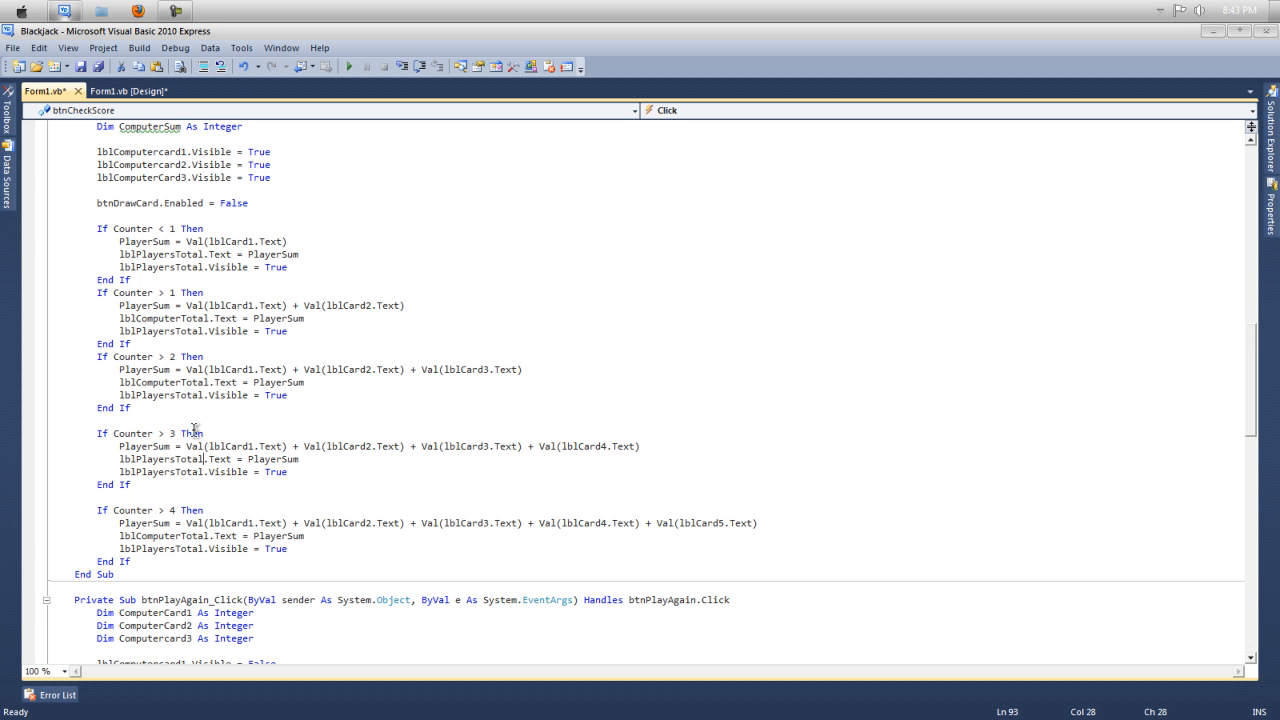
Replace the mistaken lblComputerTotal in the Counter > 3 branch with lblPlayersTotal
double_click(158, 382)
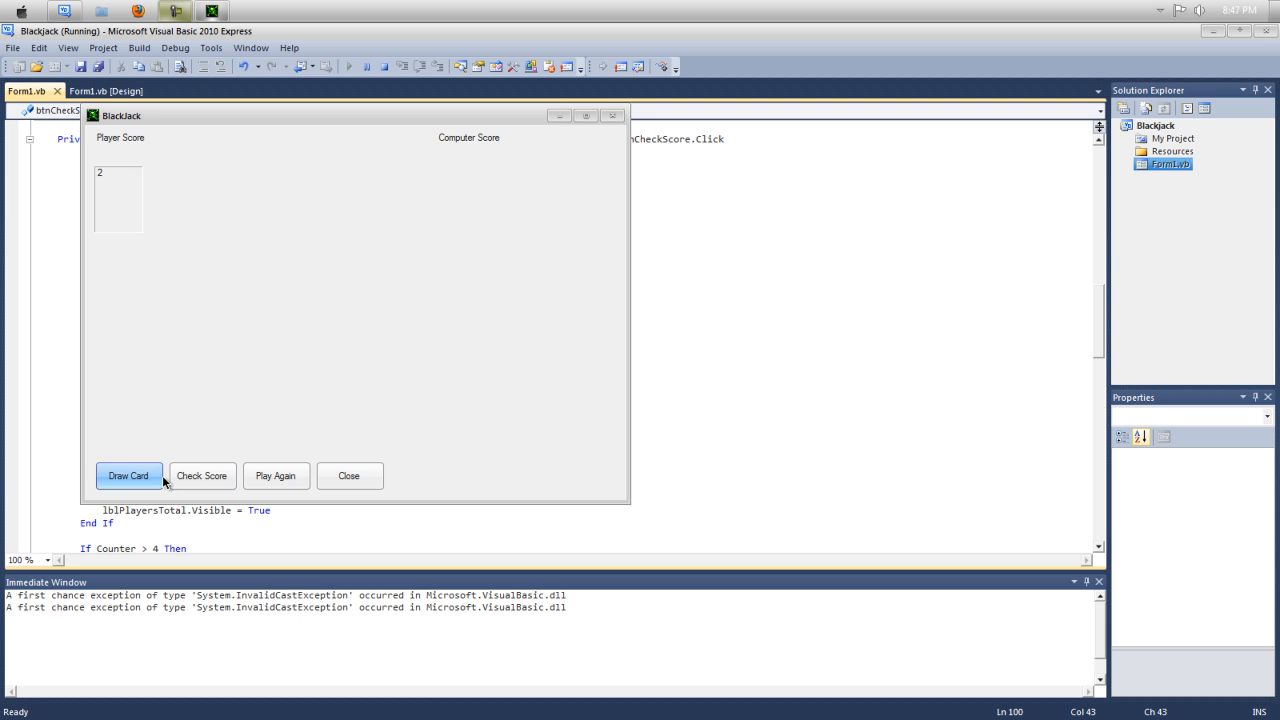
Draw a fifth card, dismiss the no-more-cards message, and show the 34 total
left_click(129, 475)
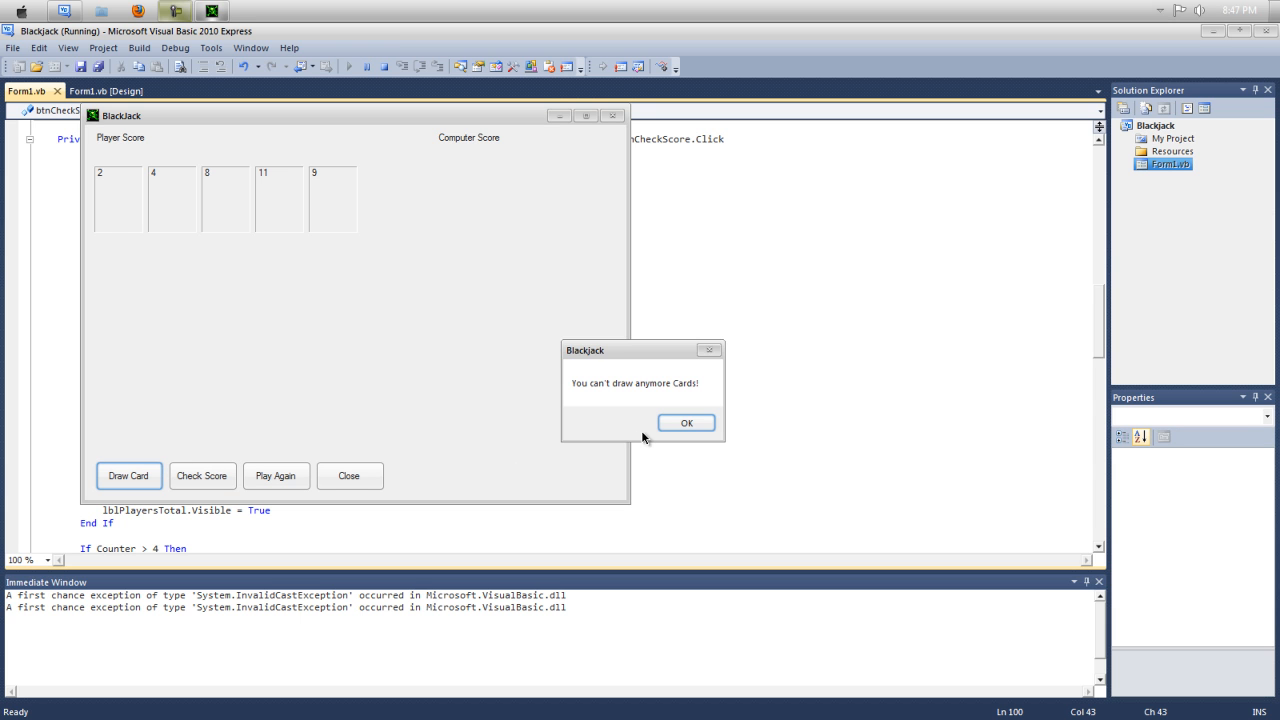
left_click(687, 423)
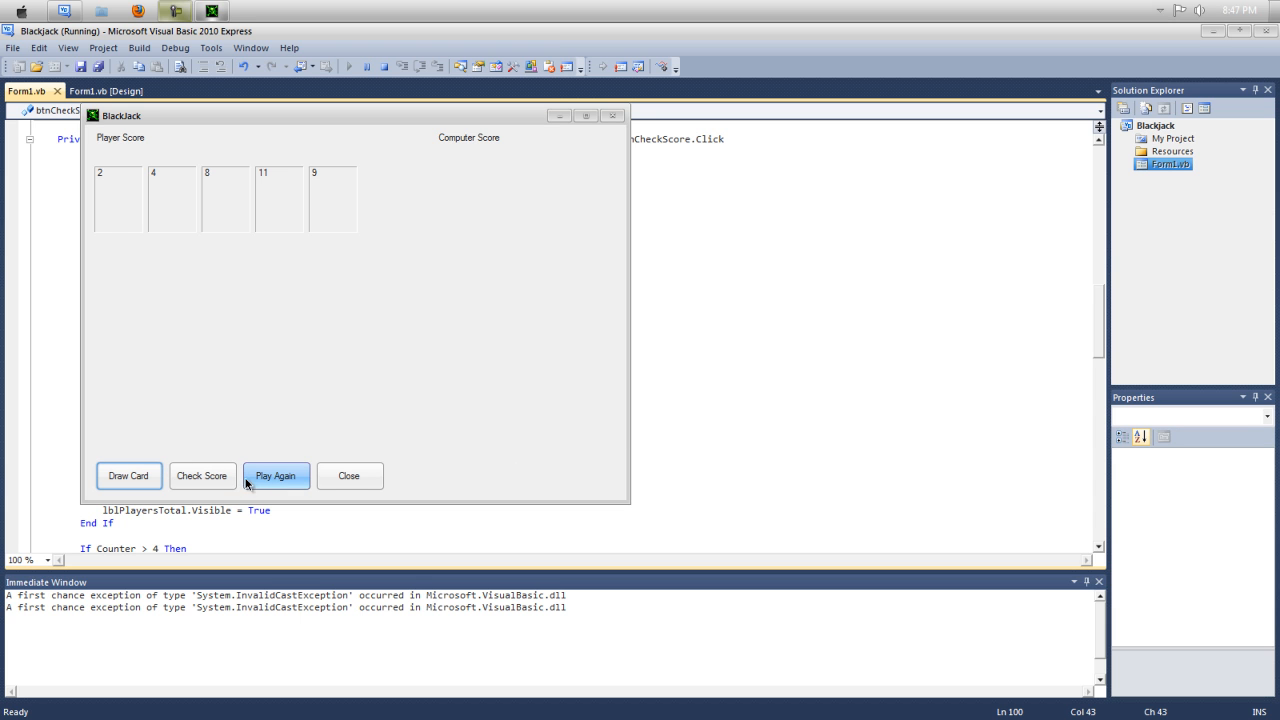
left_click(202, 475)
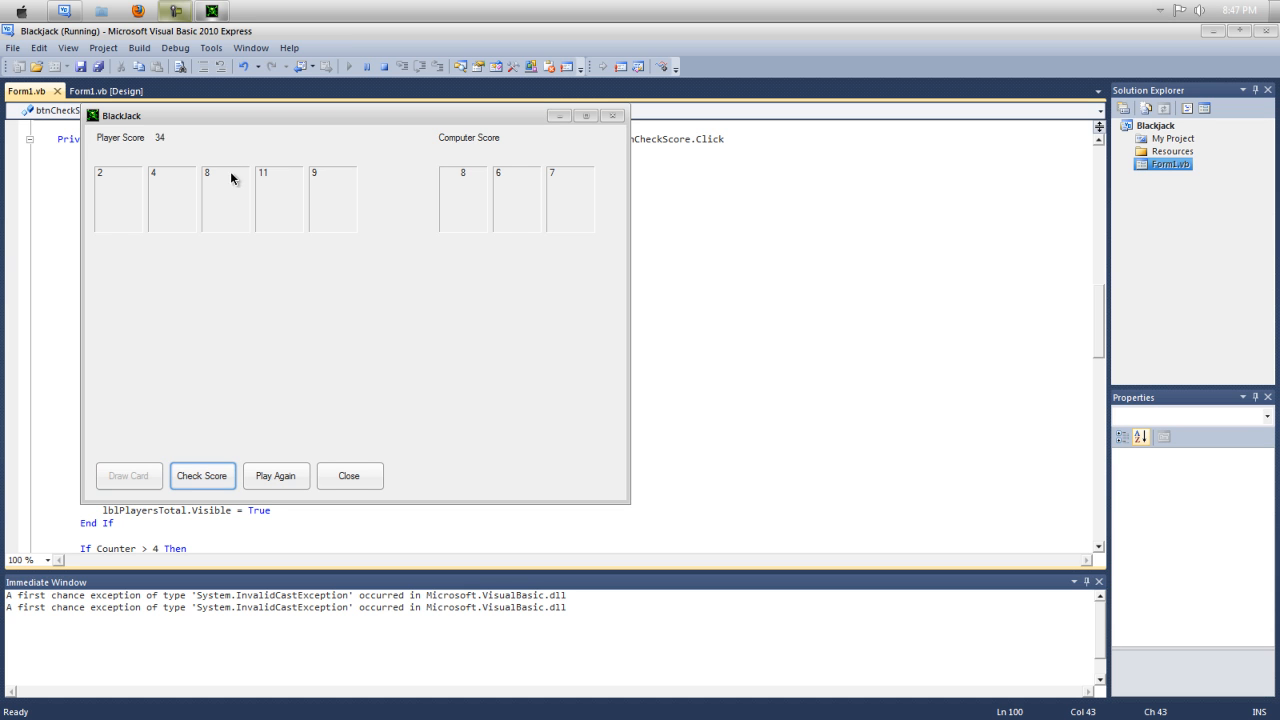
mouse_move(245, 261)
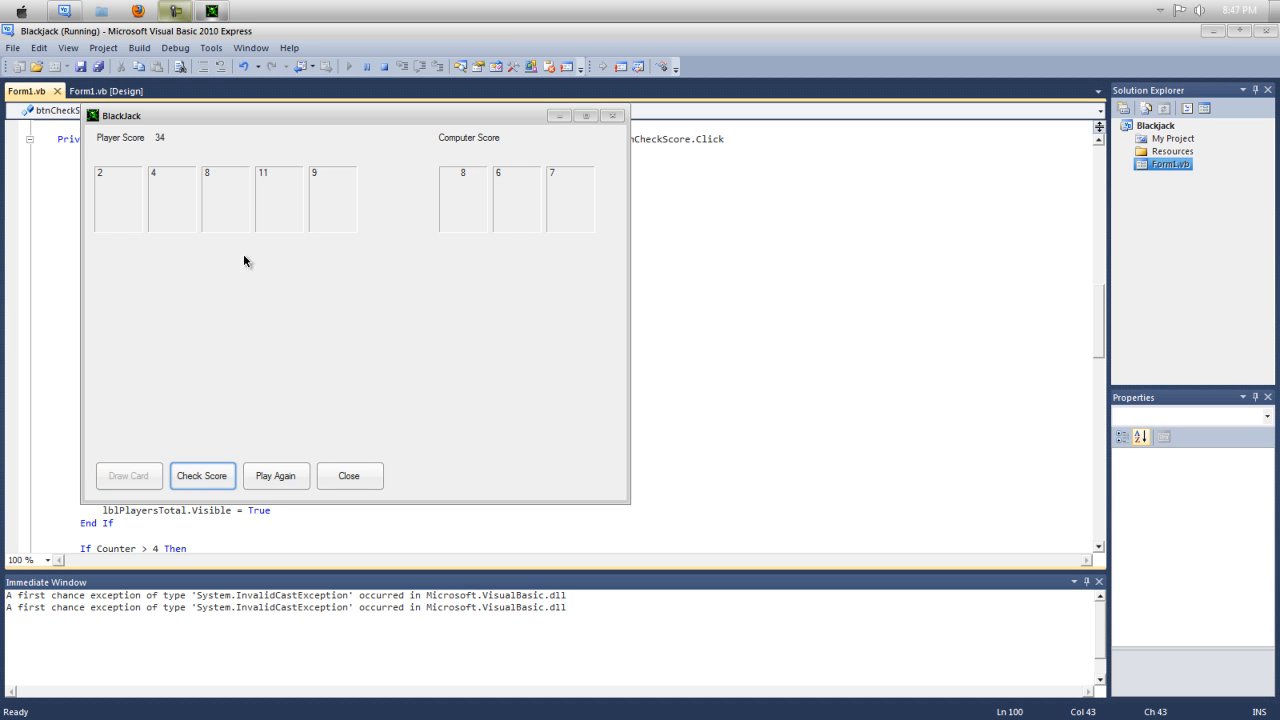
left_click(10, 10)
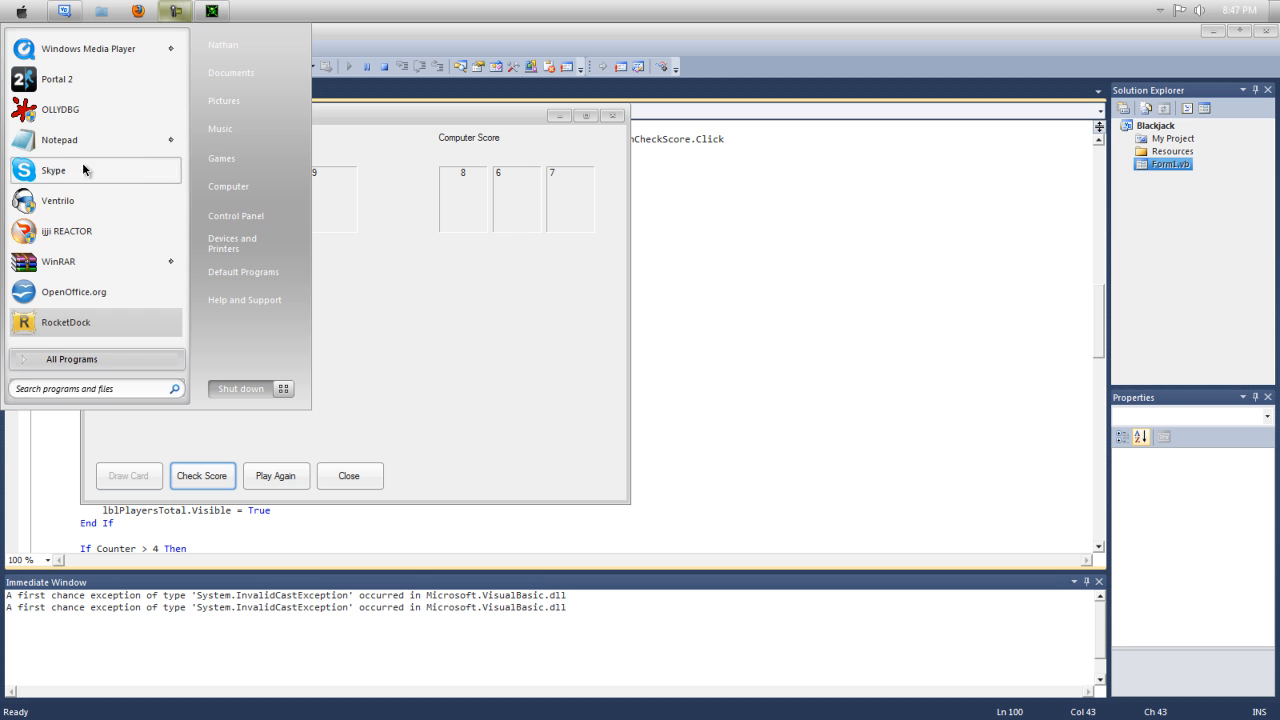
type("c")
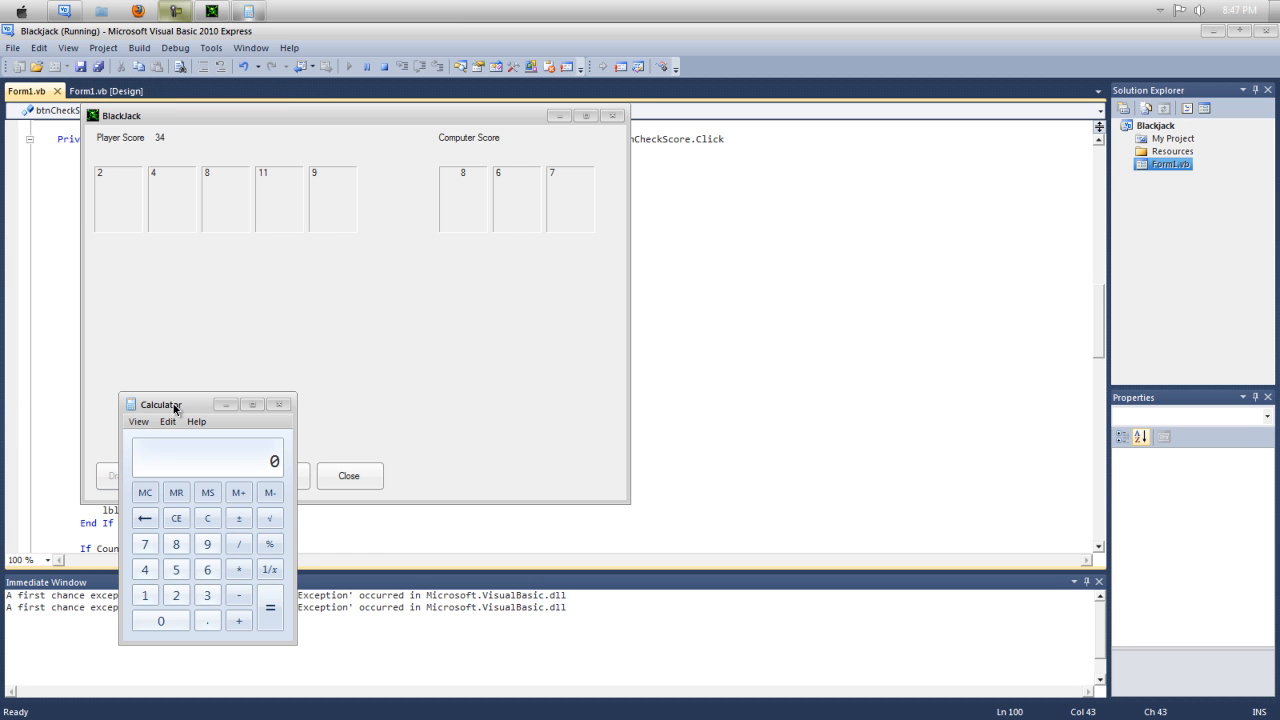
left_click_drag(161, 404, 341, 269)
type("2 + 4")
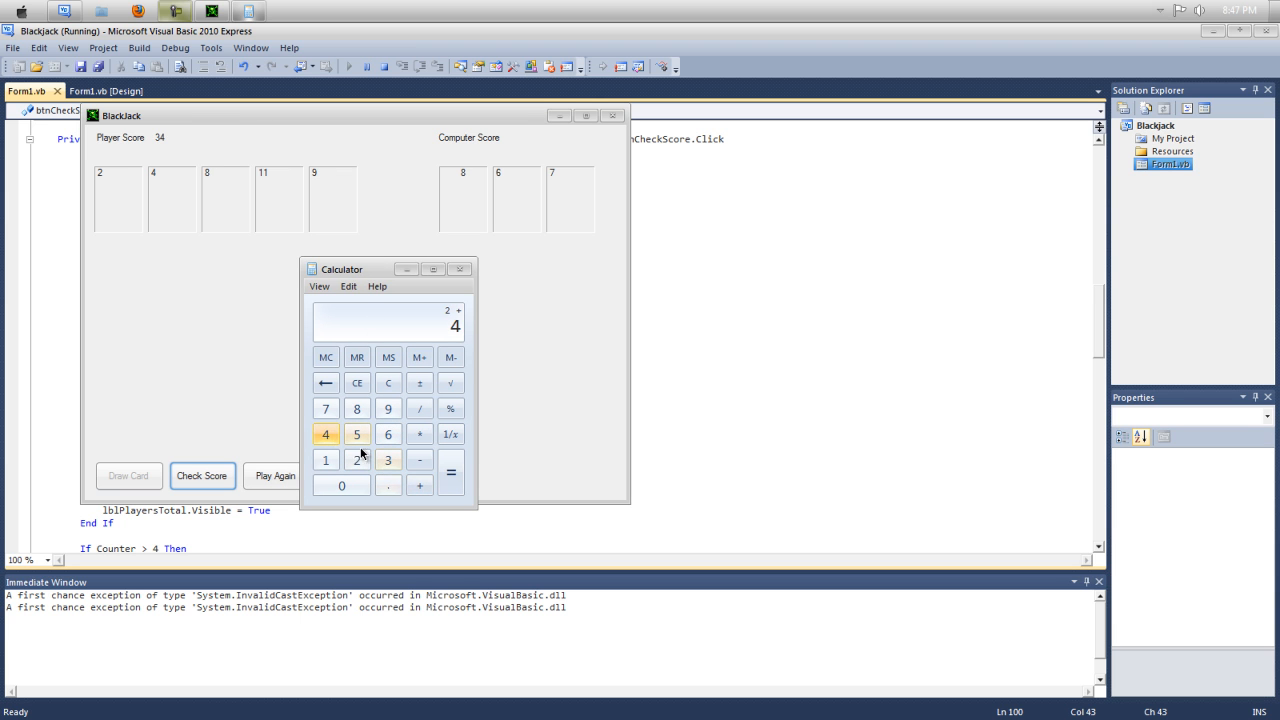
left_click(419, 485)
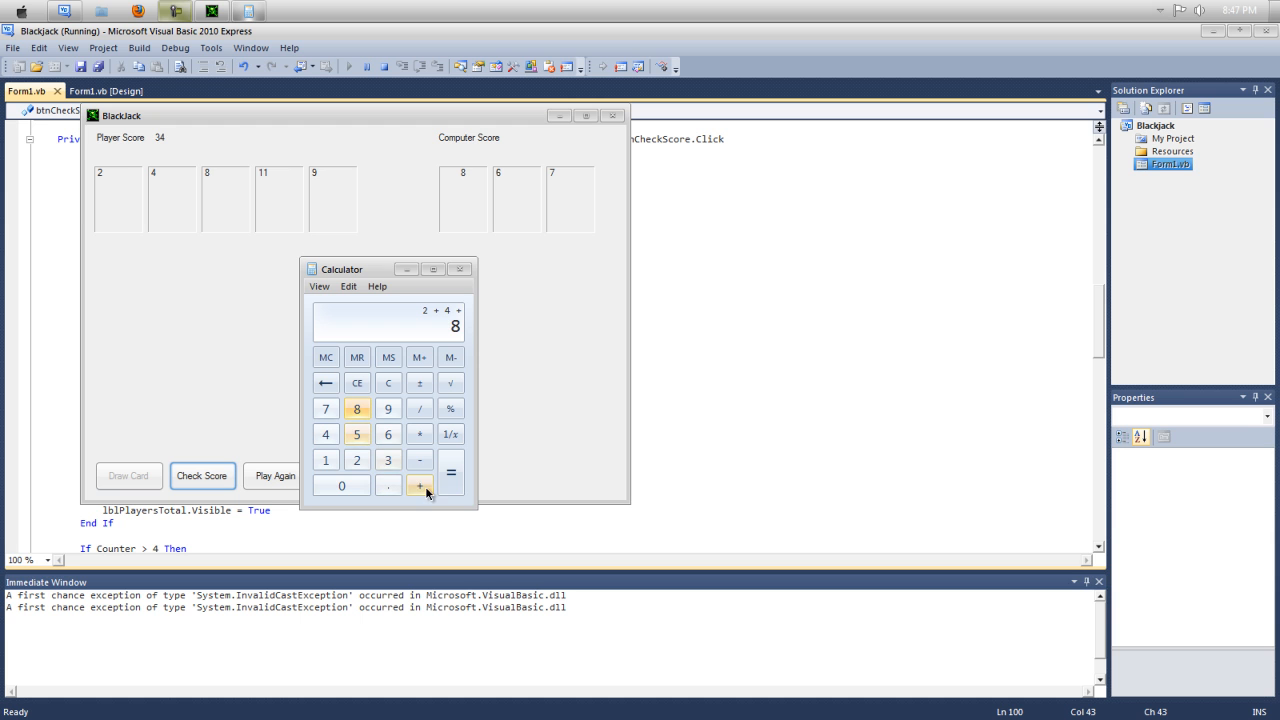
left_click(419, 485)
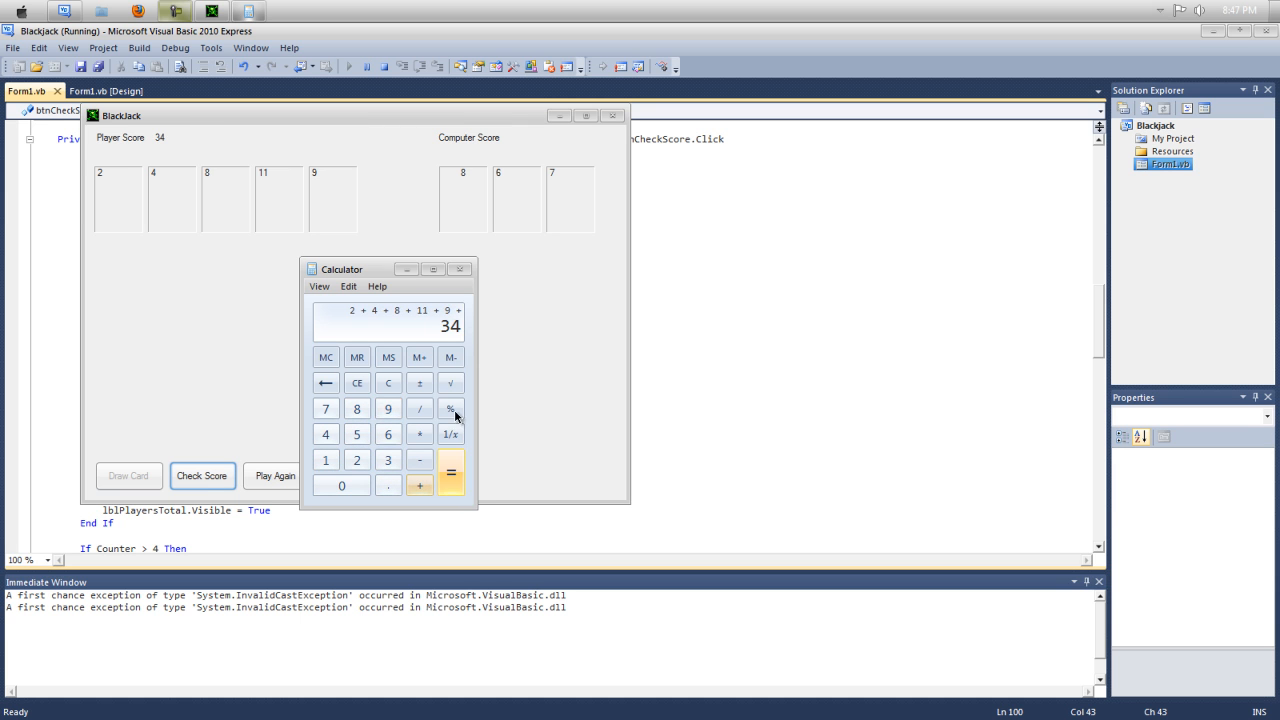
left_click(459, 268)
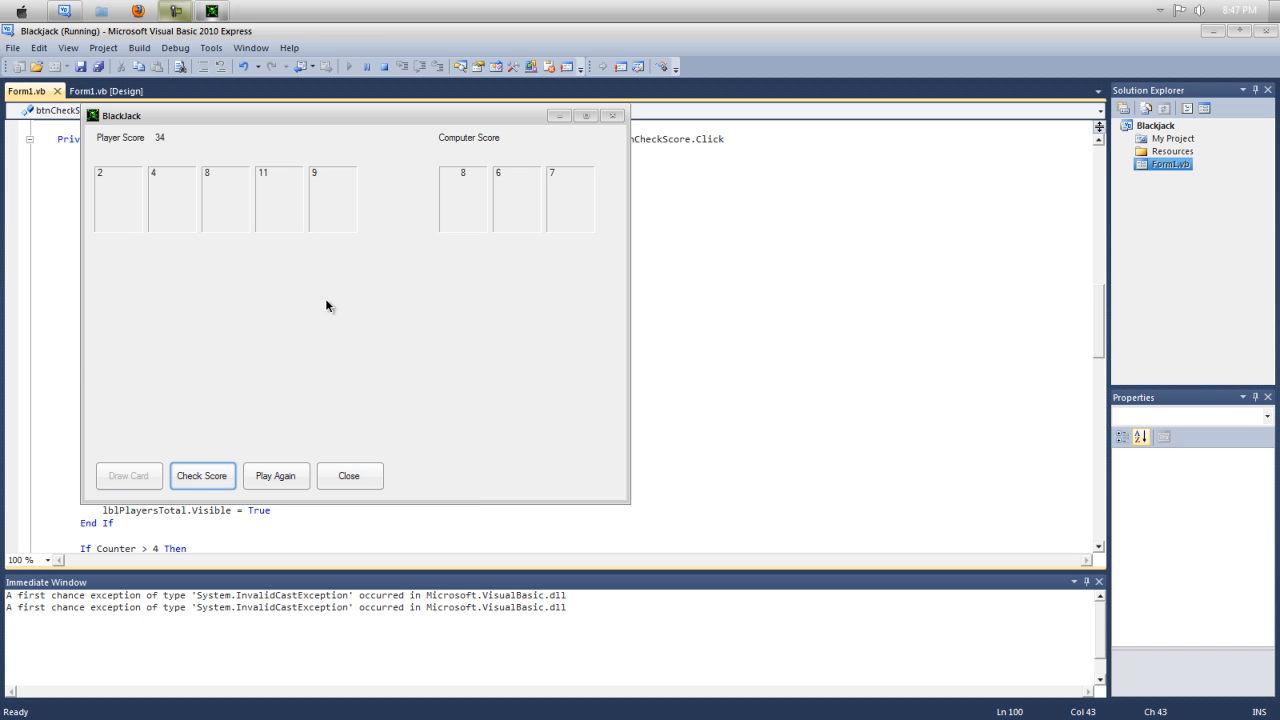
mouse_move(323, 277)
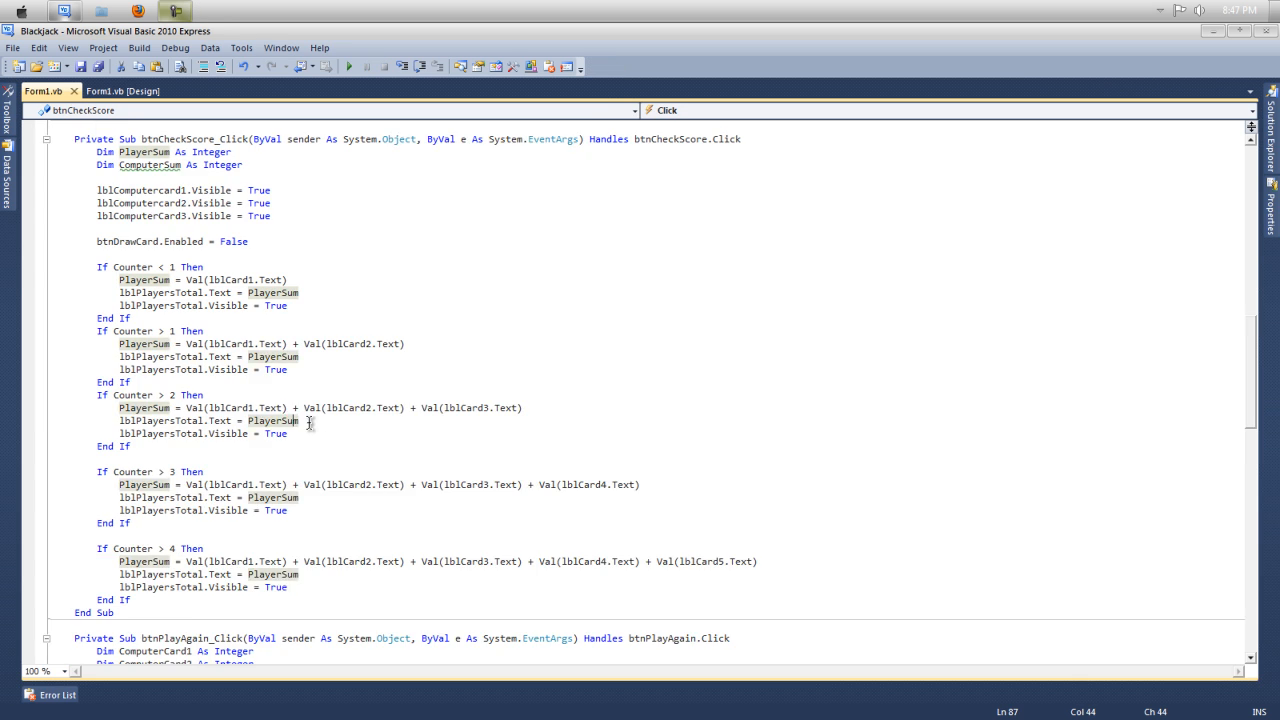
At End Sub, add ComputerSum = Val of lblComputercard1, 2 and 3 Text
scroll("down", 3)
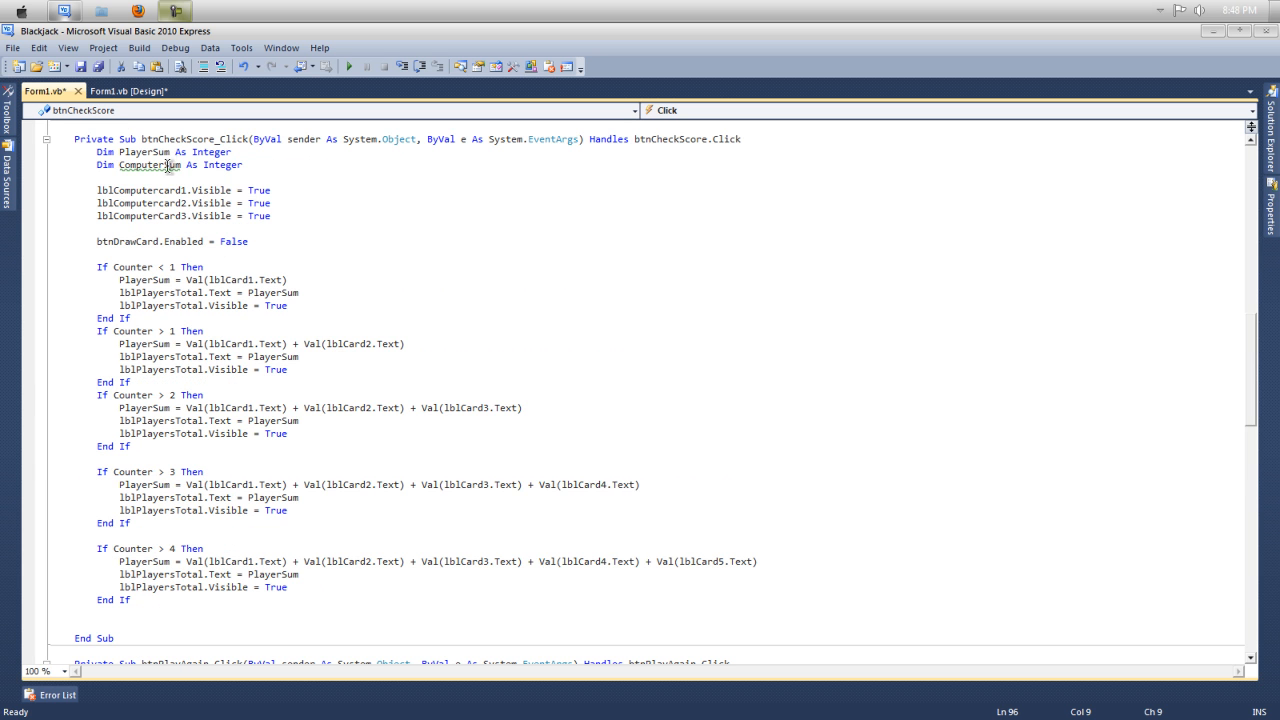
scroll("down", 3)
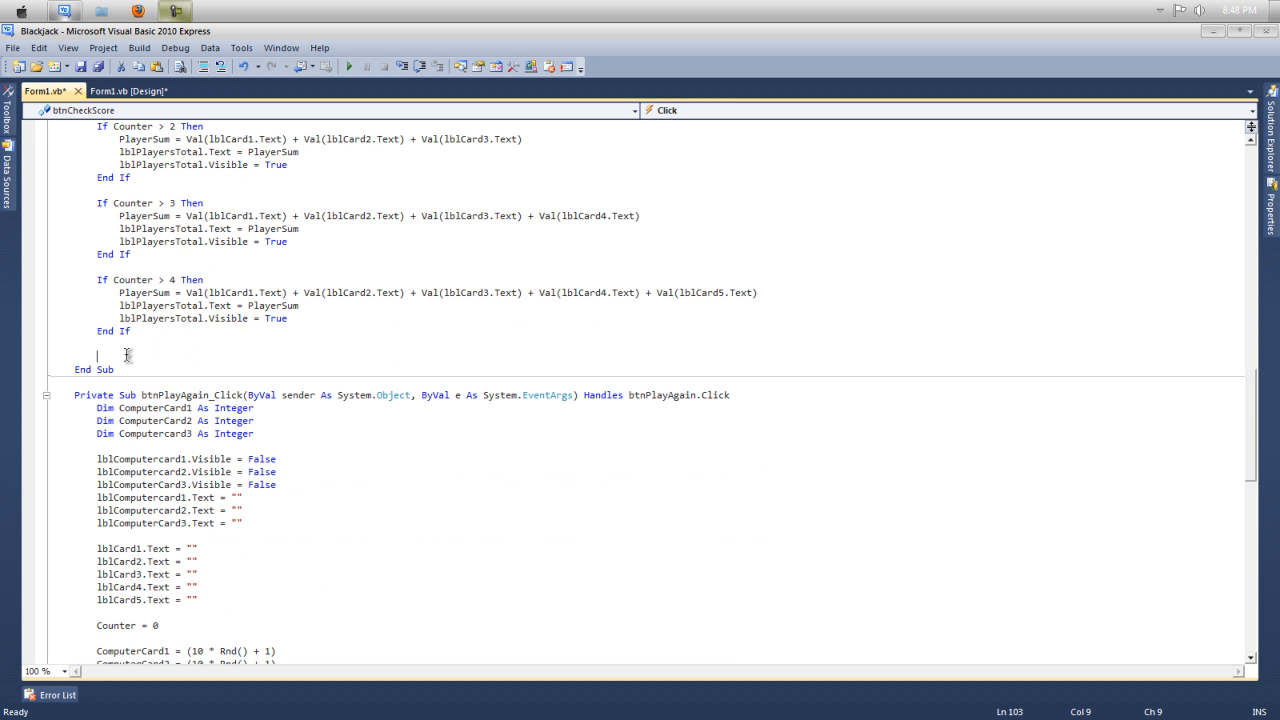
type("ComputerSum")
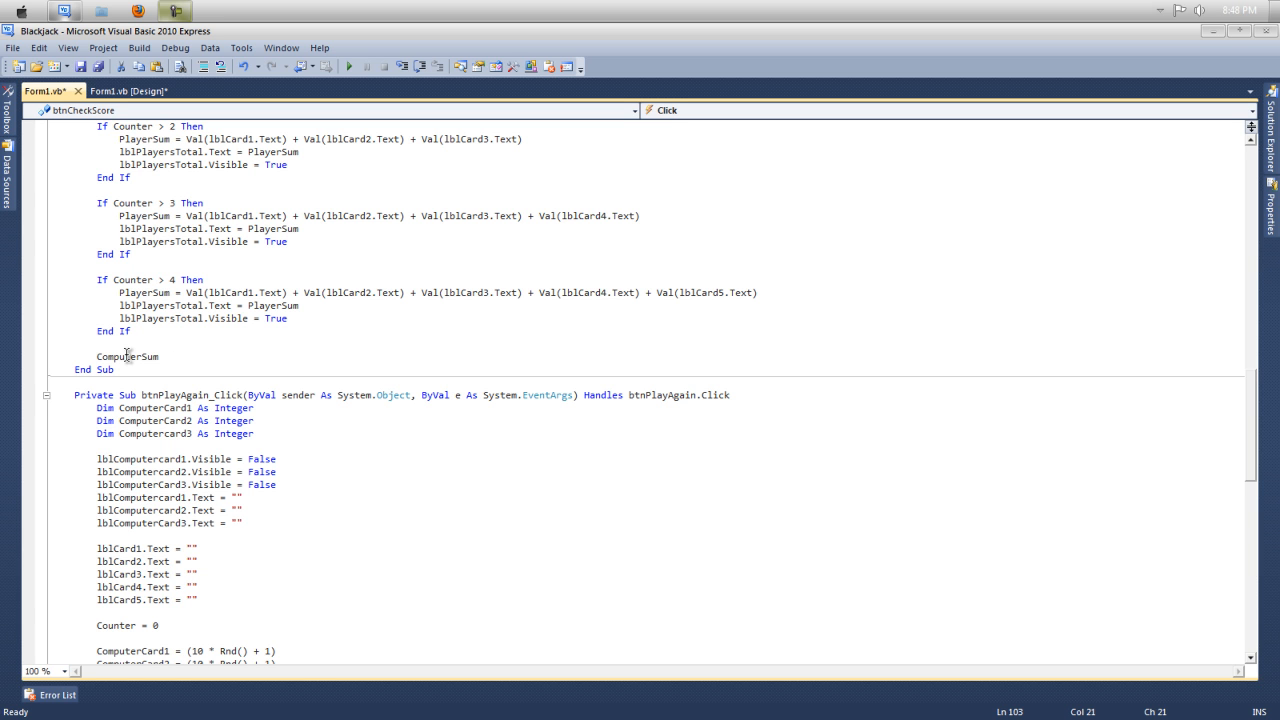
type("=")
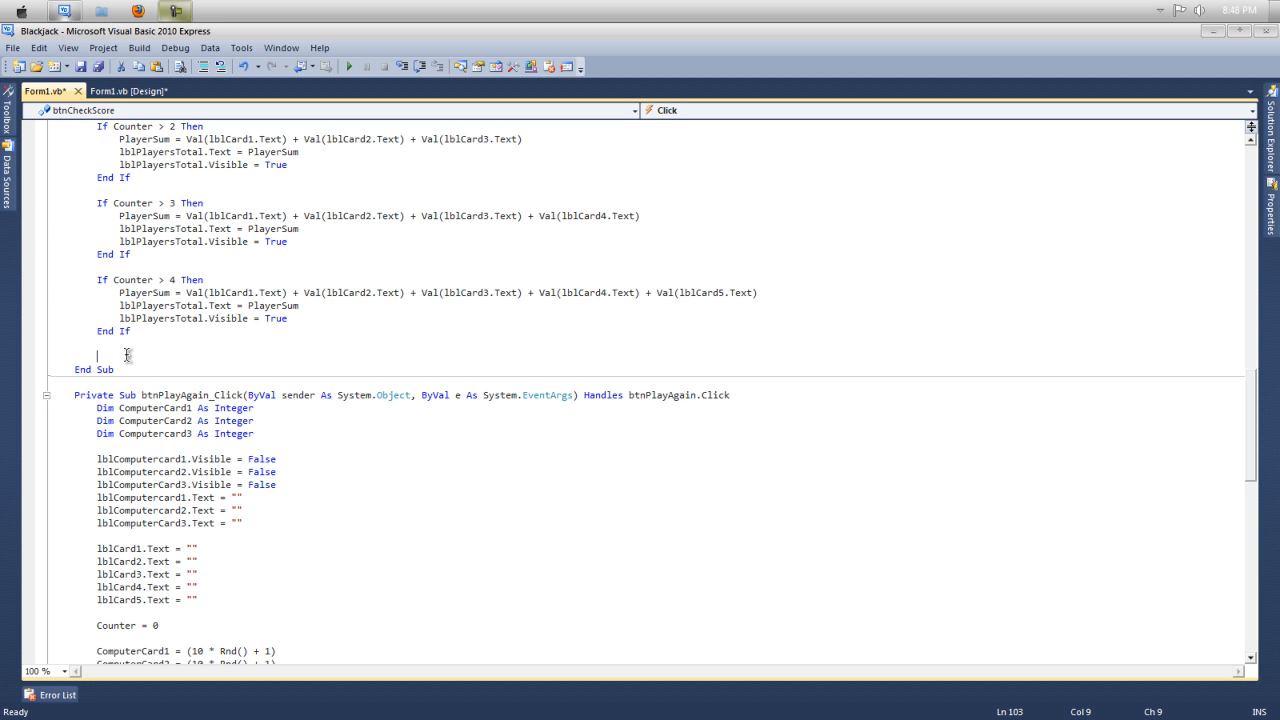
type("lbl")
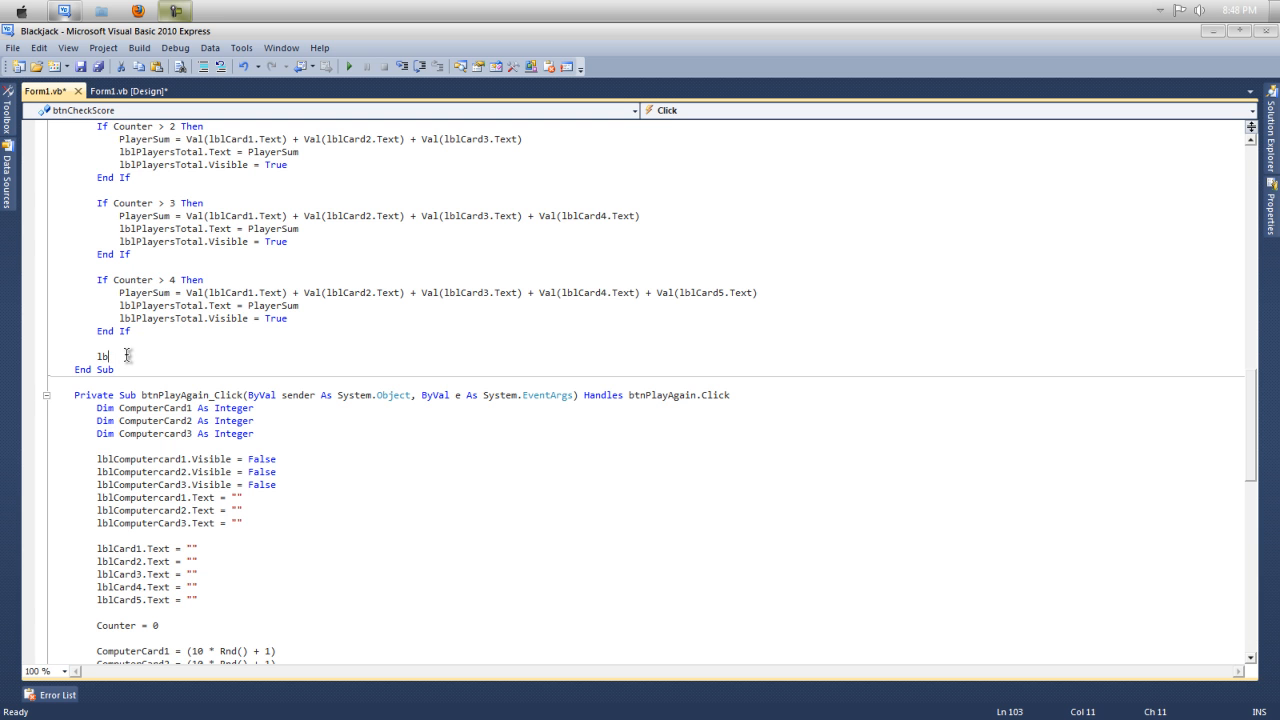
type("Computer")
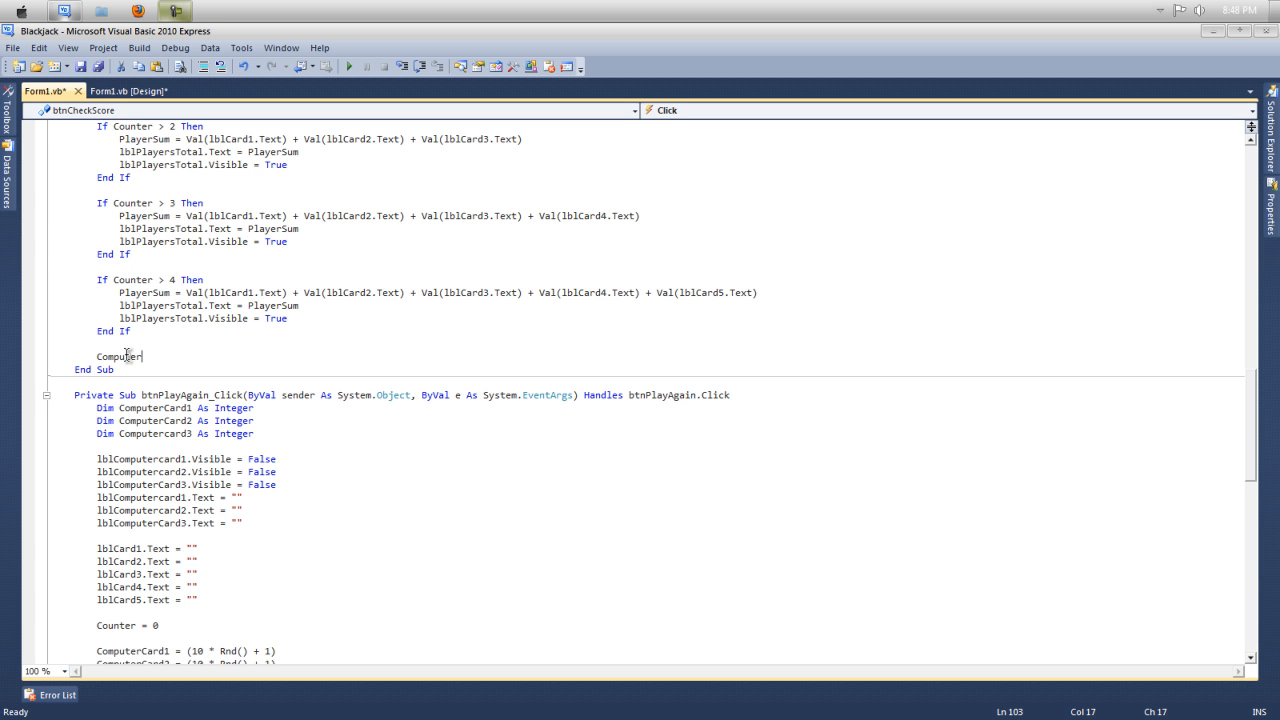
type("Sum =")
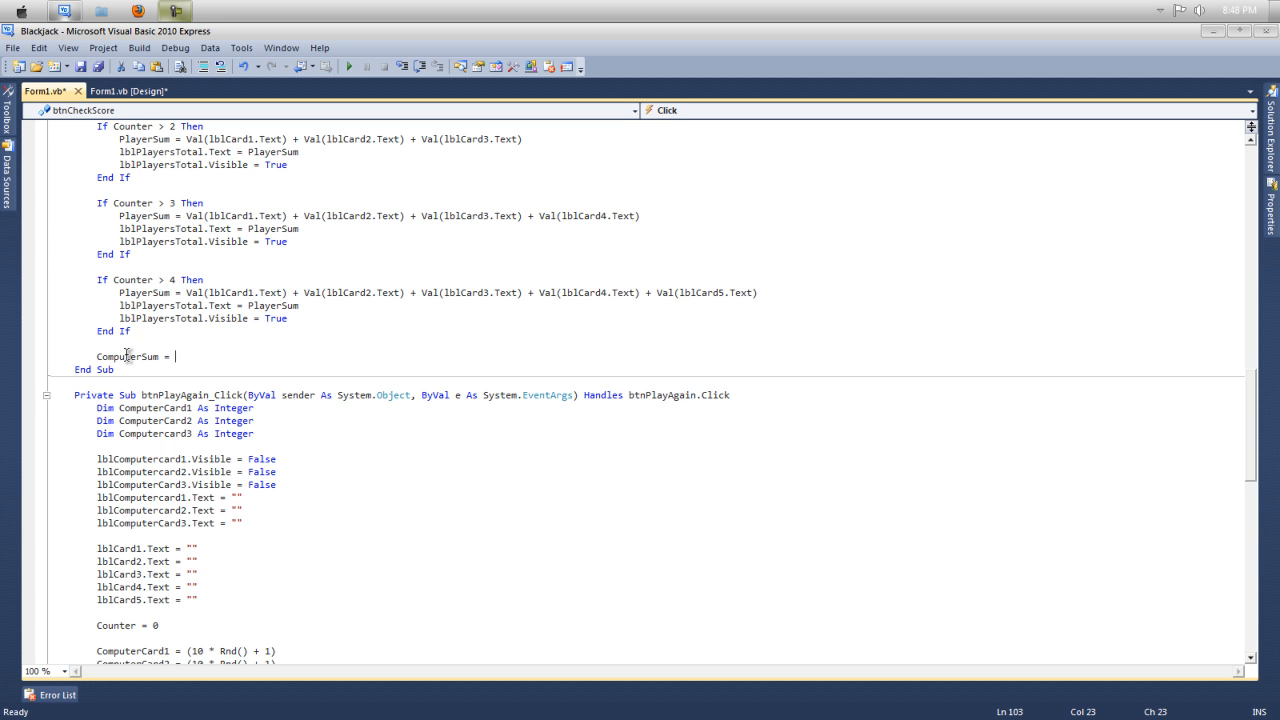
type("Val")
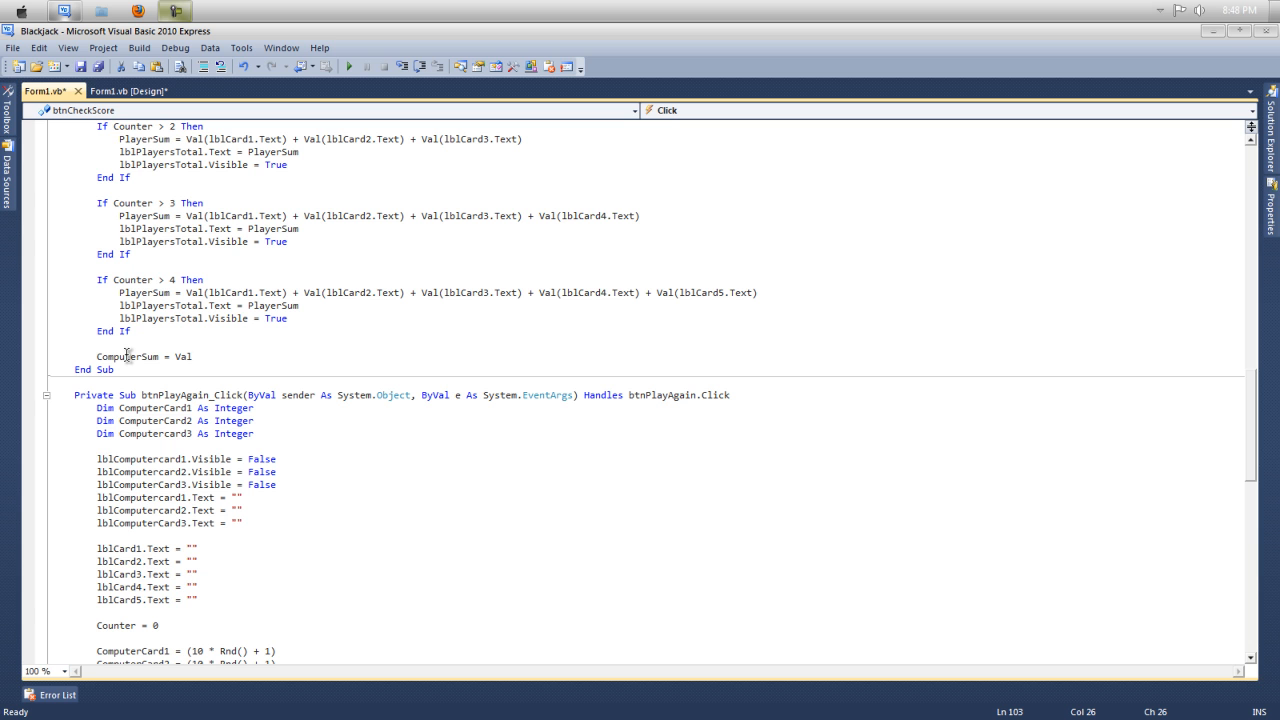
type("(lbl")
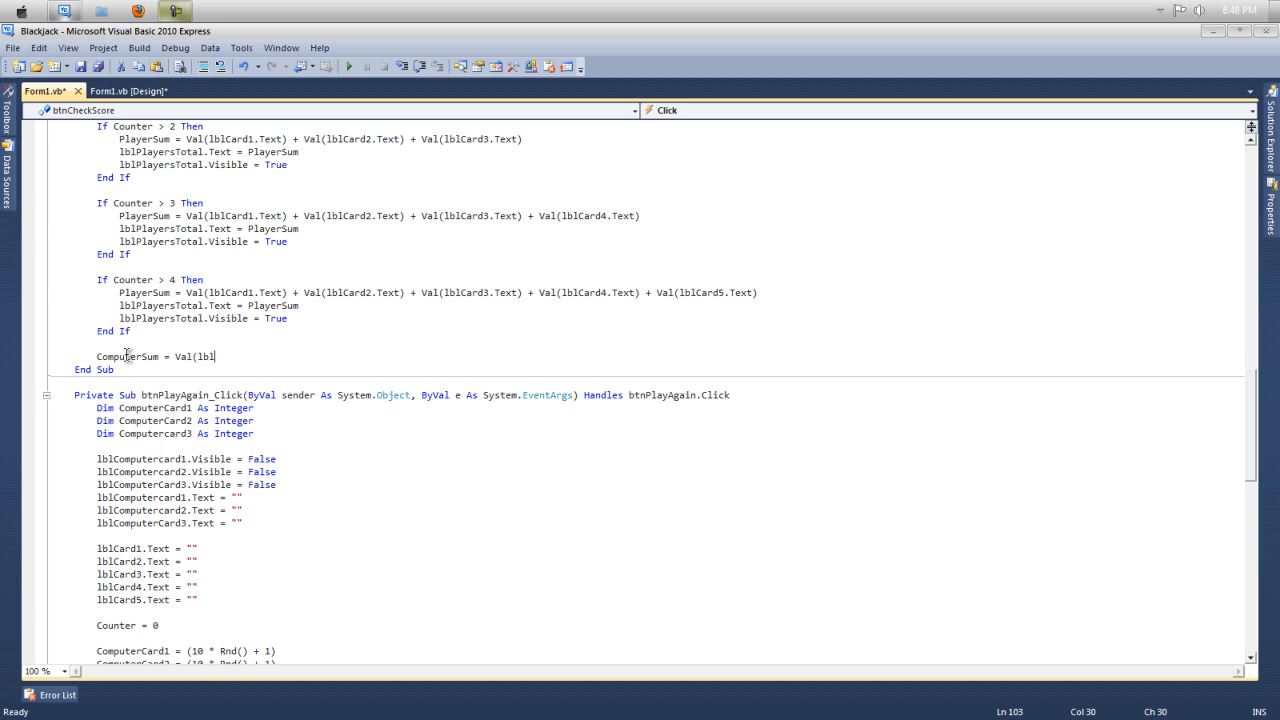
type("Co")
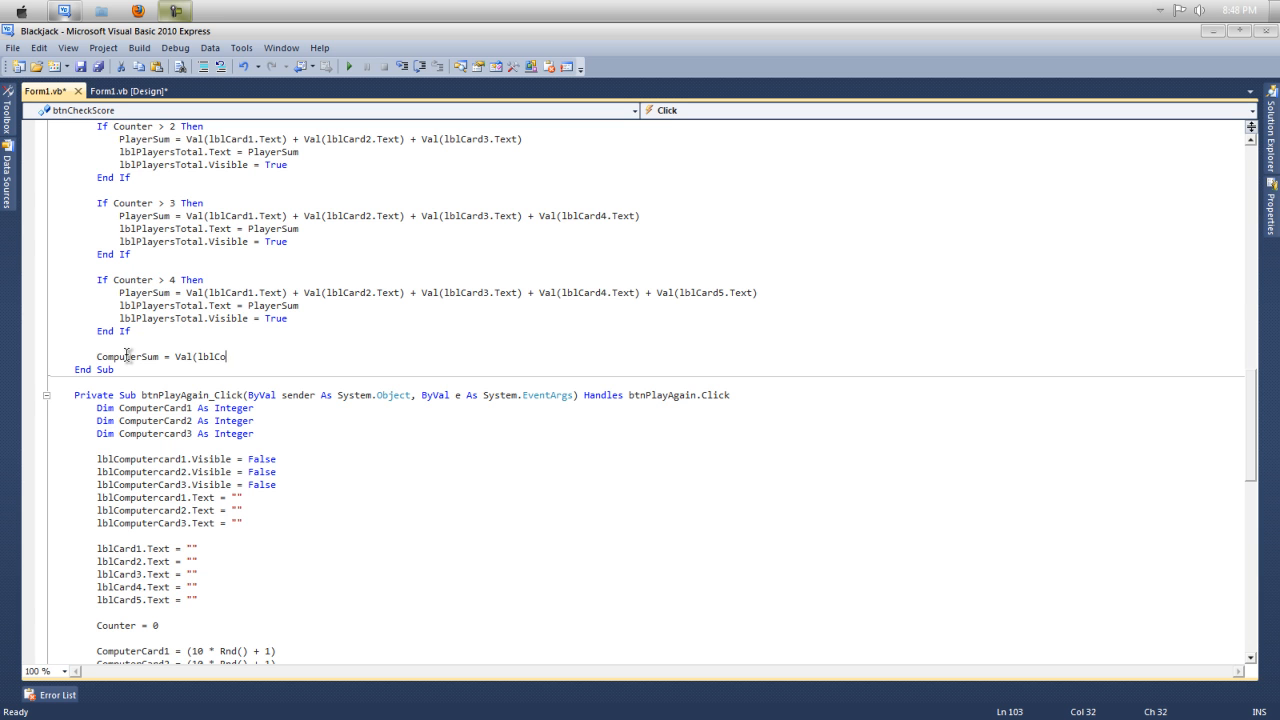
type("mputercard1.Text")
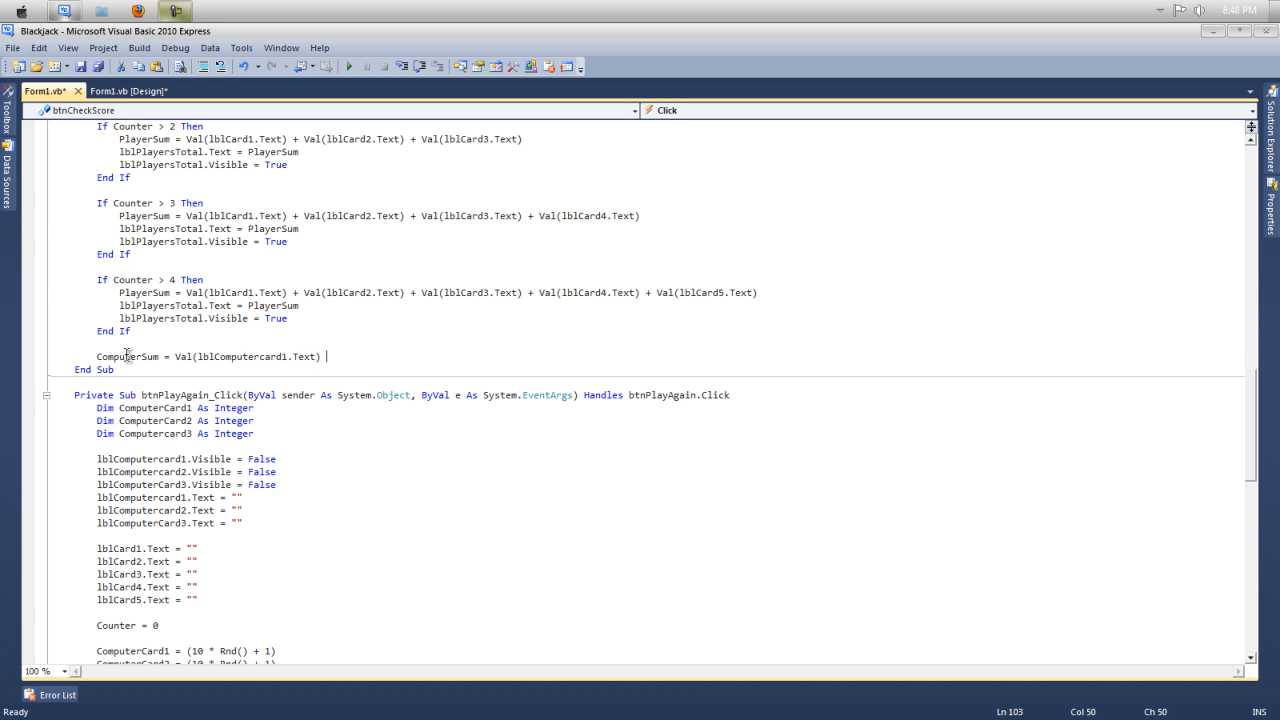
type("+ V")
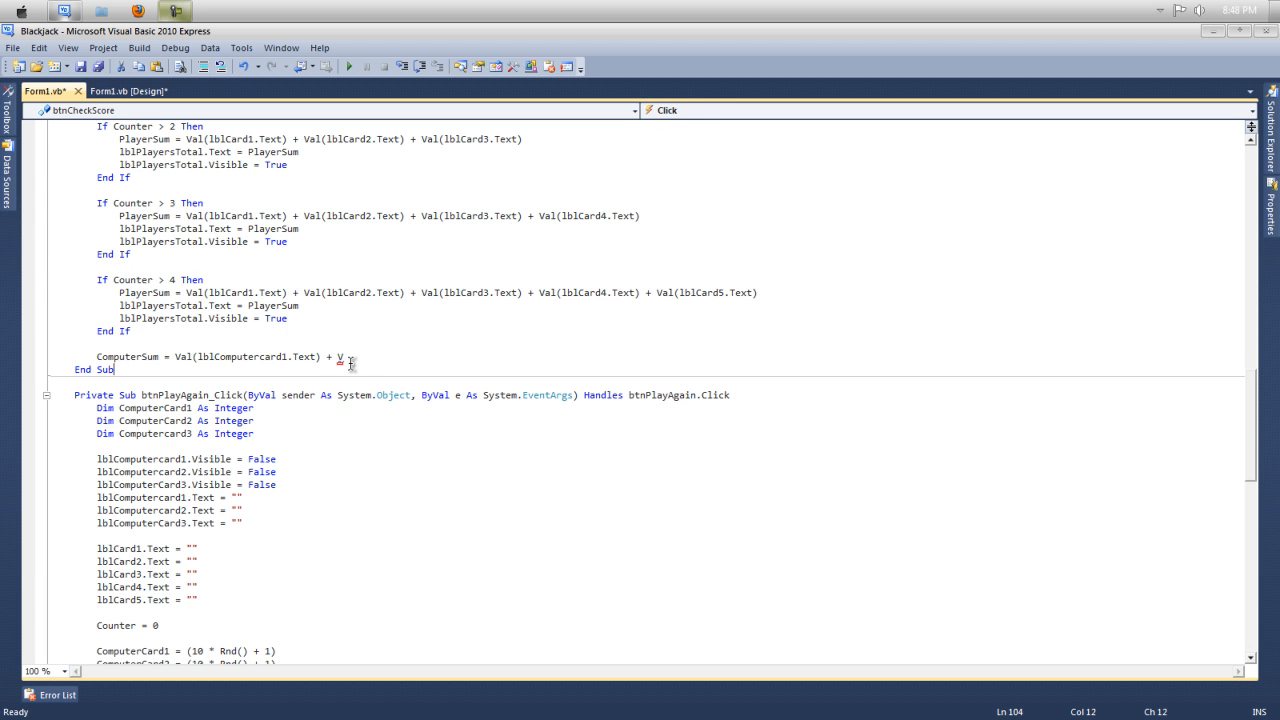
type("al")
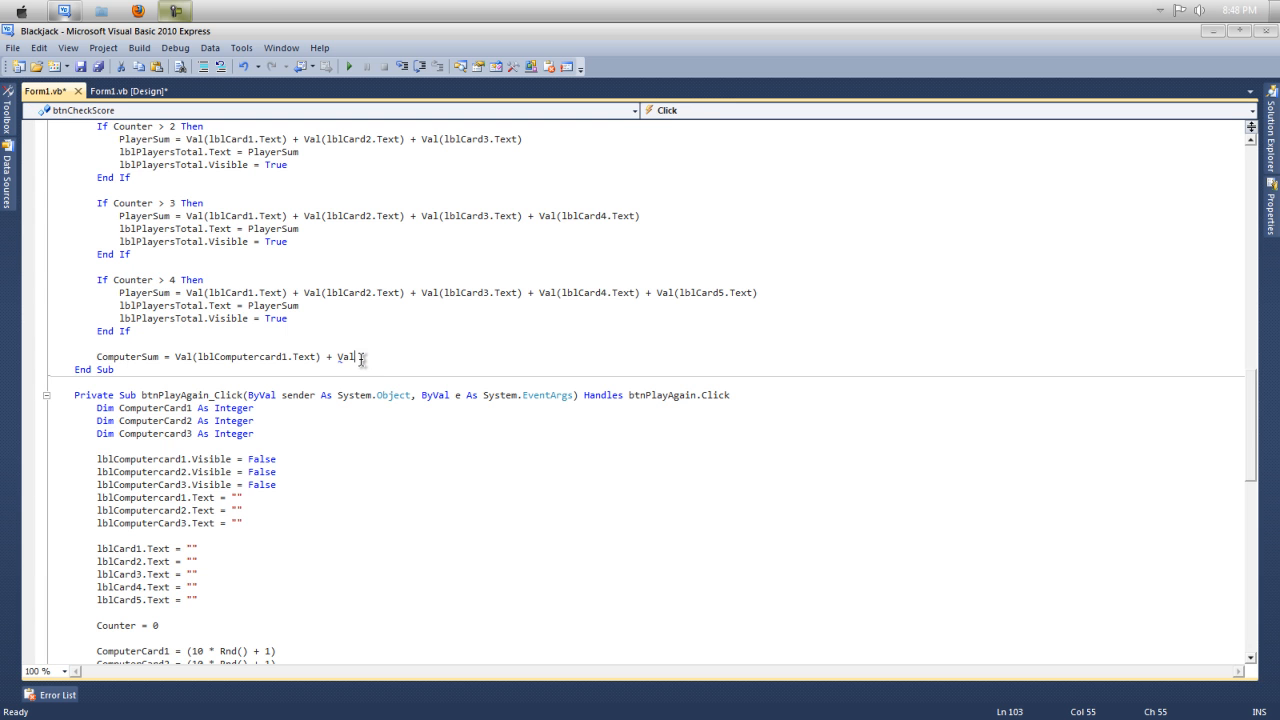
type("(lblComputercard2")
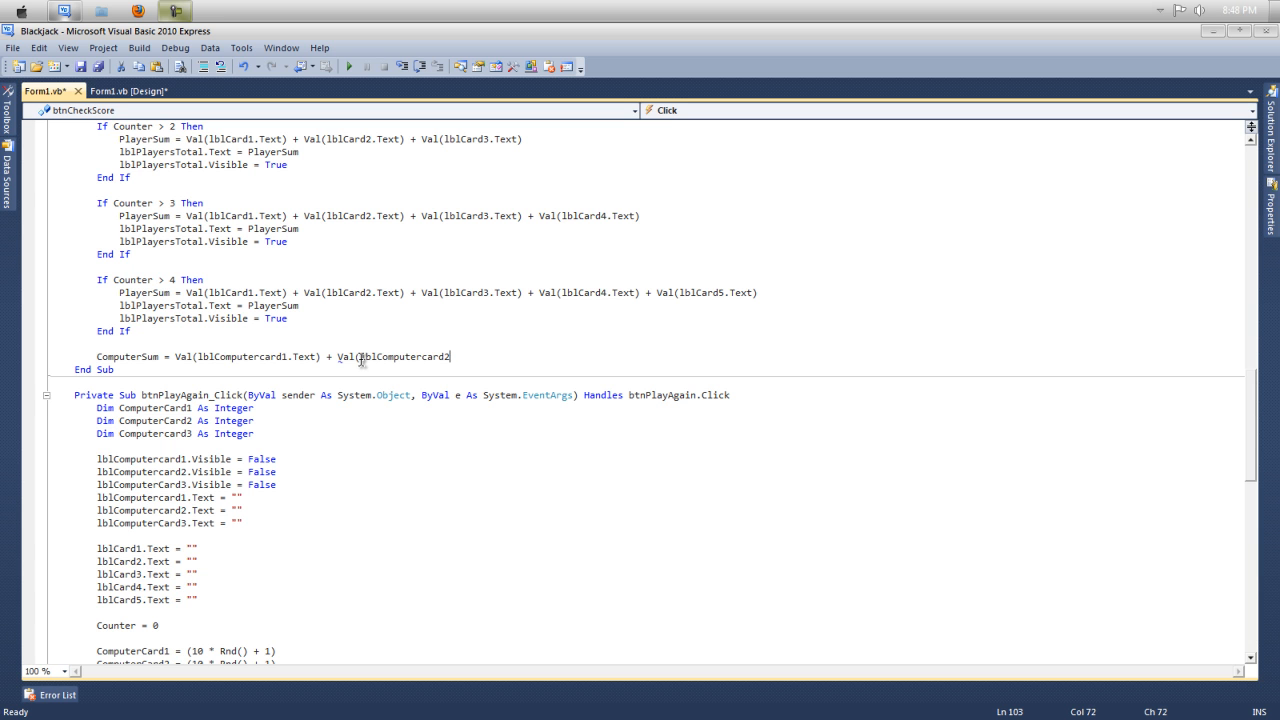
type(".Text) + Val(l")
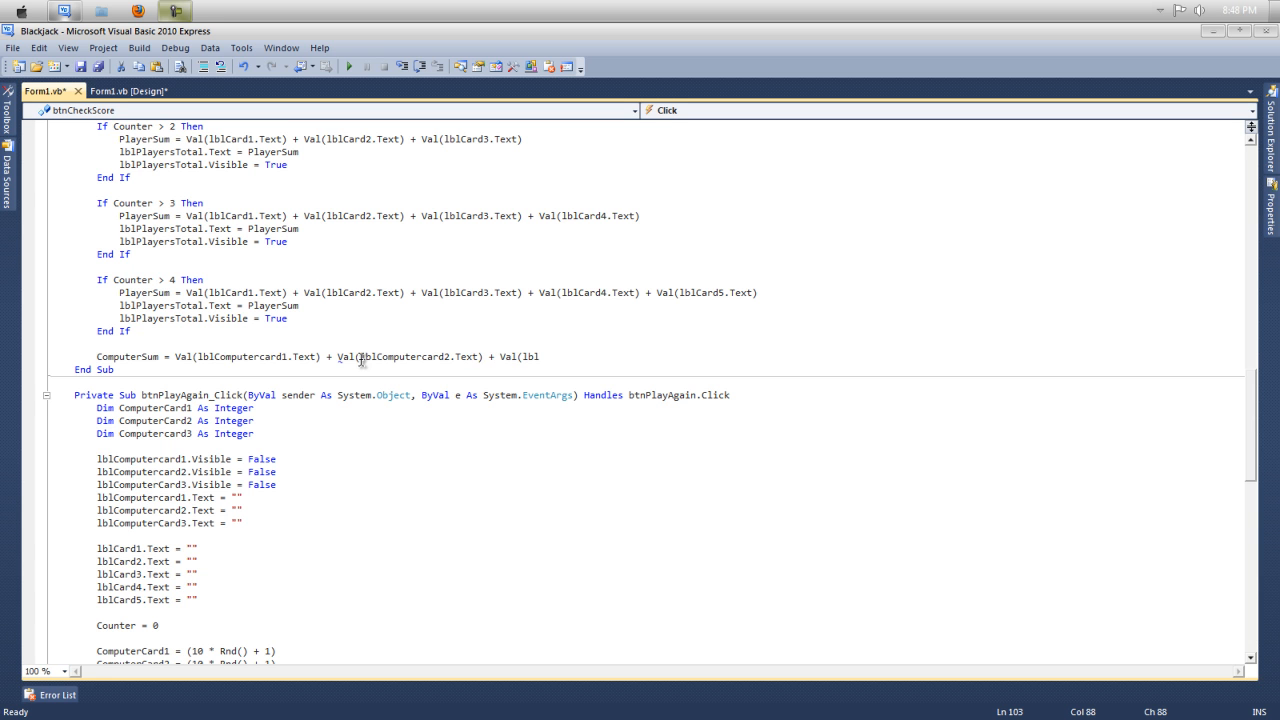
type("blComputerCard3.Text")
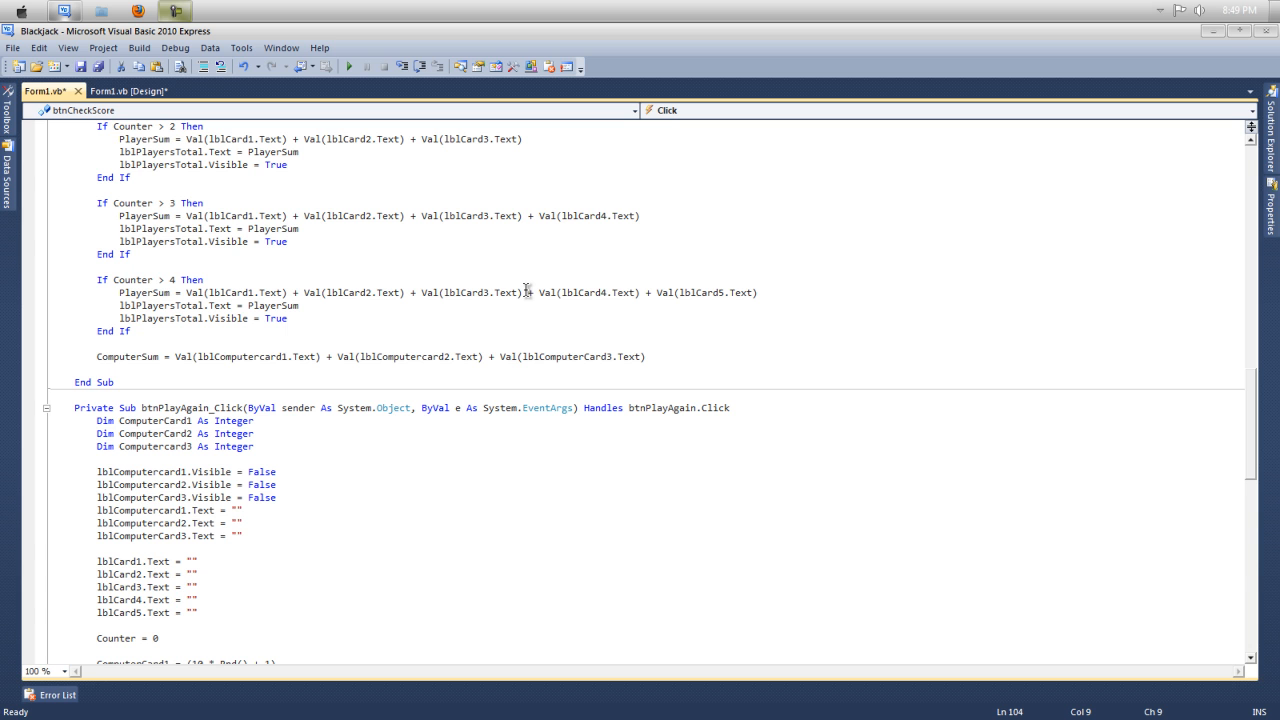
Start the line assigning ComputerSum to lblComputerTotal, correcting a half-typed name
type("lblComputerTotal.Tex")
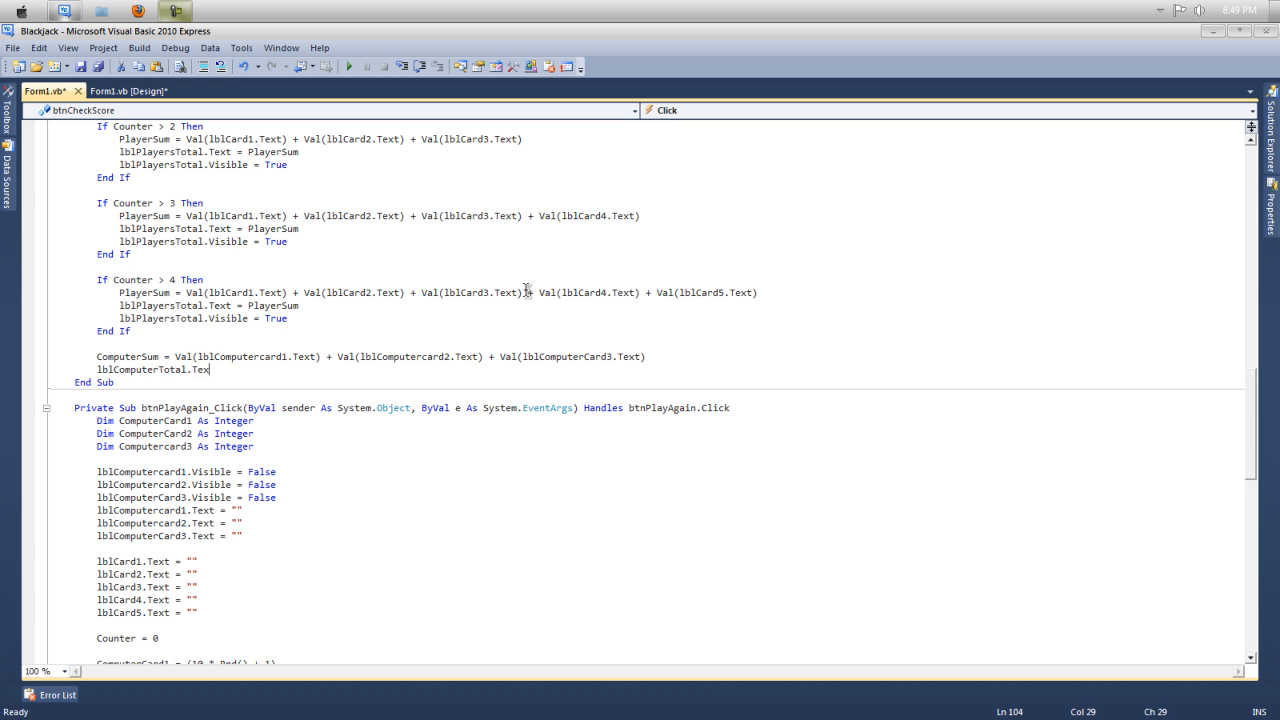
key("BackSpace")
type(" = ComputerSum")
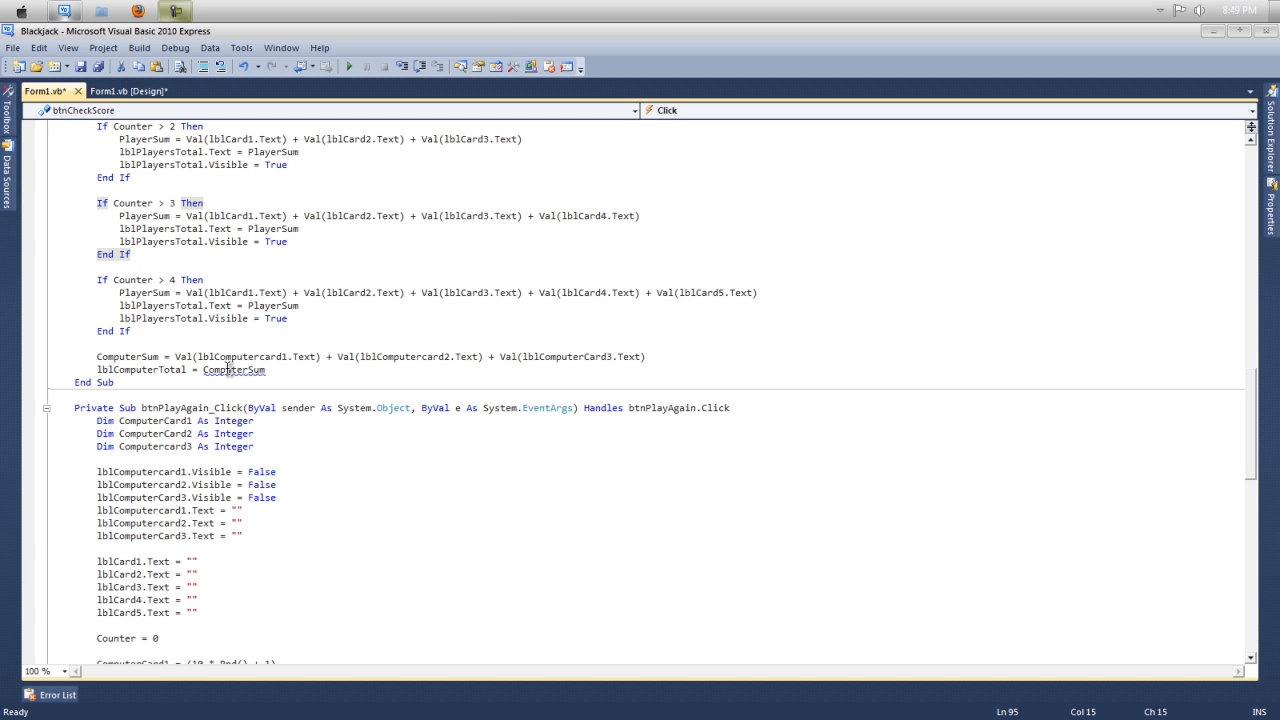
mouse_move(198, 390)
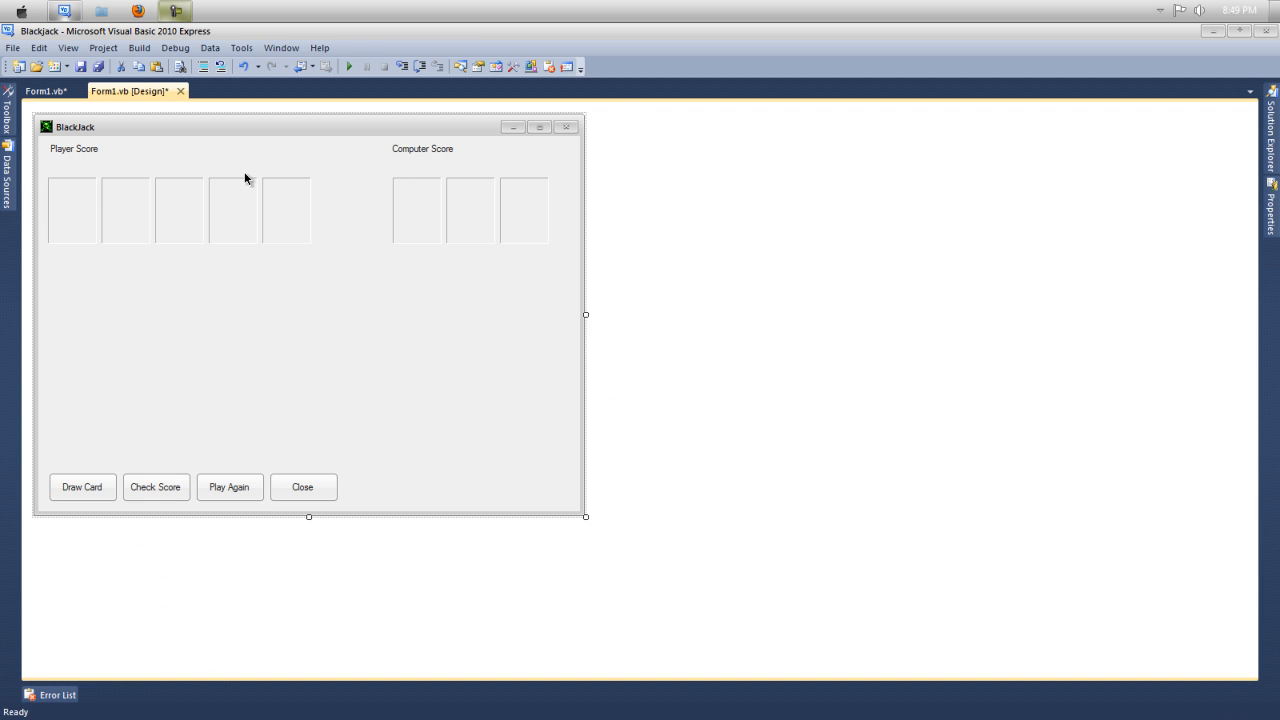
Select the label beside Computer Score, then add .Text to the lblComputerTotal line
left_click(40, 91)
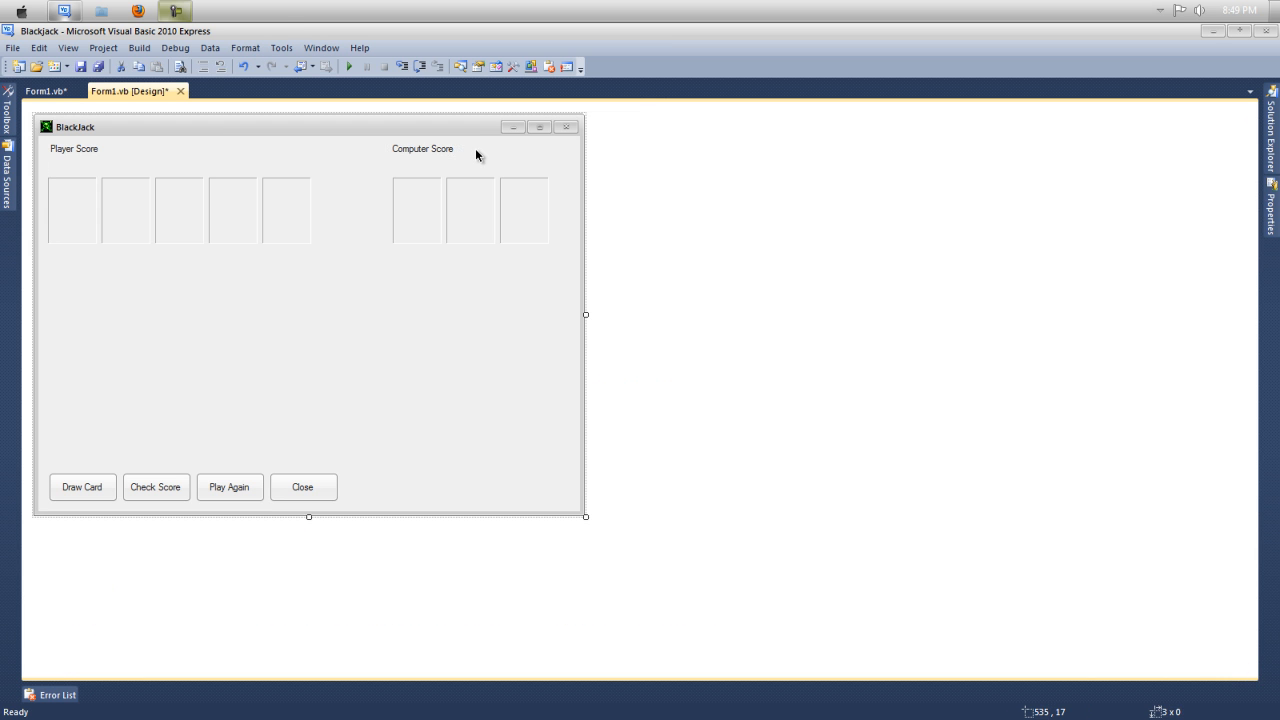
mouse_move(463, 149)
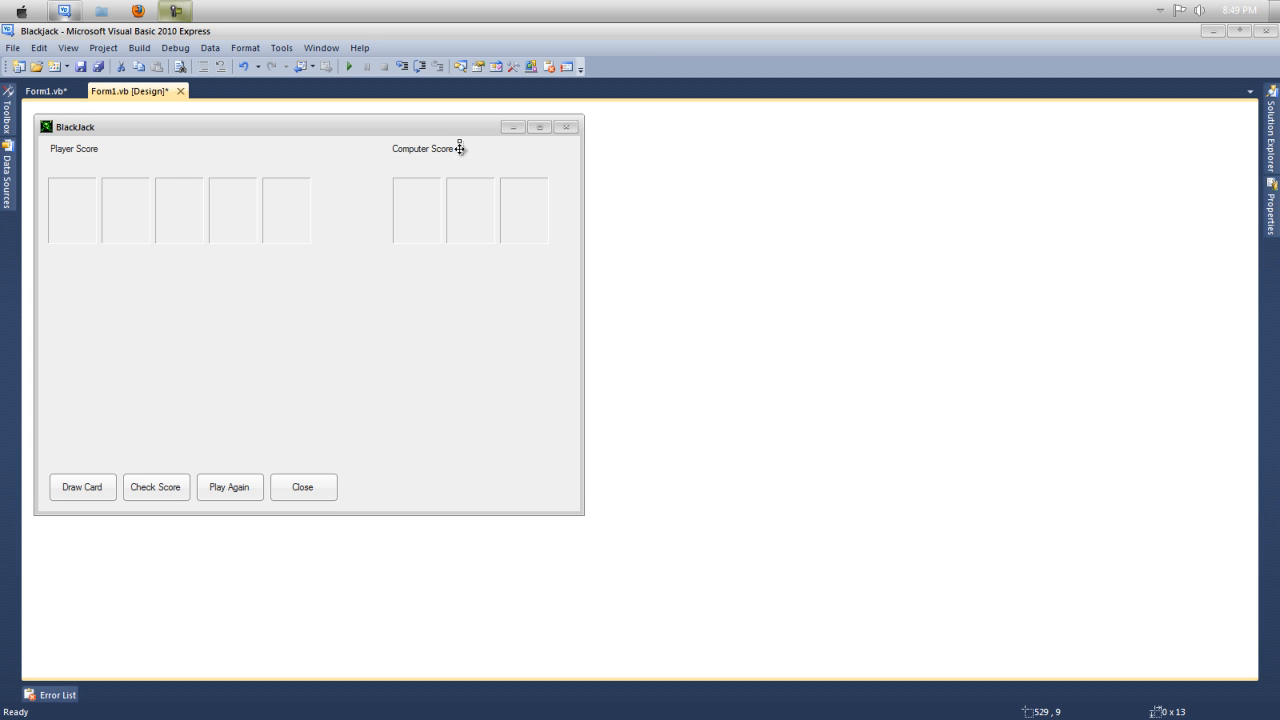
mouse_move(464, 145)
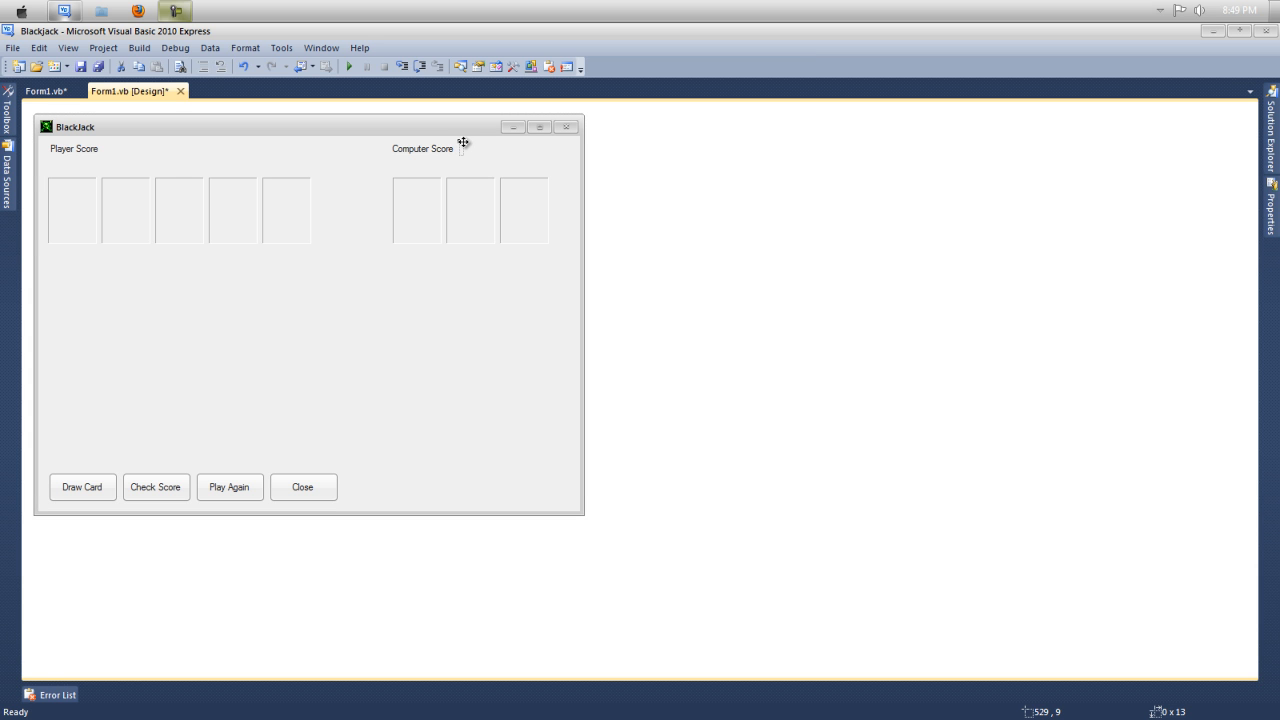
left_click(45, 95)
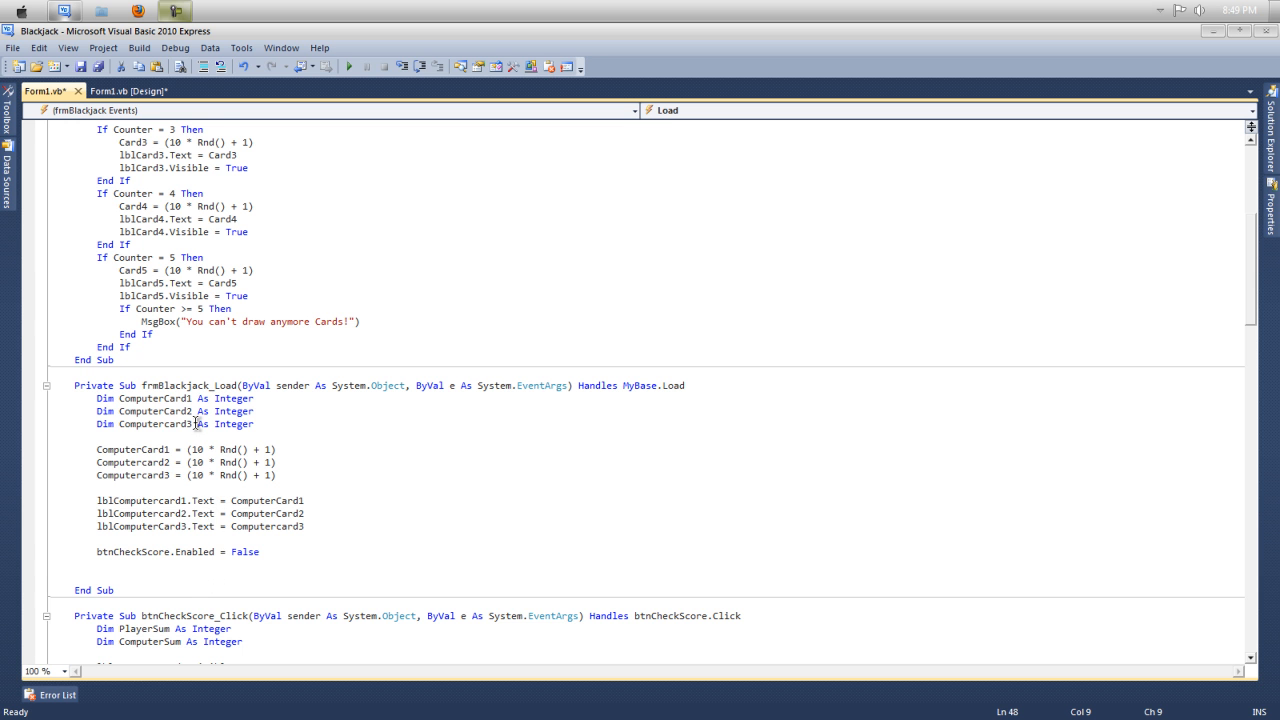
scroll("down", 3)
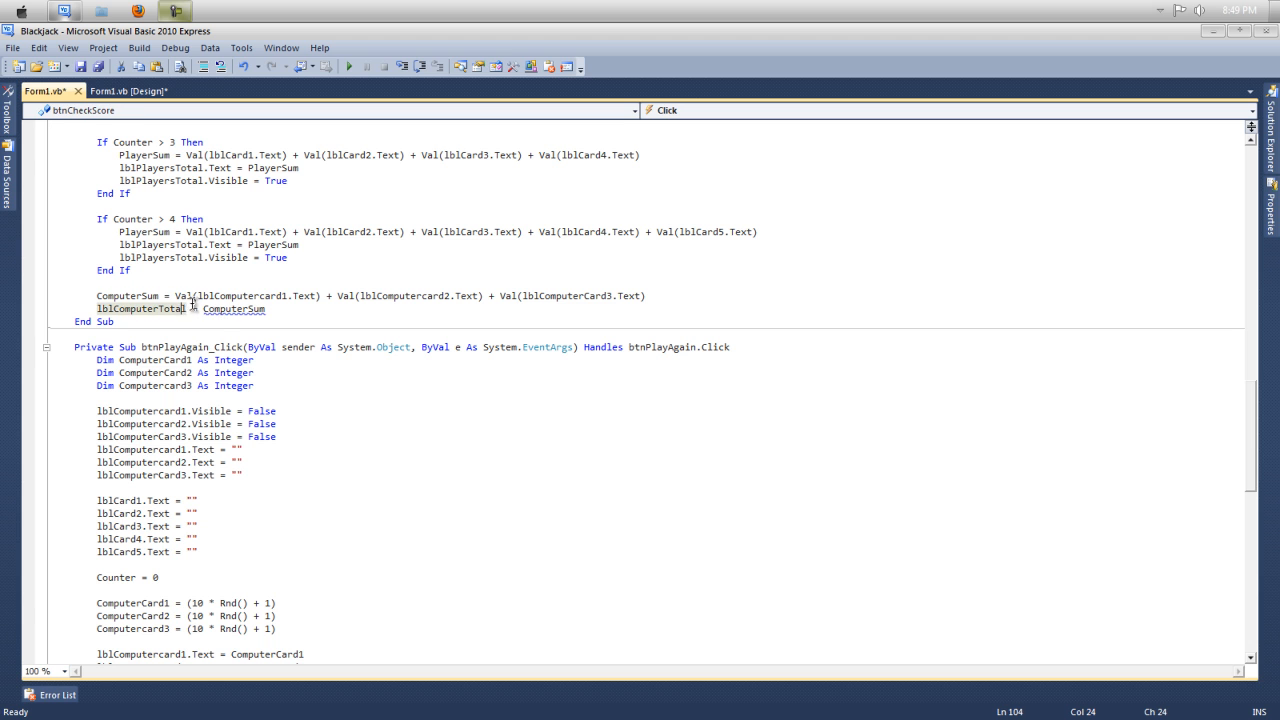
type(".Te")
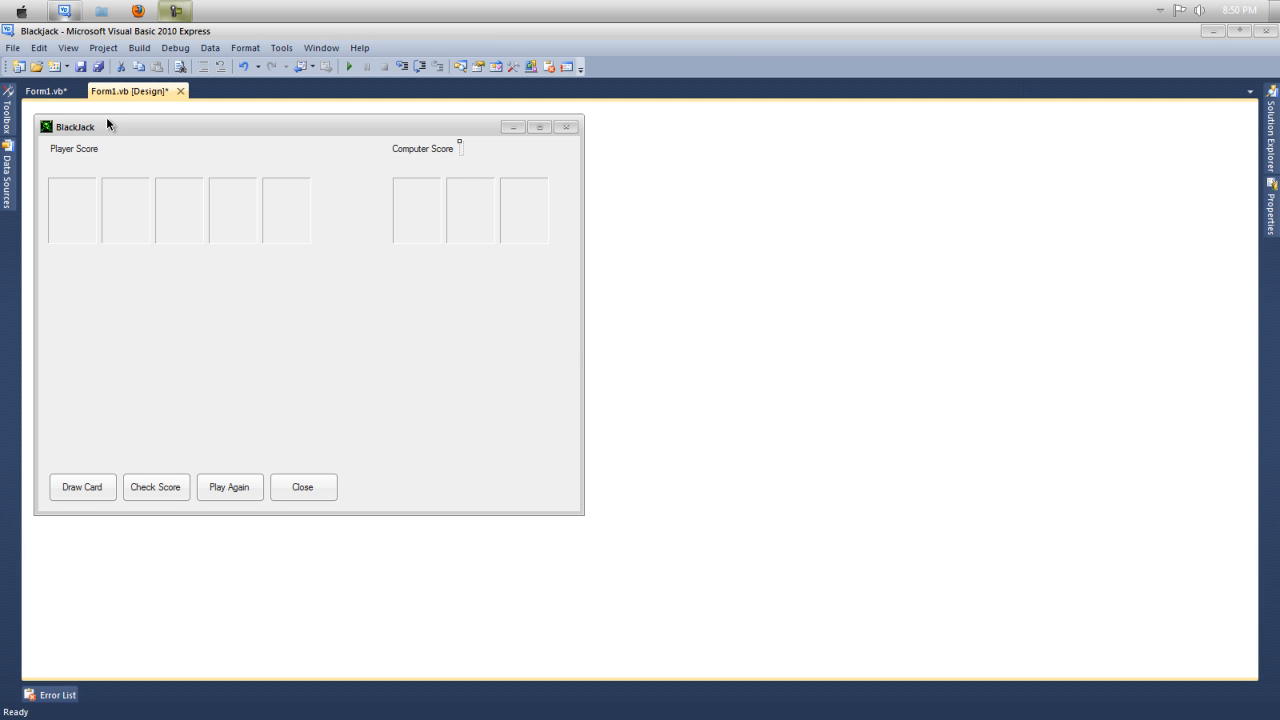
Run the game, check the score showing player total 32, and close it
left_click(37, 97)
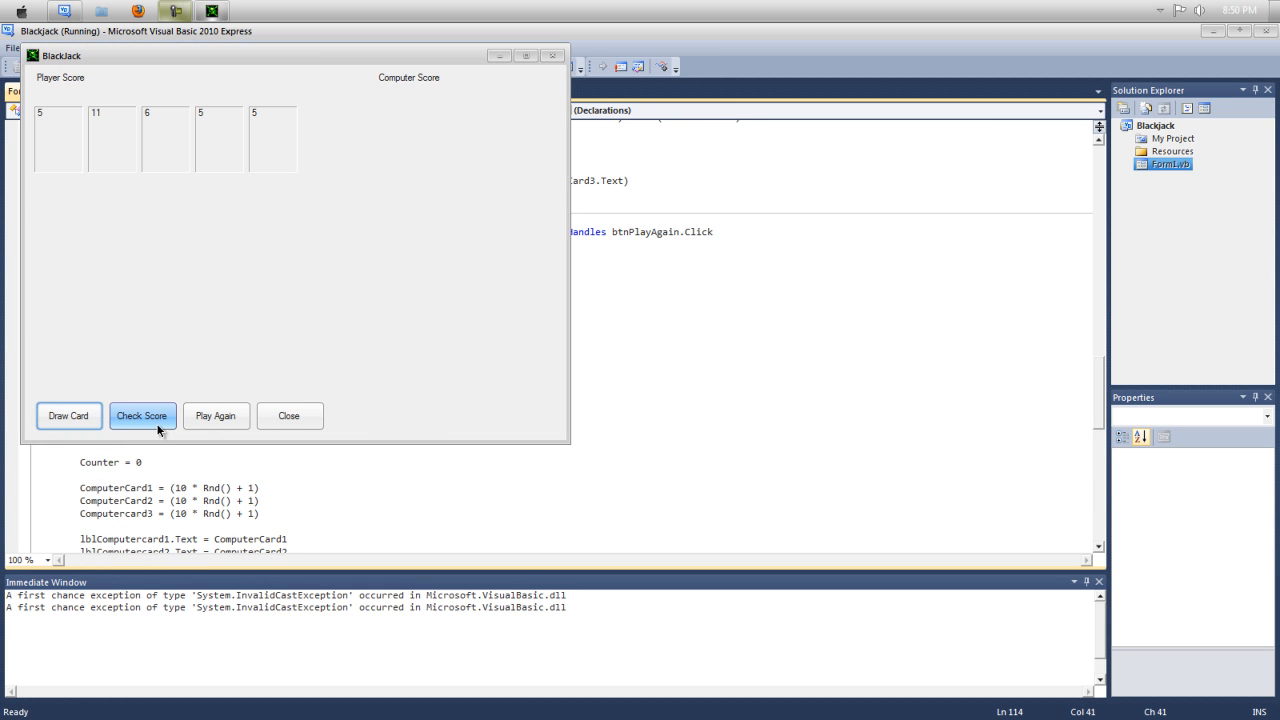
left_click(142, 415)
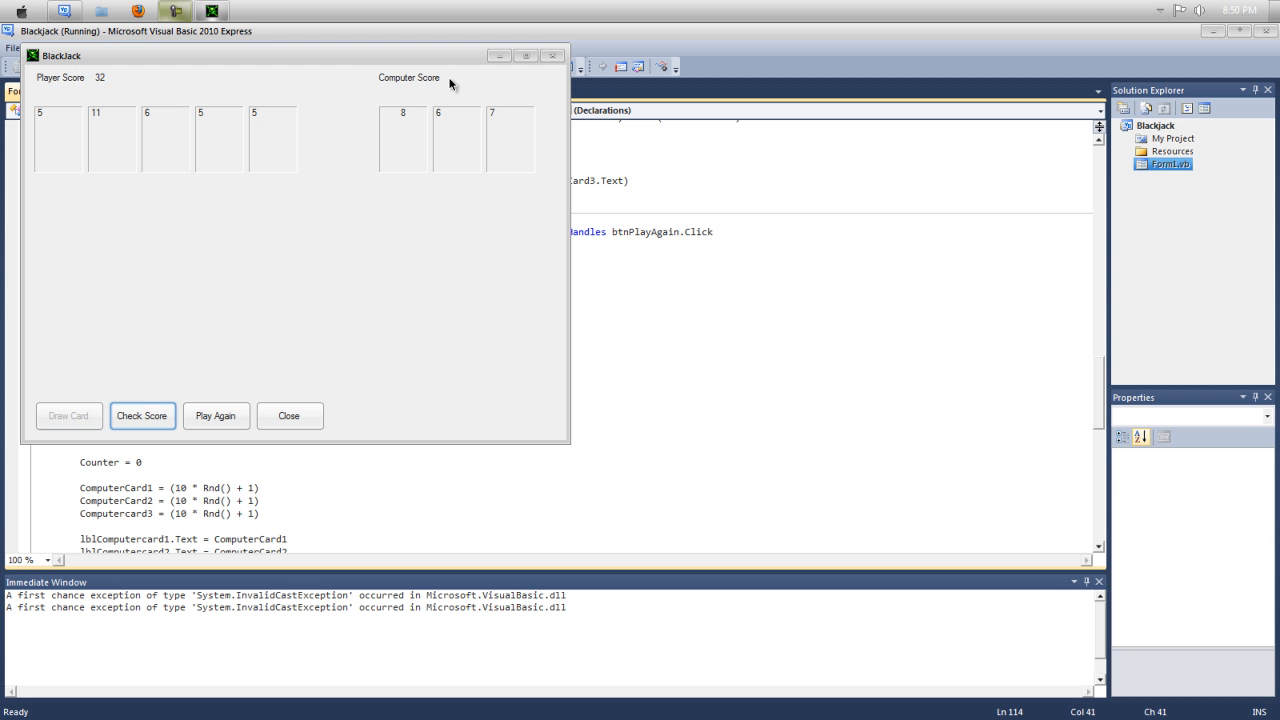
left_click(289, 416)
type("lblComp")
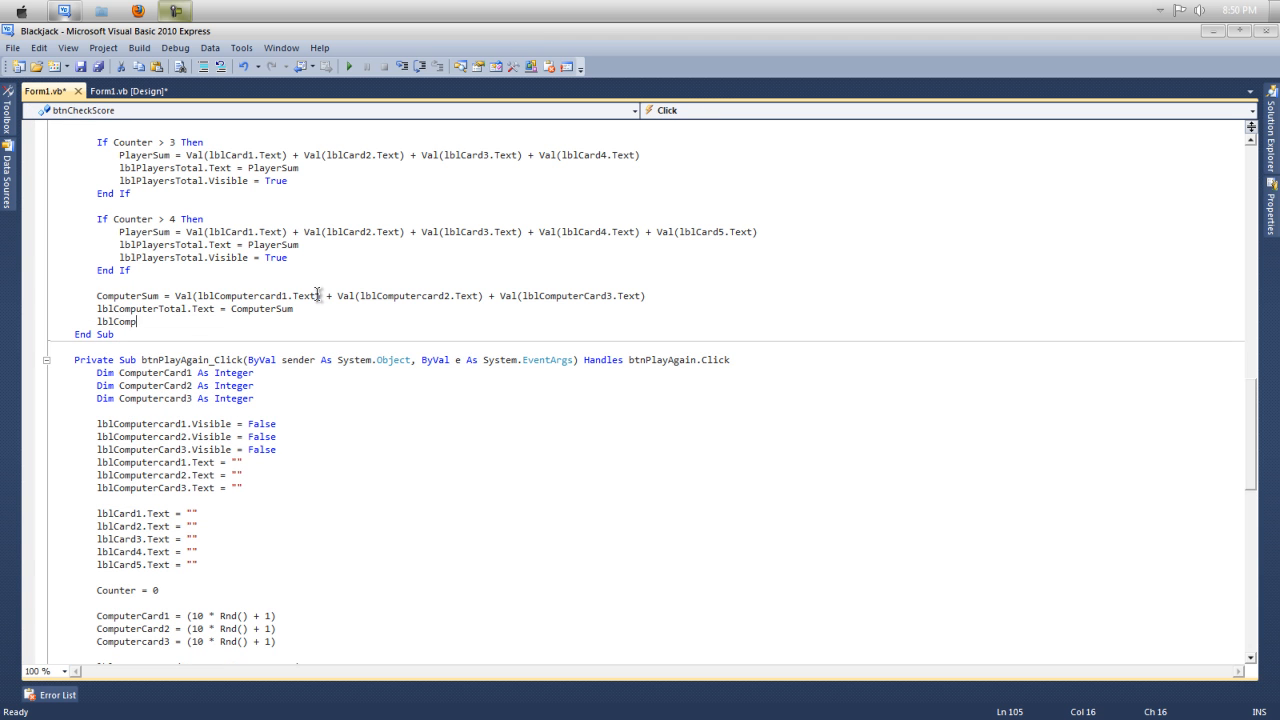
Add lblComputerTotal.Visible = True below the lblComputerTotal.Text line
type("uterTotal.Visible -")
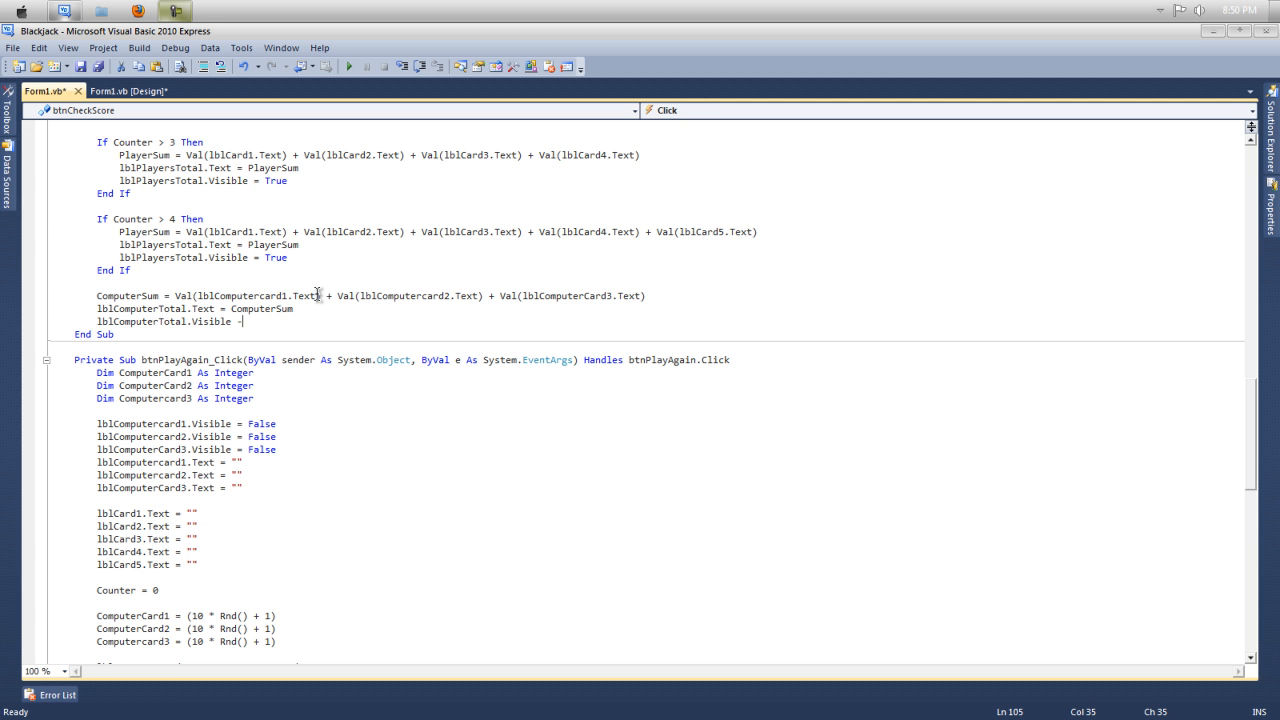
type("True")
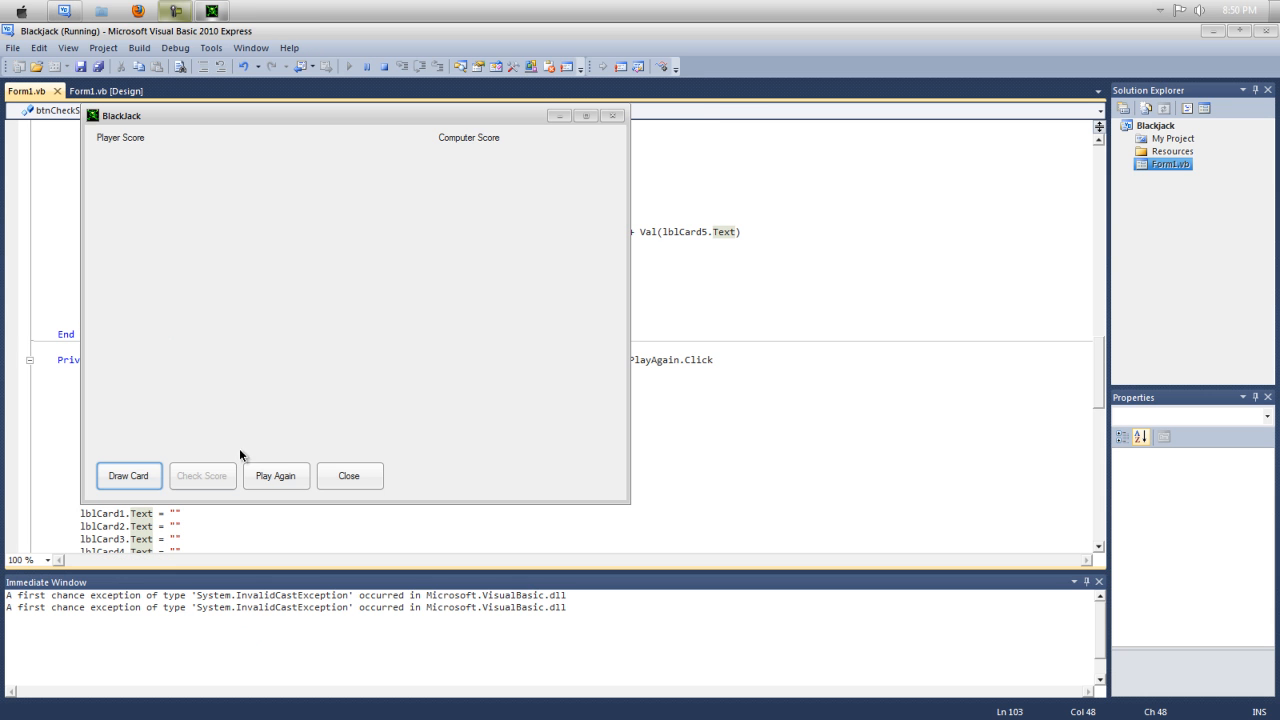
Draw cards and check the score, showing player 23 and computer 21
left_click(277, 476)
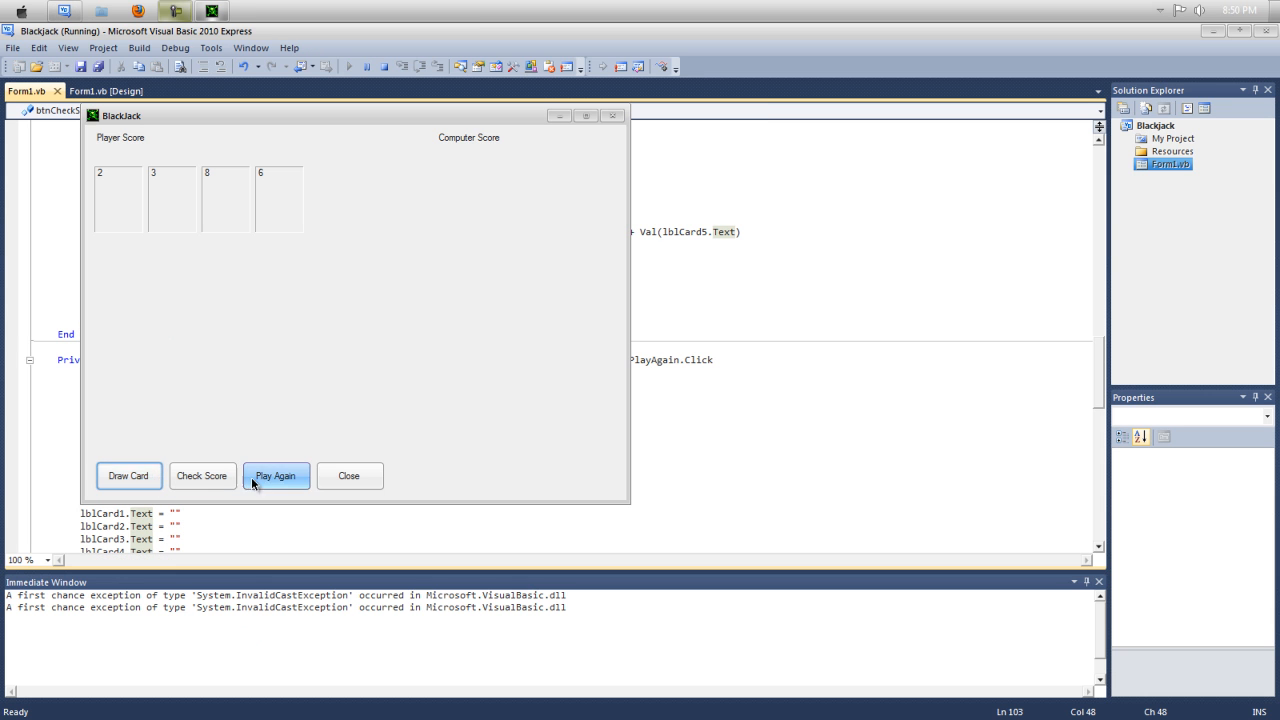
left_click(202, 476)
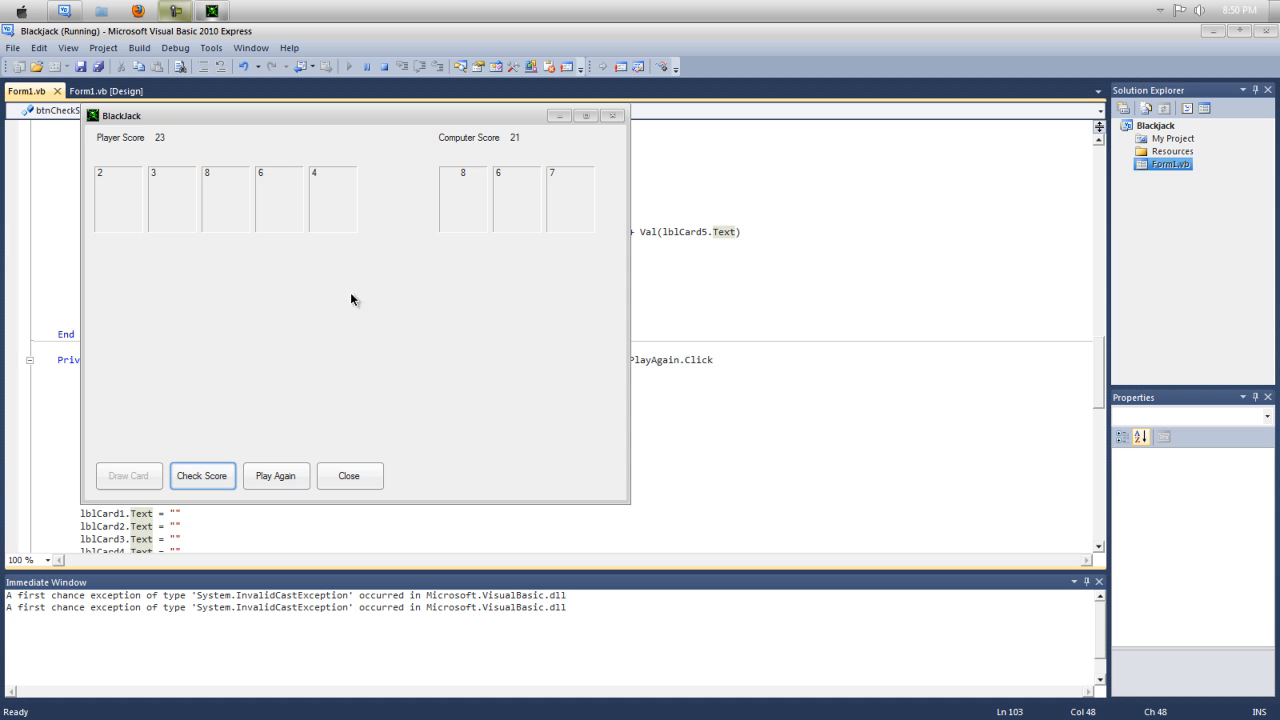
mouse_move(224, 218)
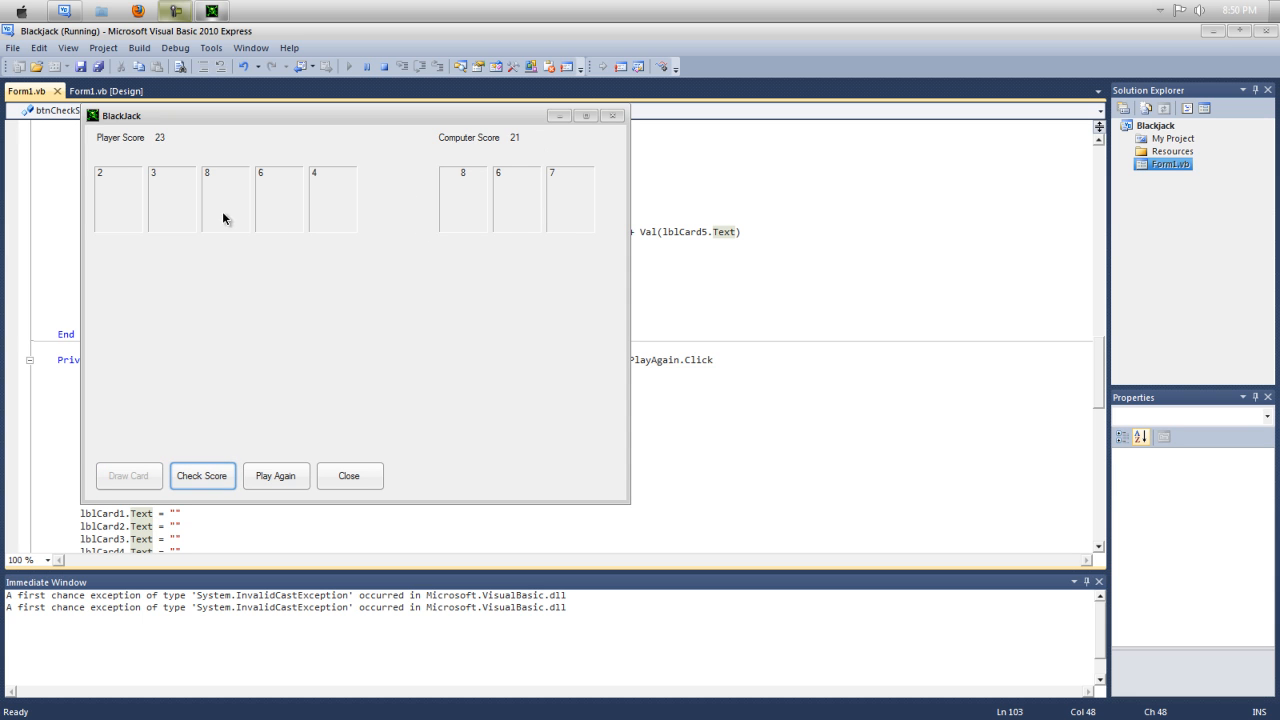
mouse_move(331, 510)
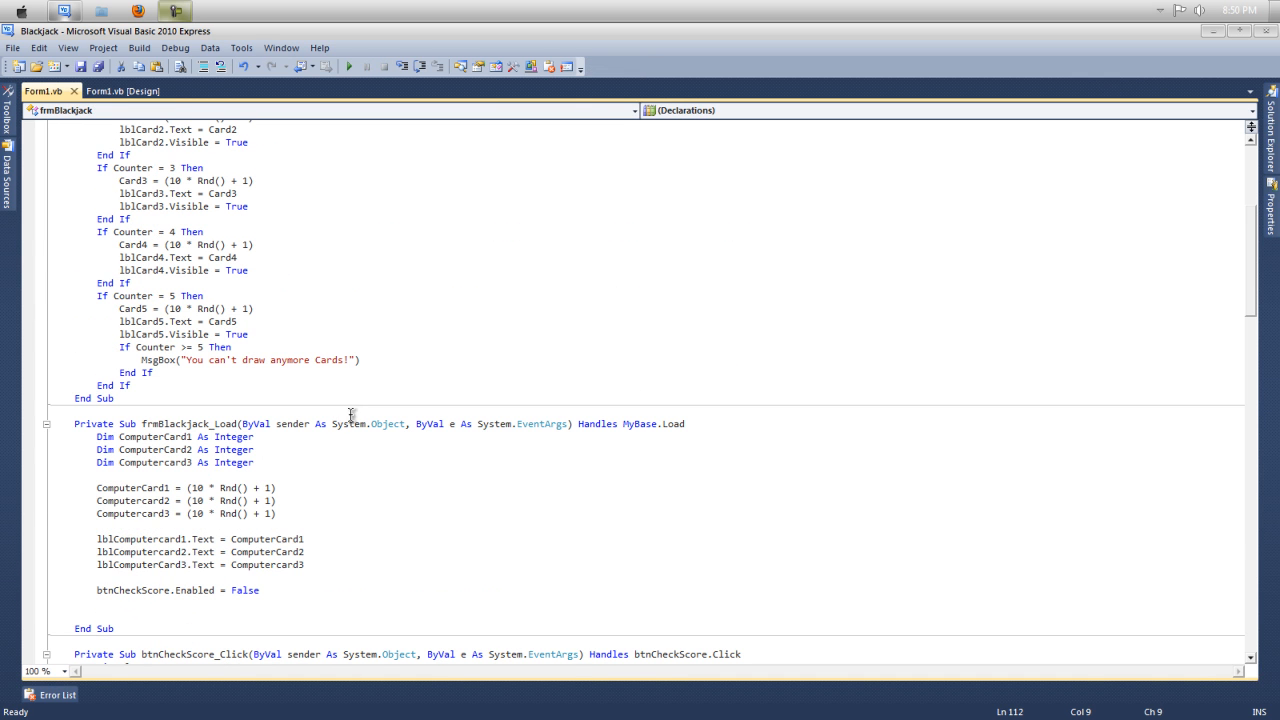
mouse_move(283, 151)
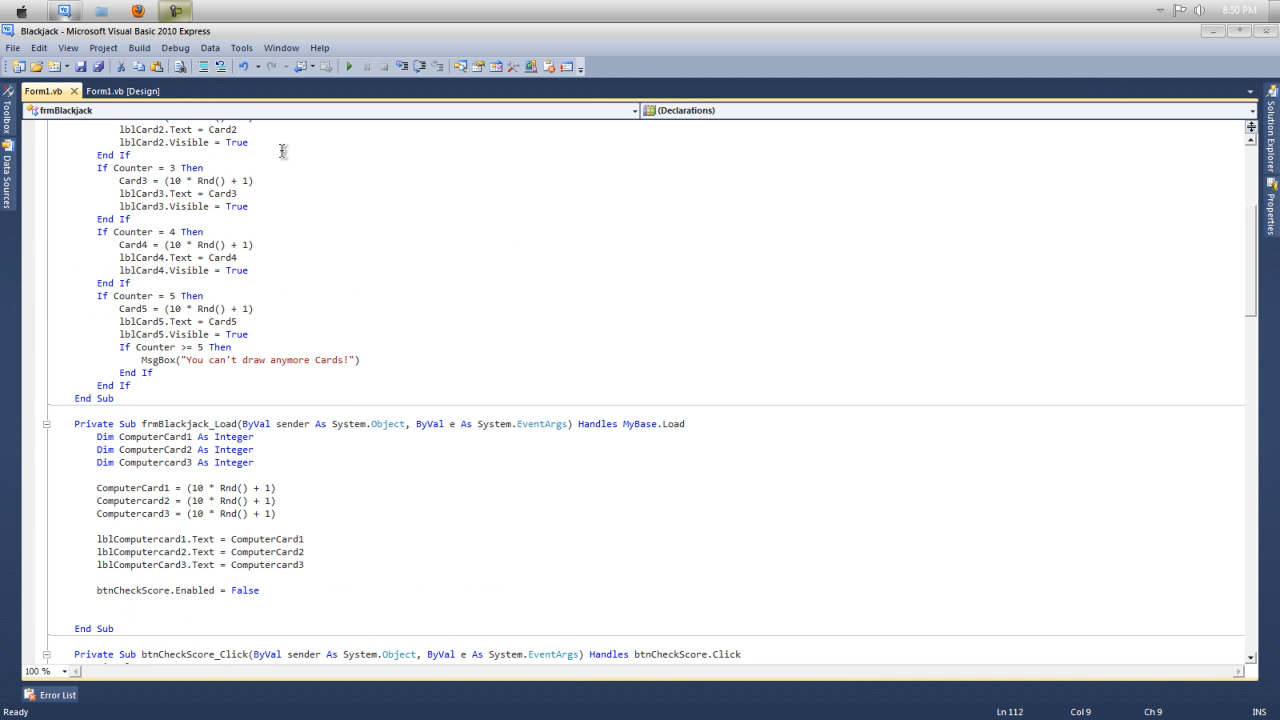
mouse_move(1099, 634)
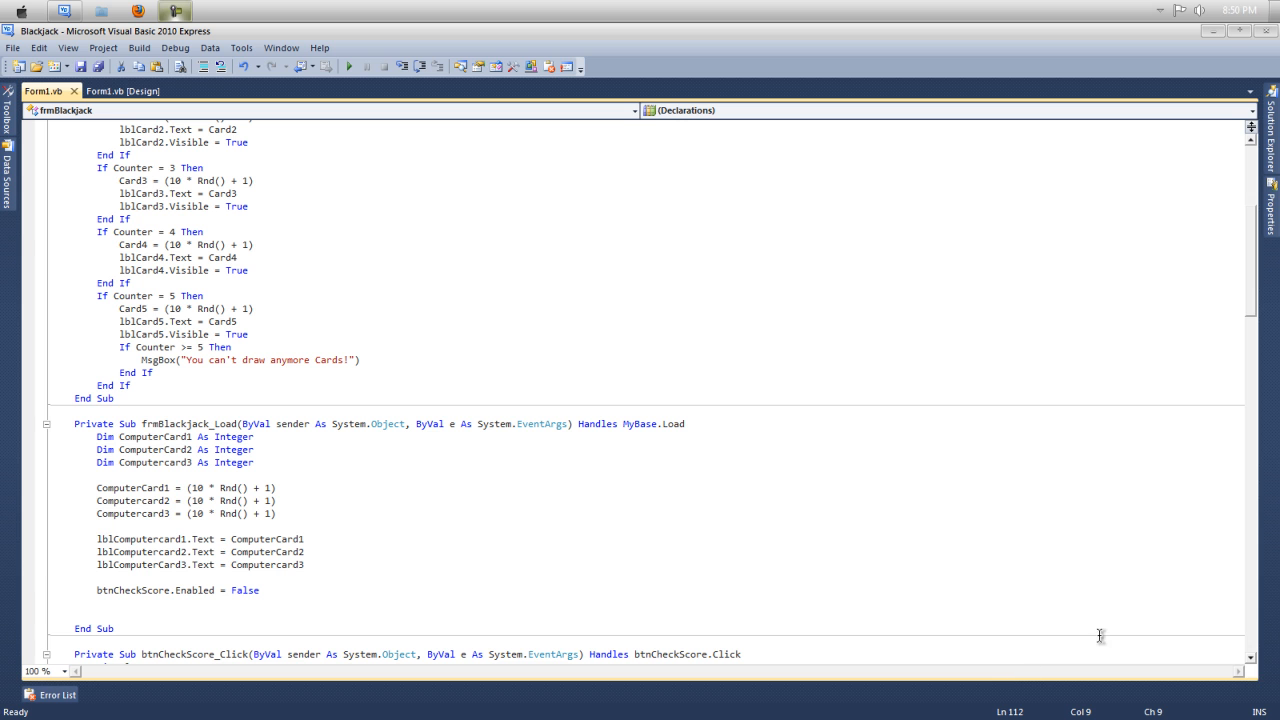
mouse_move(1006, 432)
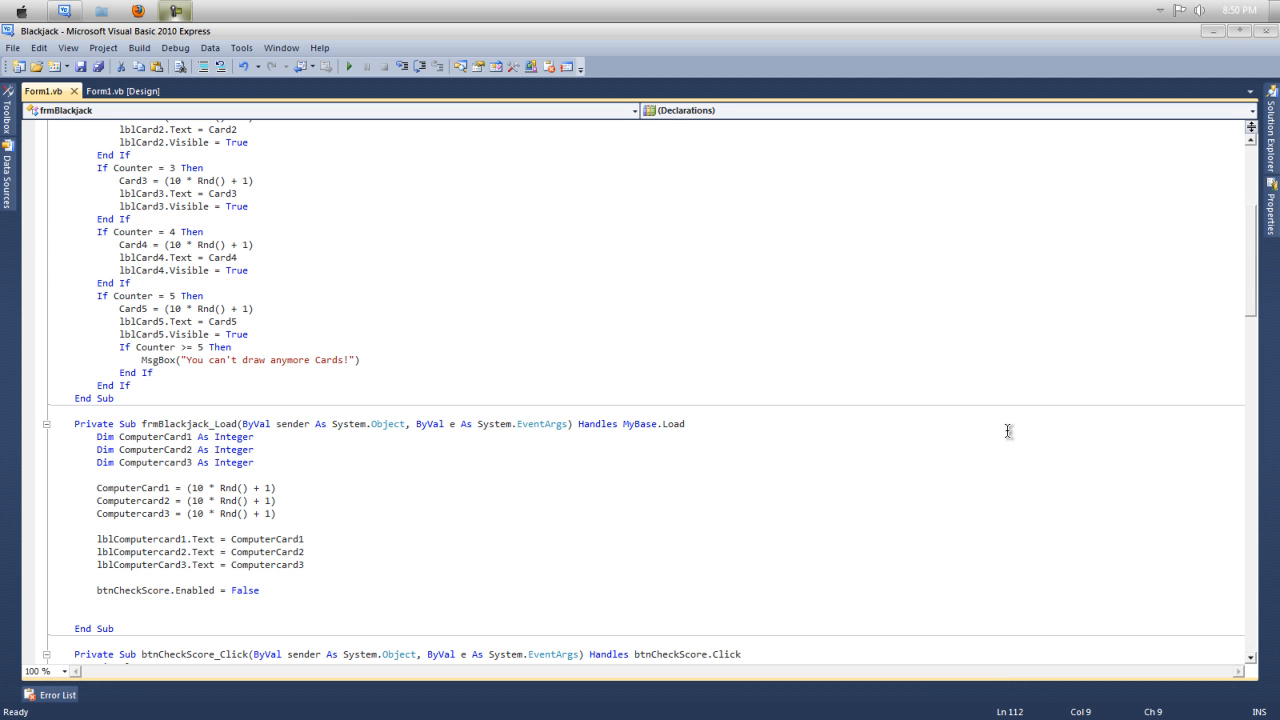
mouse_move(1095, 603)
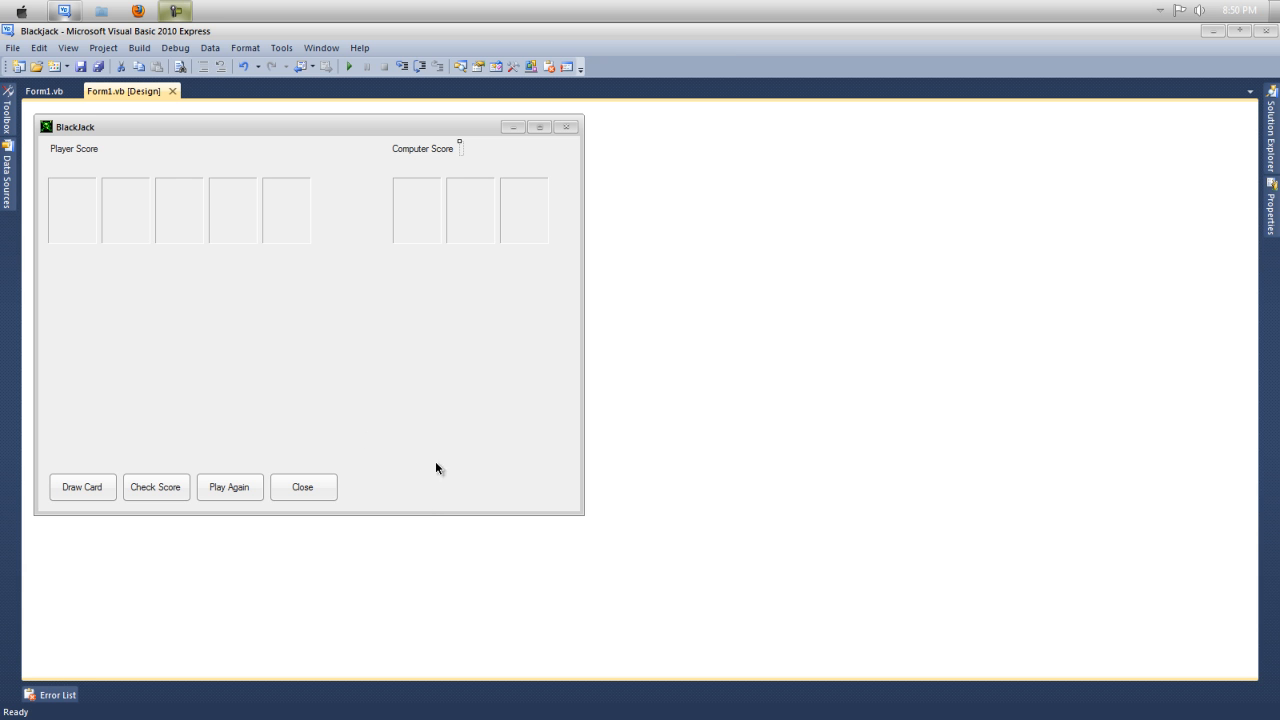
left_click(47, 91)
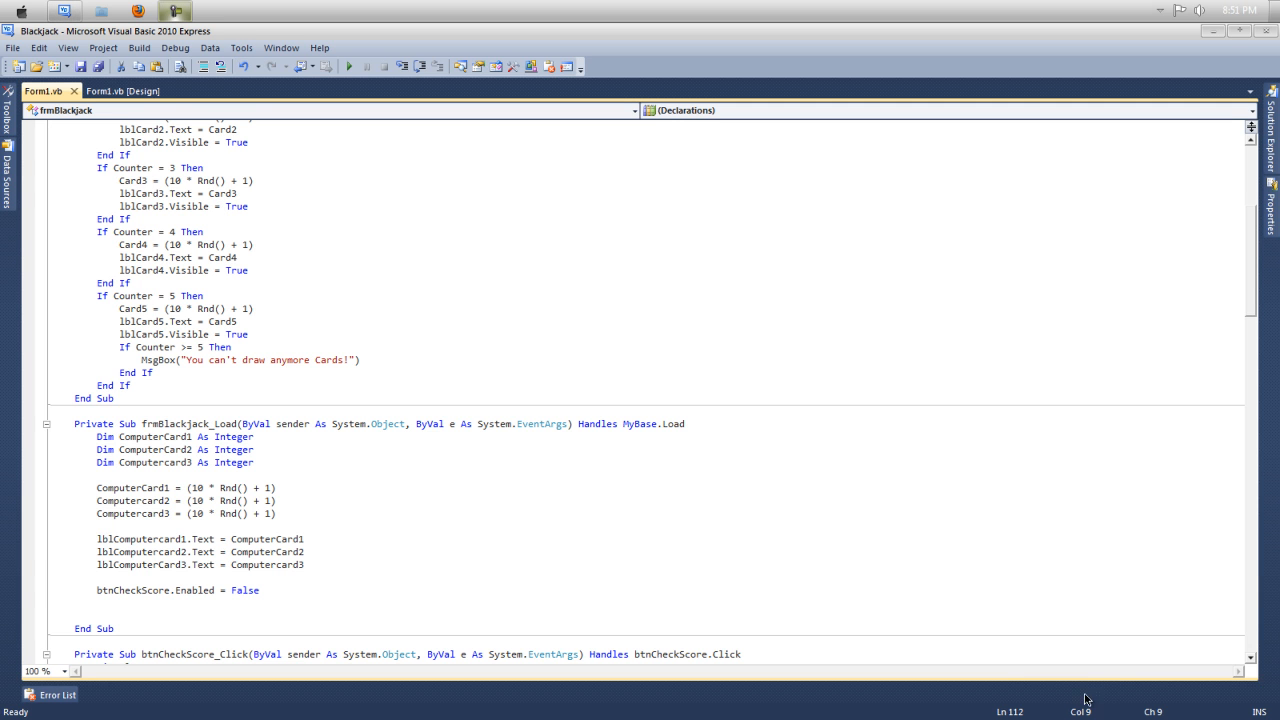
mouse_move(1115, 681)
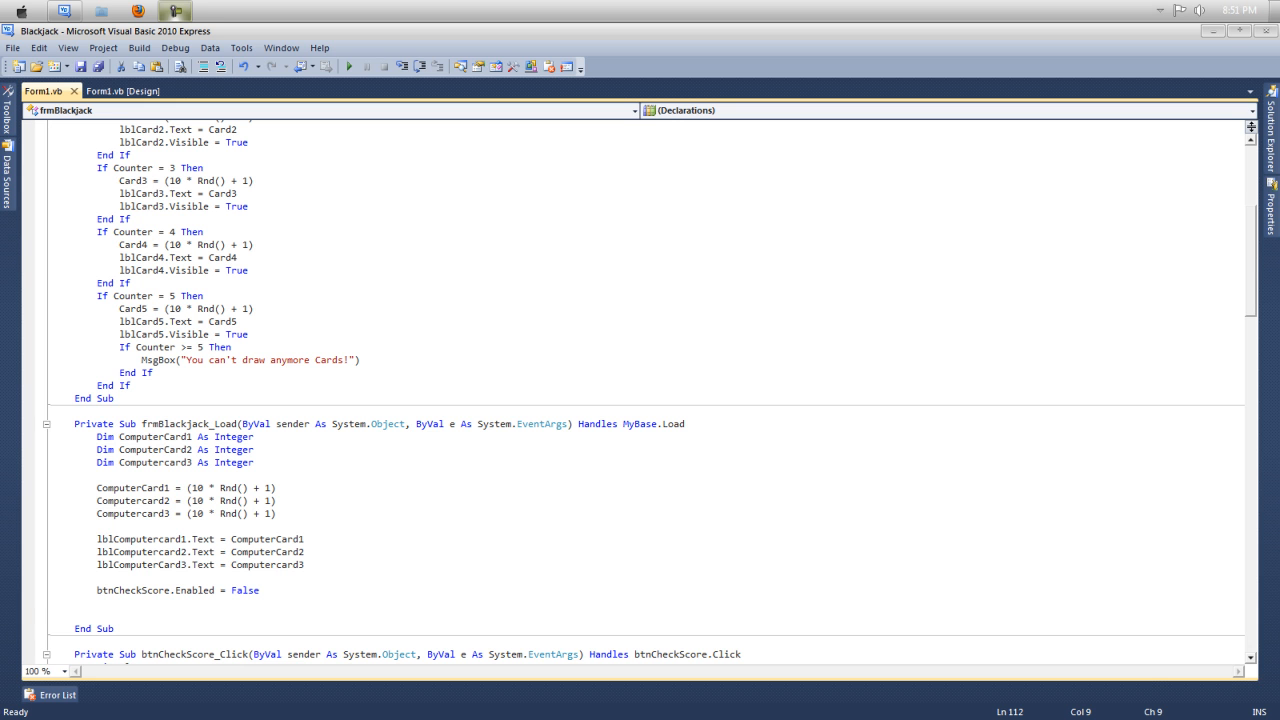
mouse_move(1145, 670)
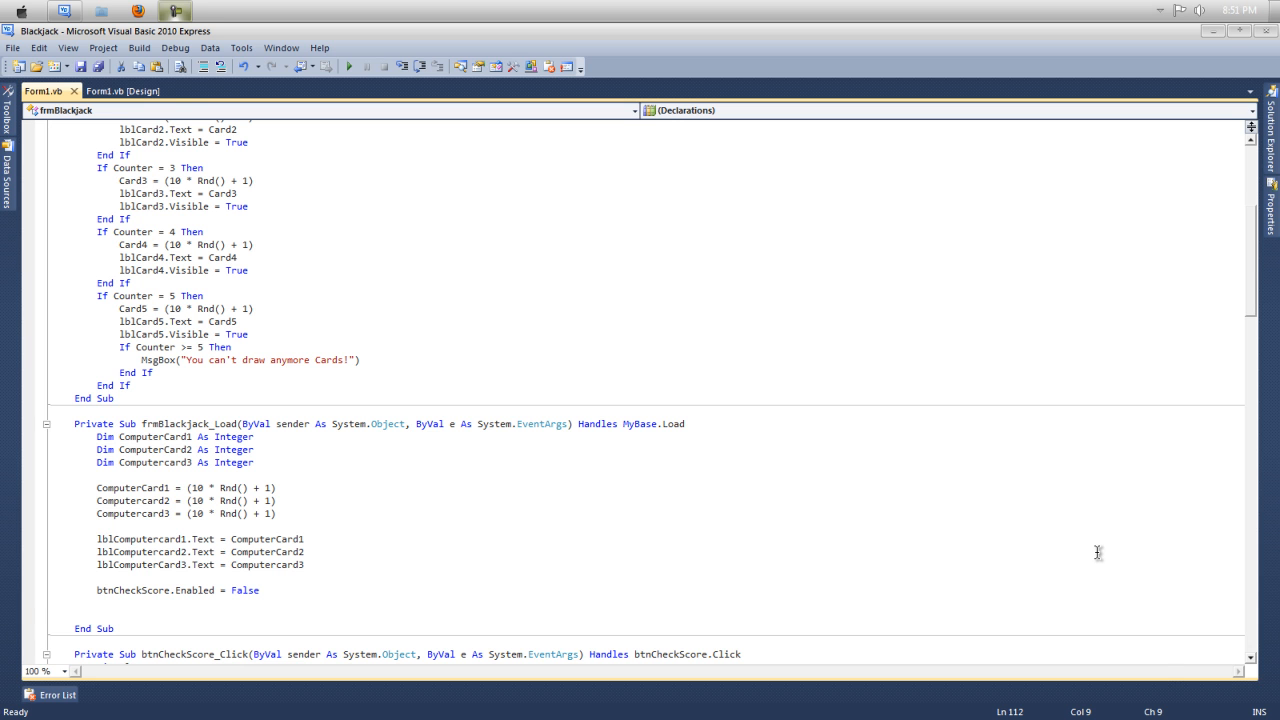
mouse_move(1162, 660)
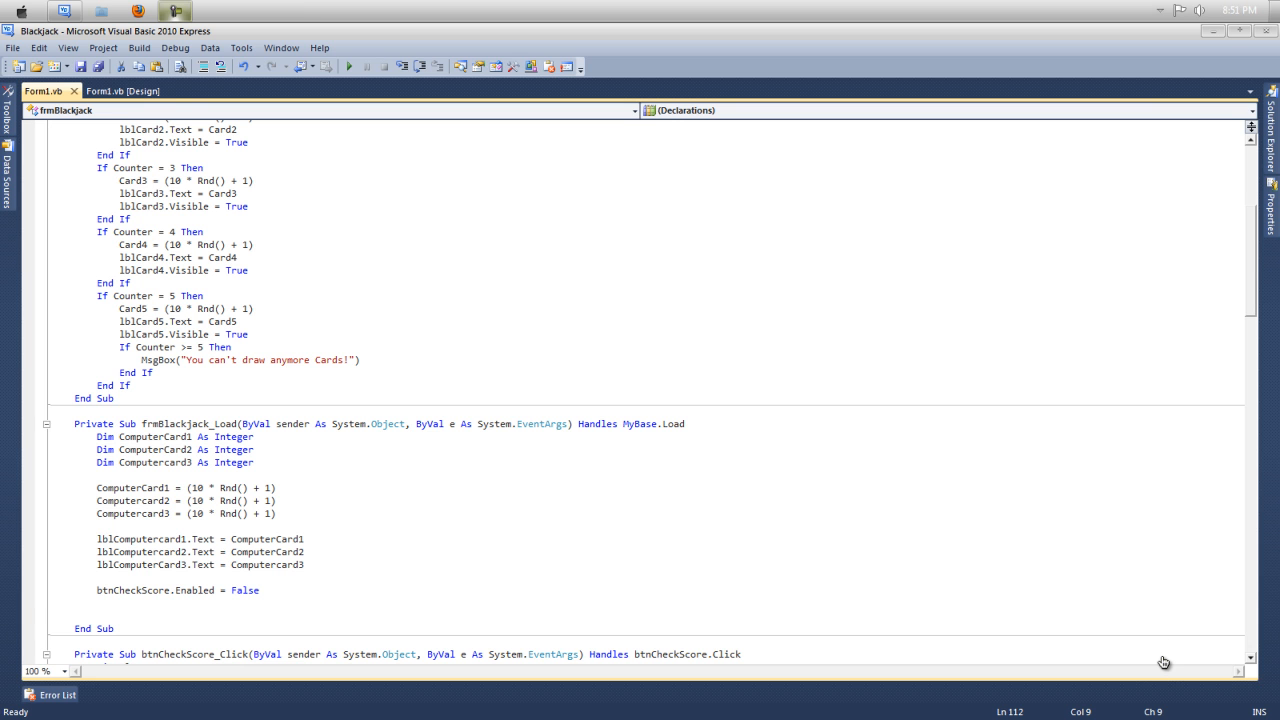